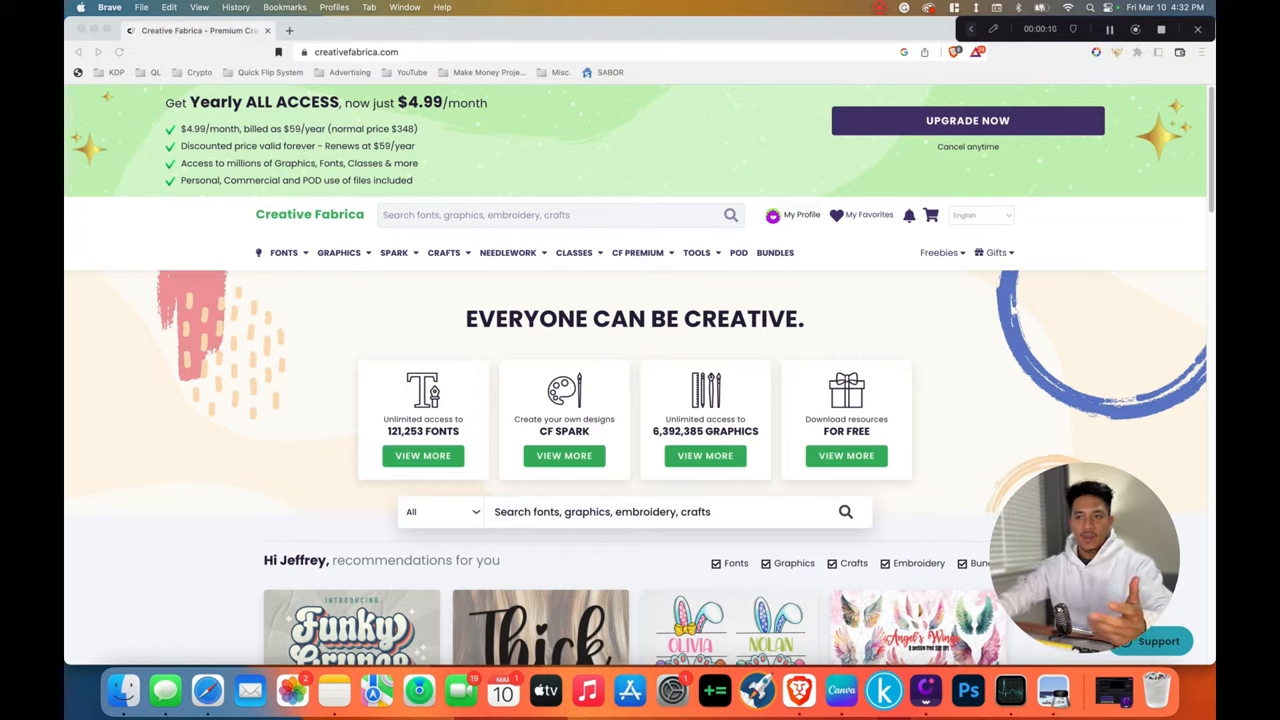
# Step: Search the Creative Fabrica marketplace for 'cute cats' and browse the results
pyautogui.click(338, 252)
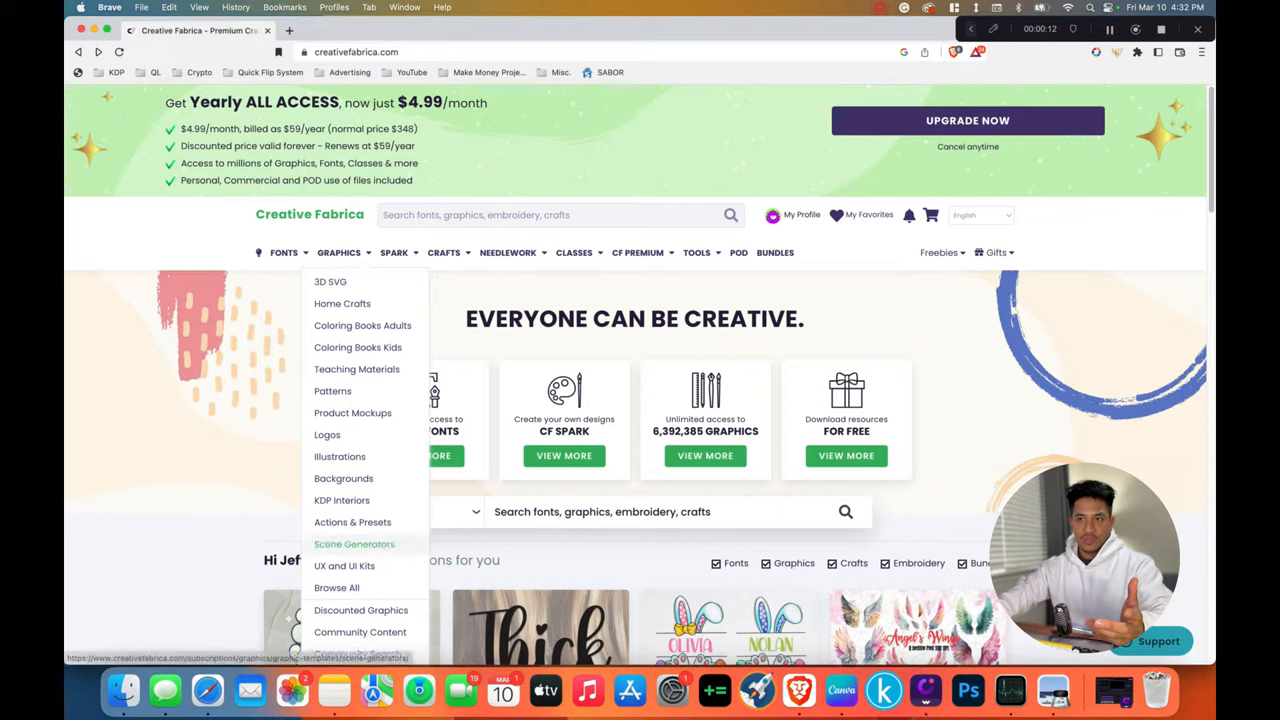
pyautogui.moveTo(342, 500)
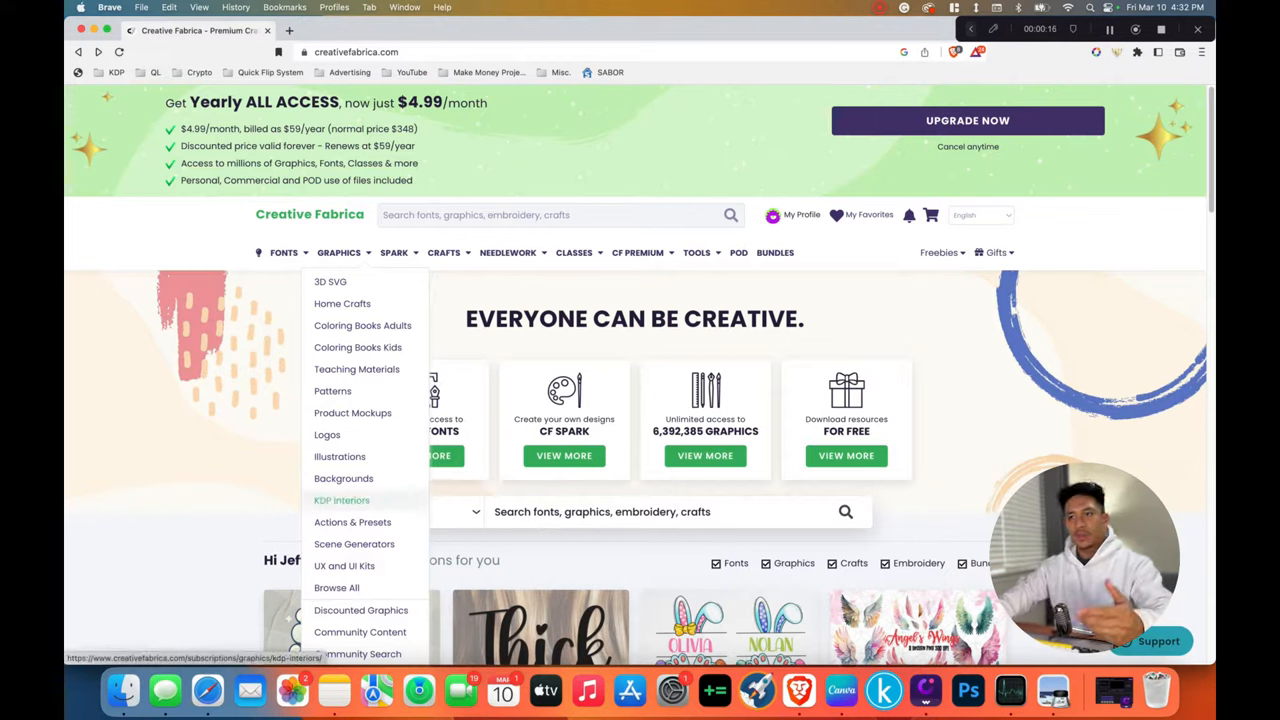
pyautogui.moveTo(344, 478)
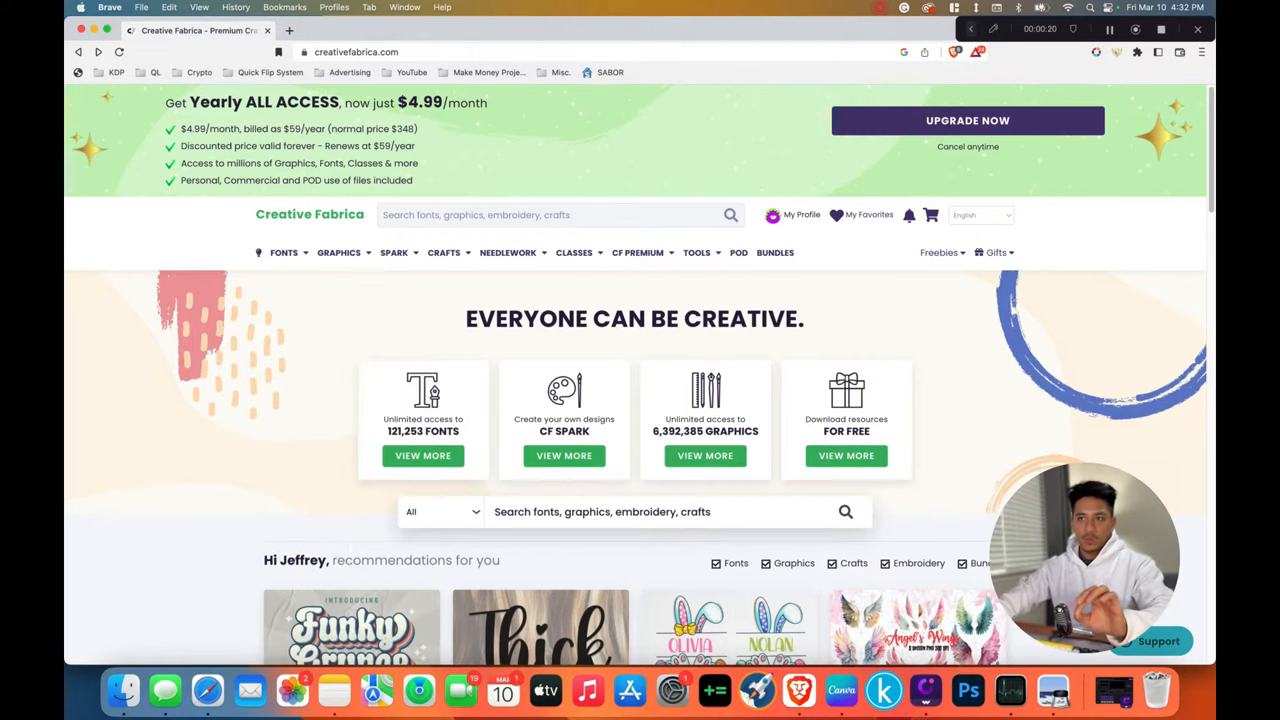
pyautogui.click(550, 214)
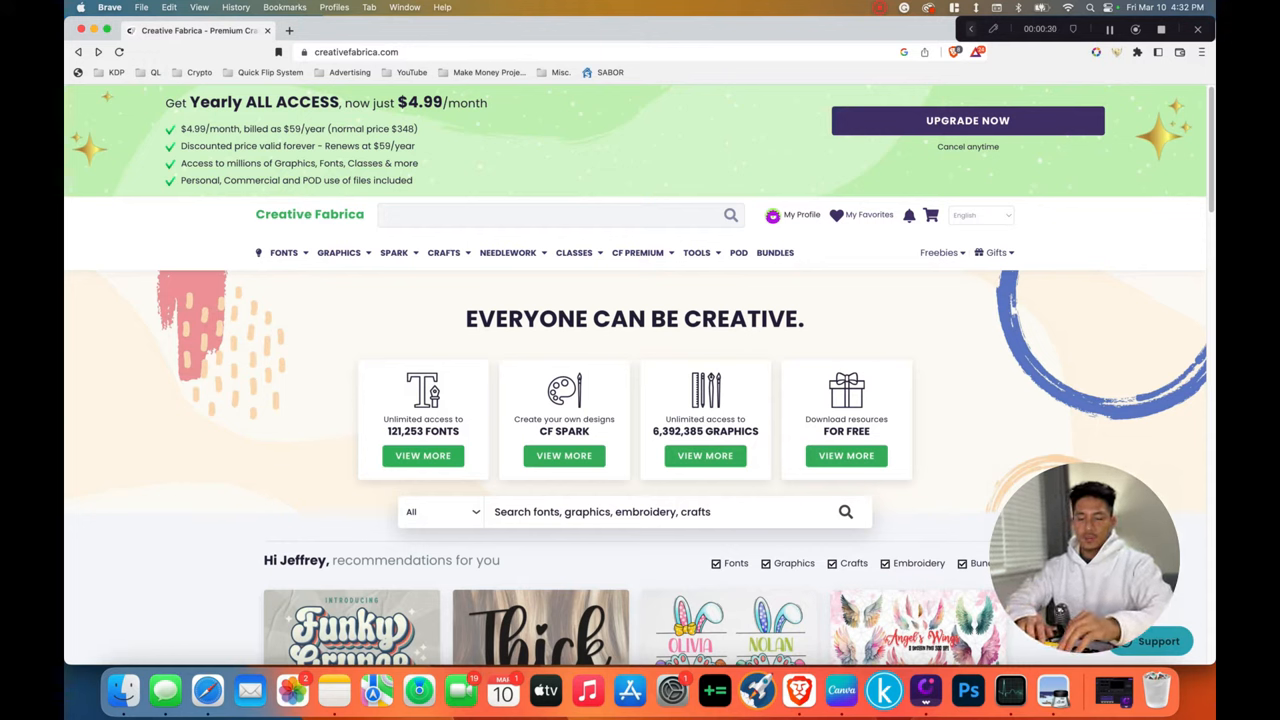
pyautogui.write('cute cats')
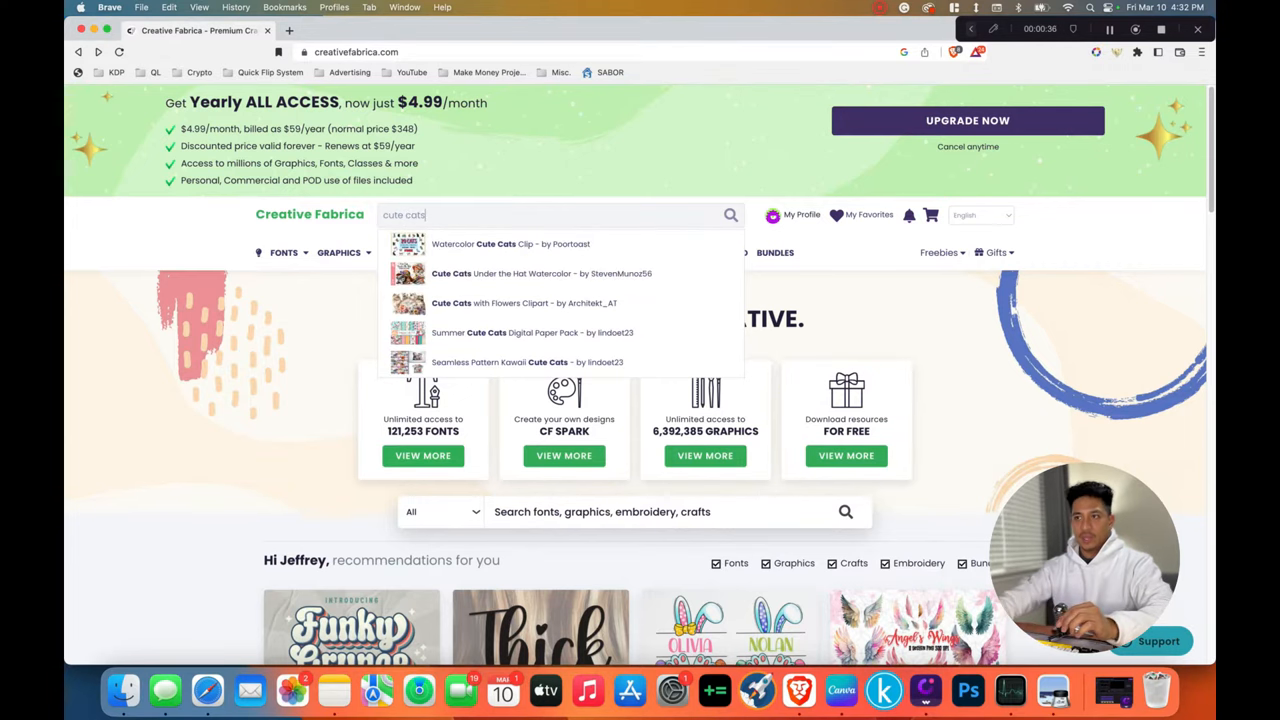
pyautogui.press('Return')
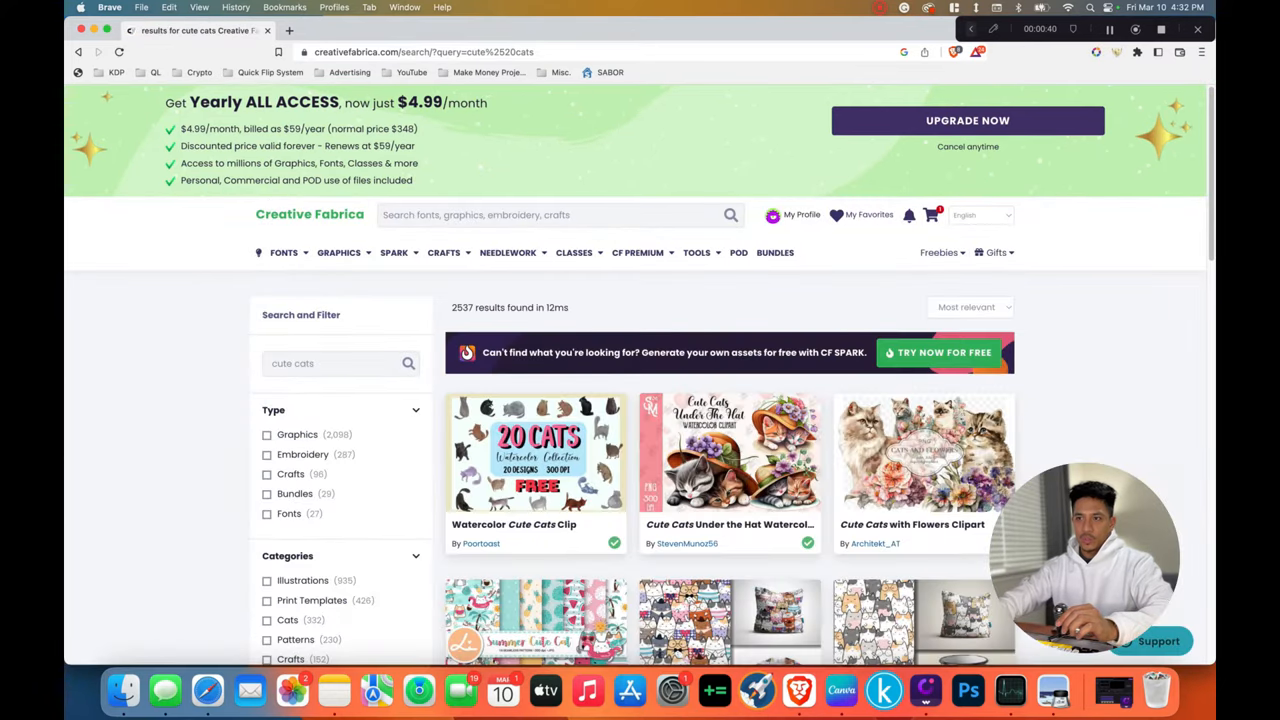
pyautogui.scroll(-3)
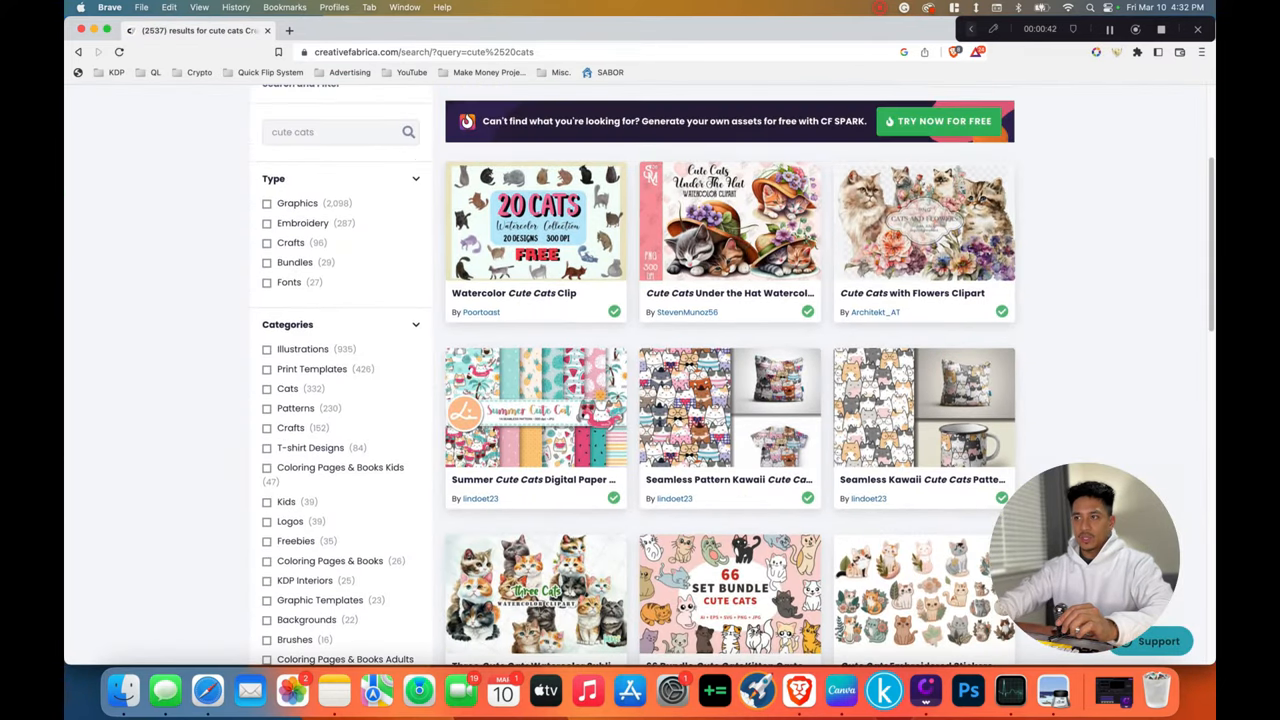
pyautogui.scroll(-3)
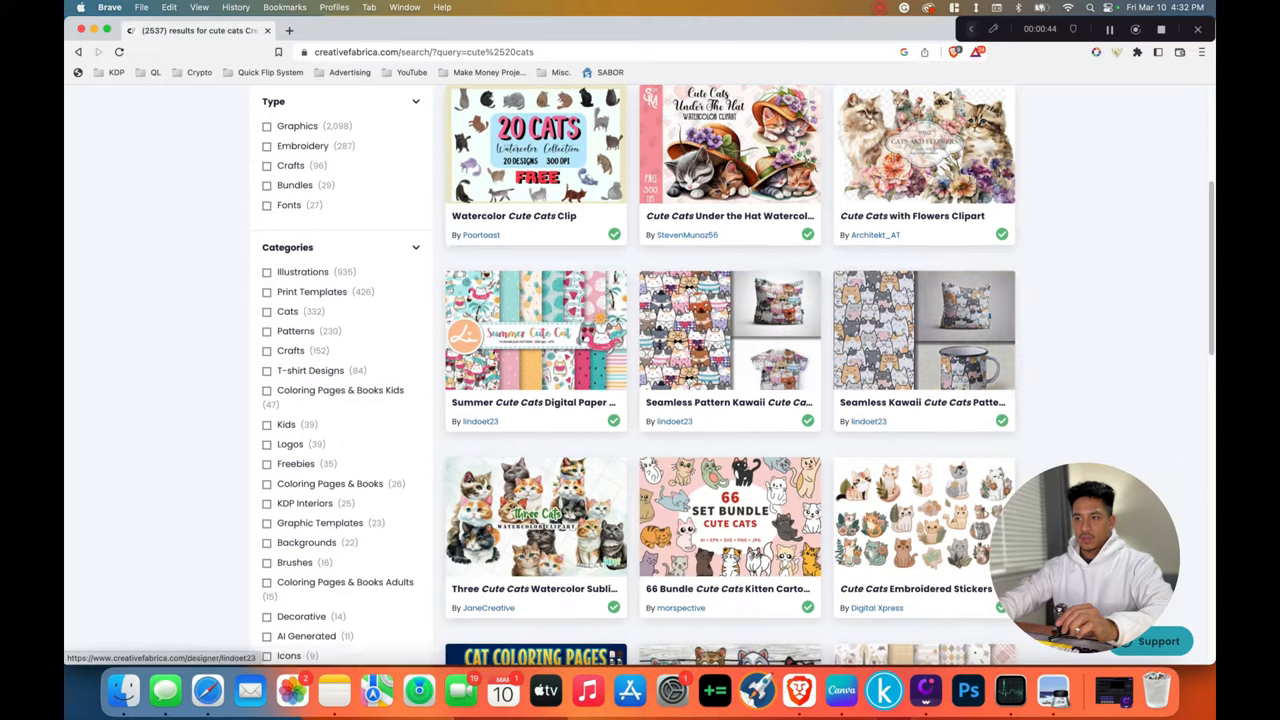
pyautogui.scroll(3)
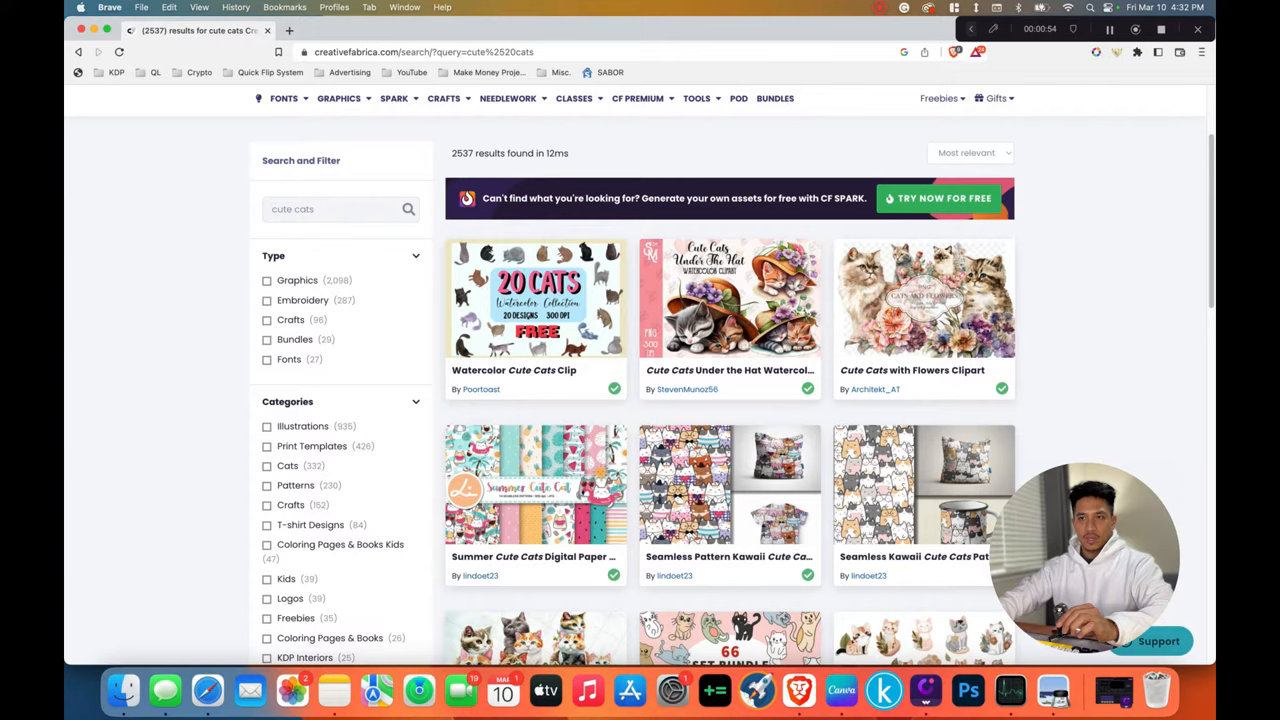
# Step: Filter the results to Graphics type and Illustrations category and browse the listings
pyautogui.click(268, 280)
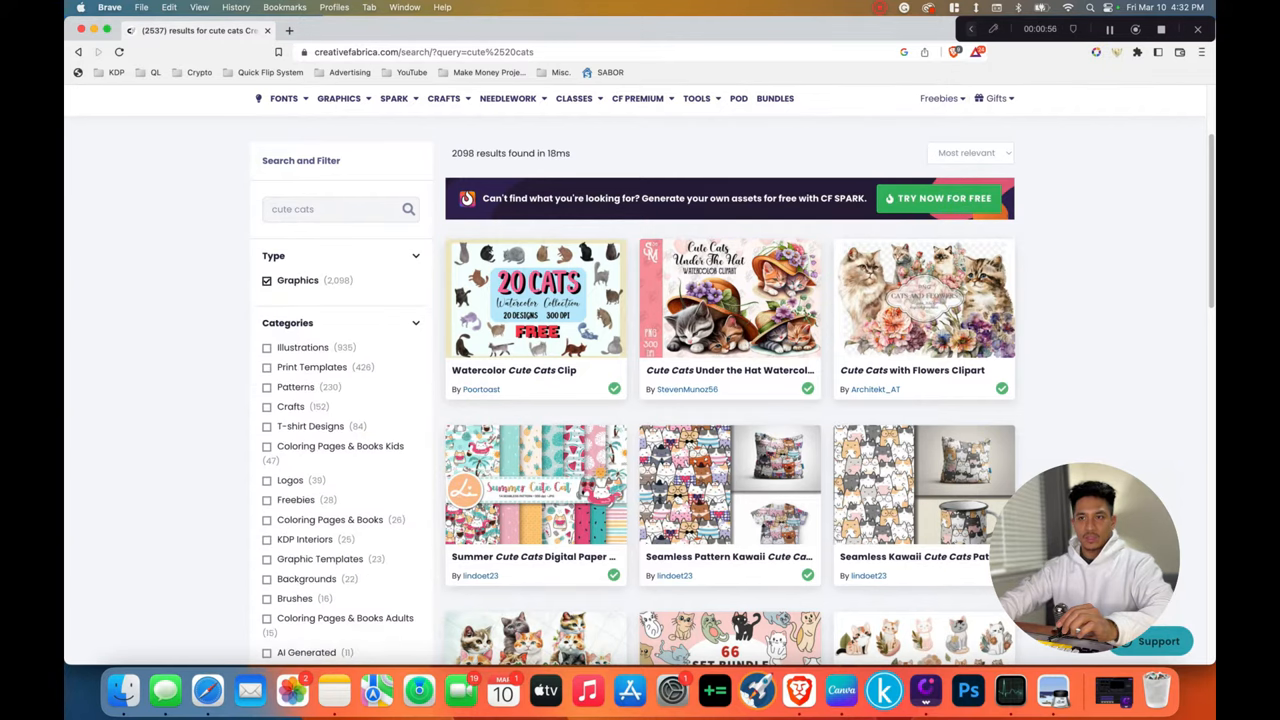
pyautogui.scroll(-3)
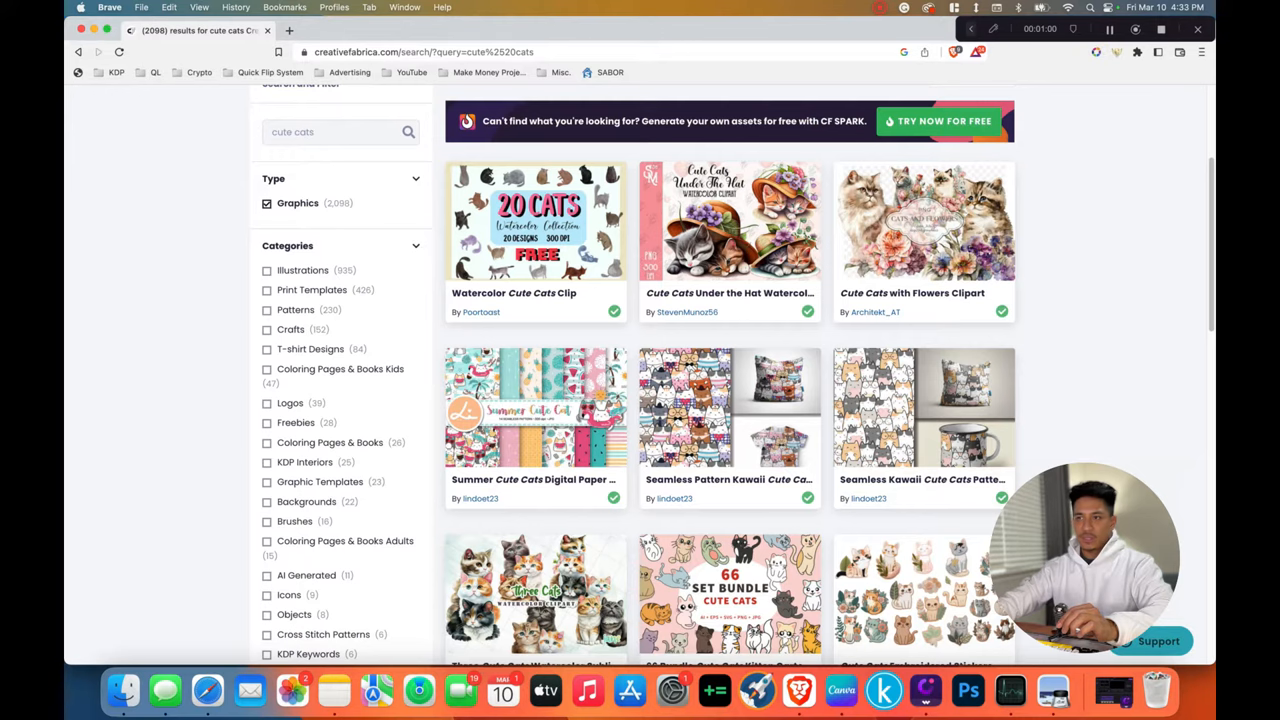
pyautogui.click(268, 270)
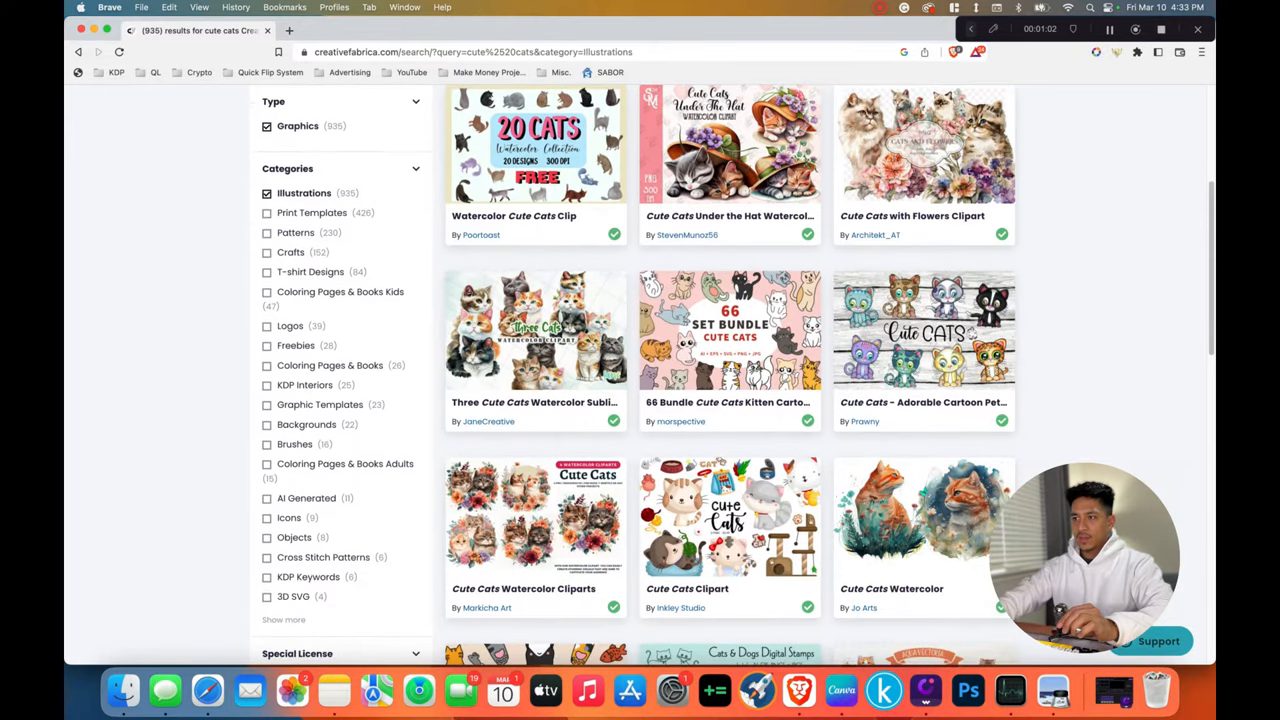
pyautogui.scroll(-3)
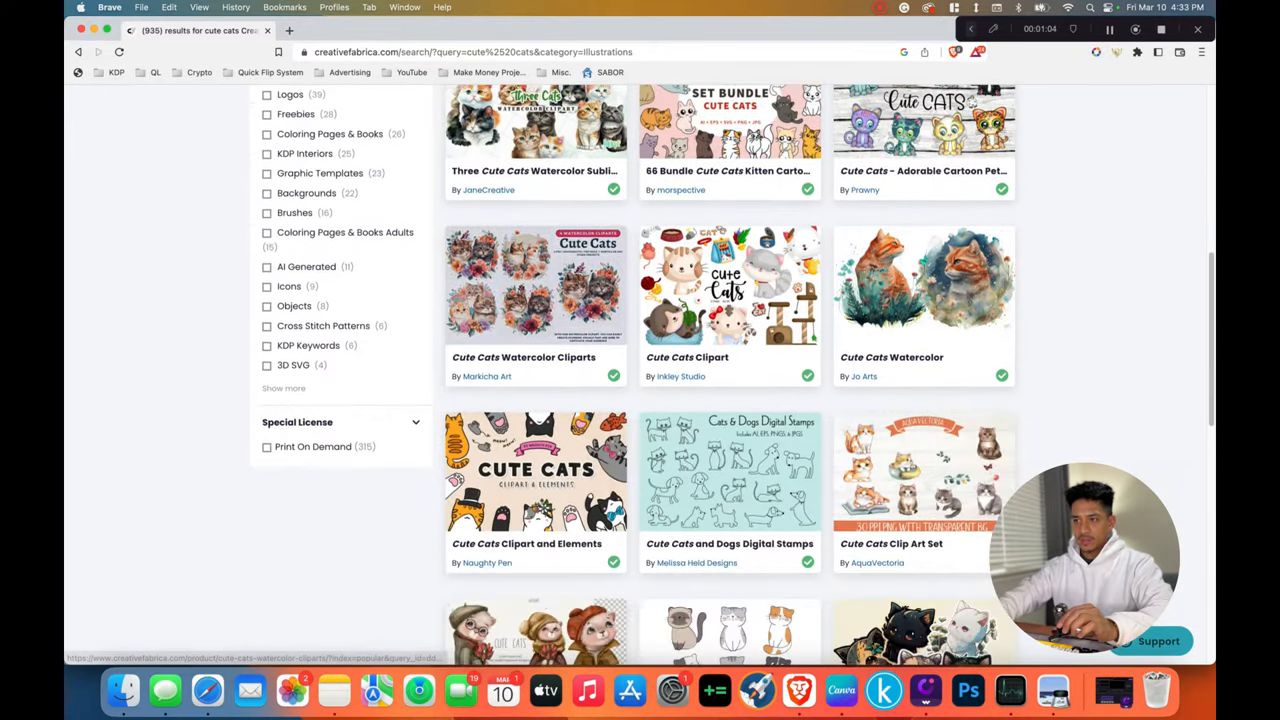
pyautogui.scroll(-3)
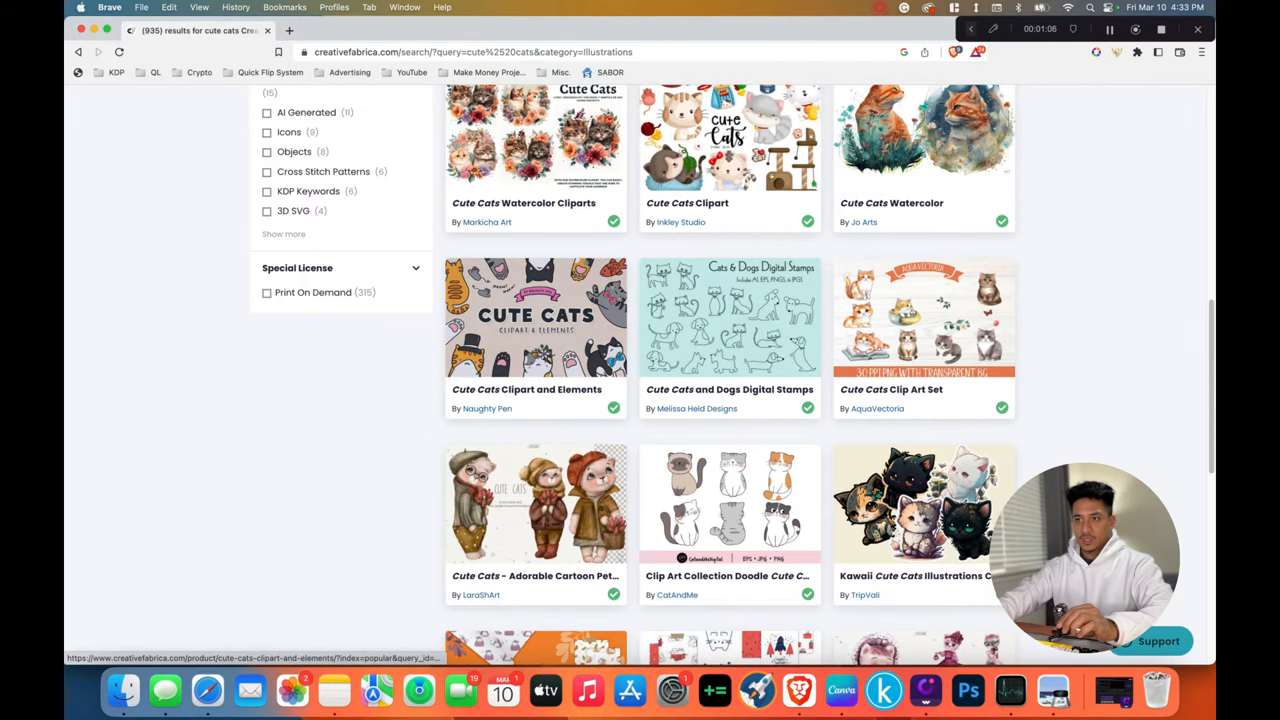
pyautogui.scroll(-3)
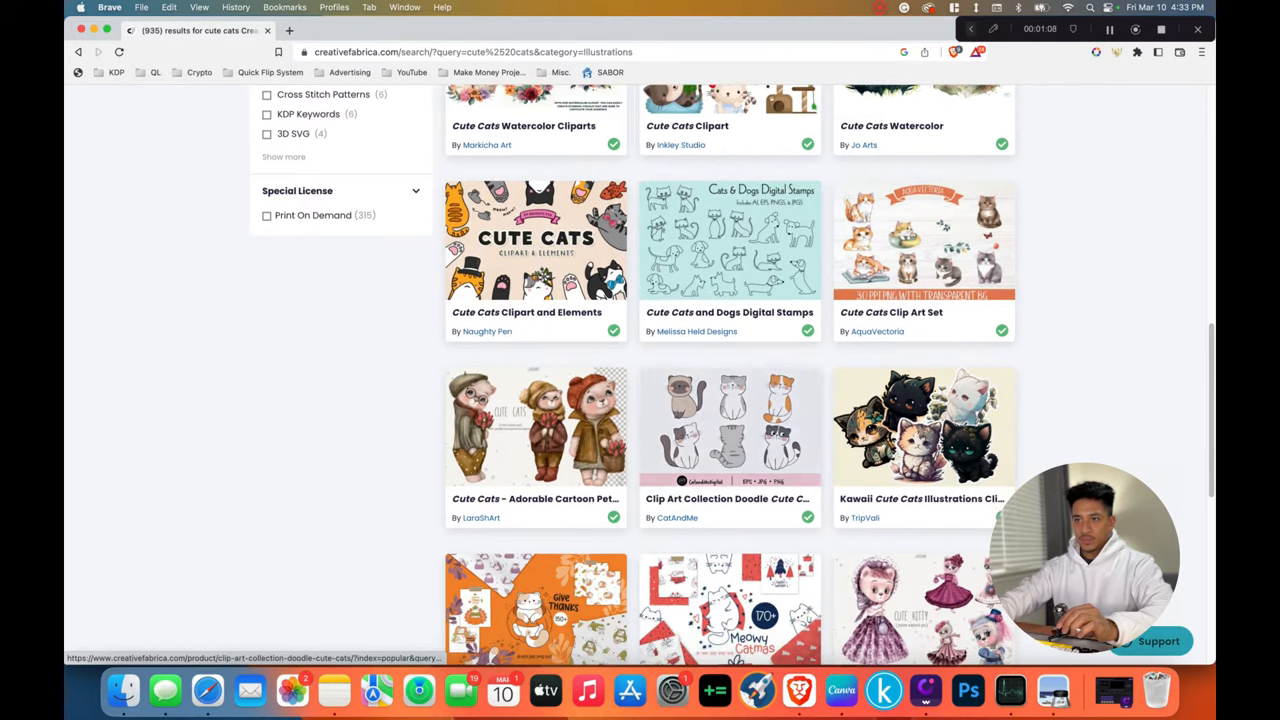
pyautogui.scroll(-3)
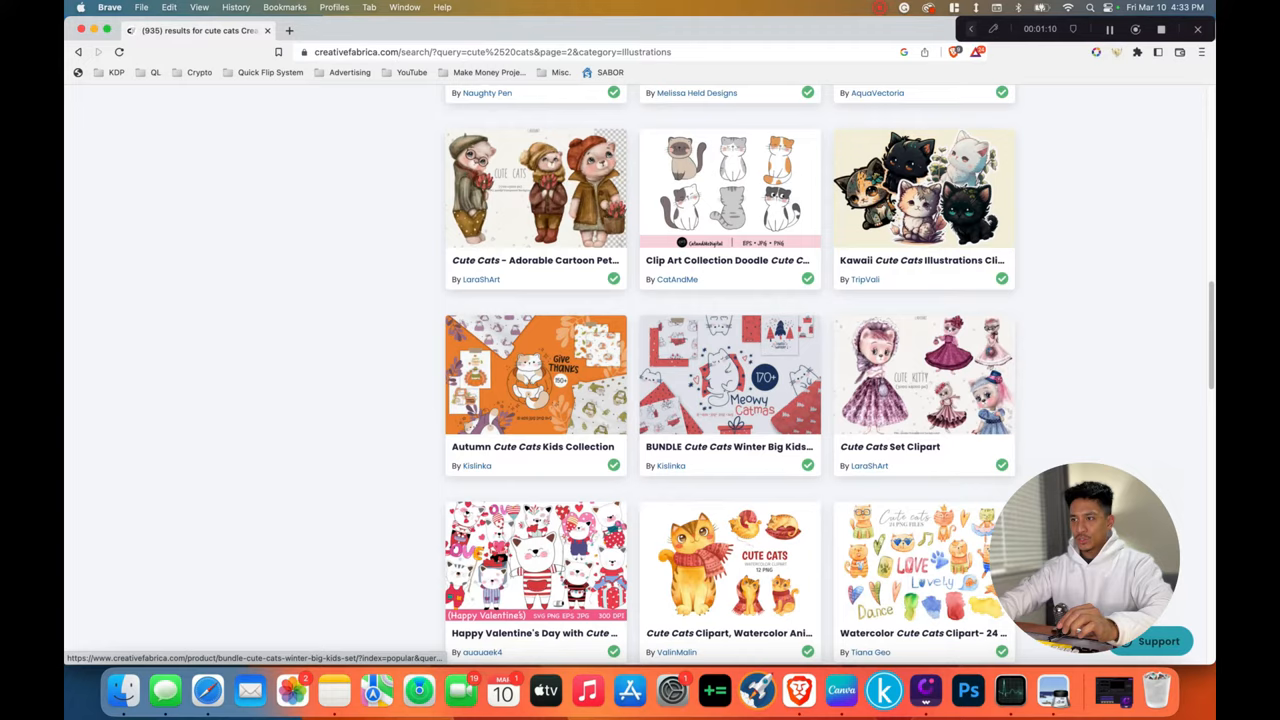
pyautogui.scroll(-3)
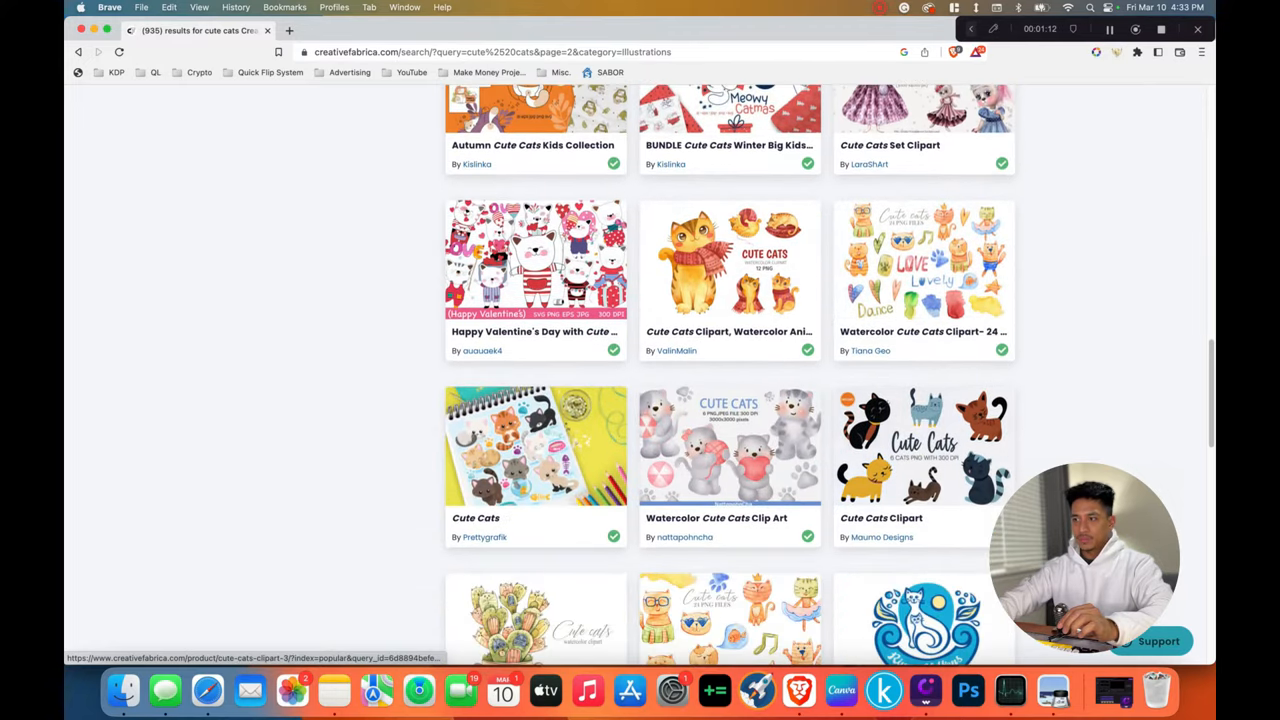
pyautogui.scroll(3)
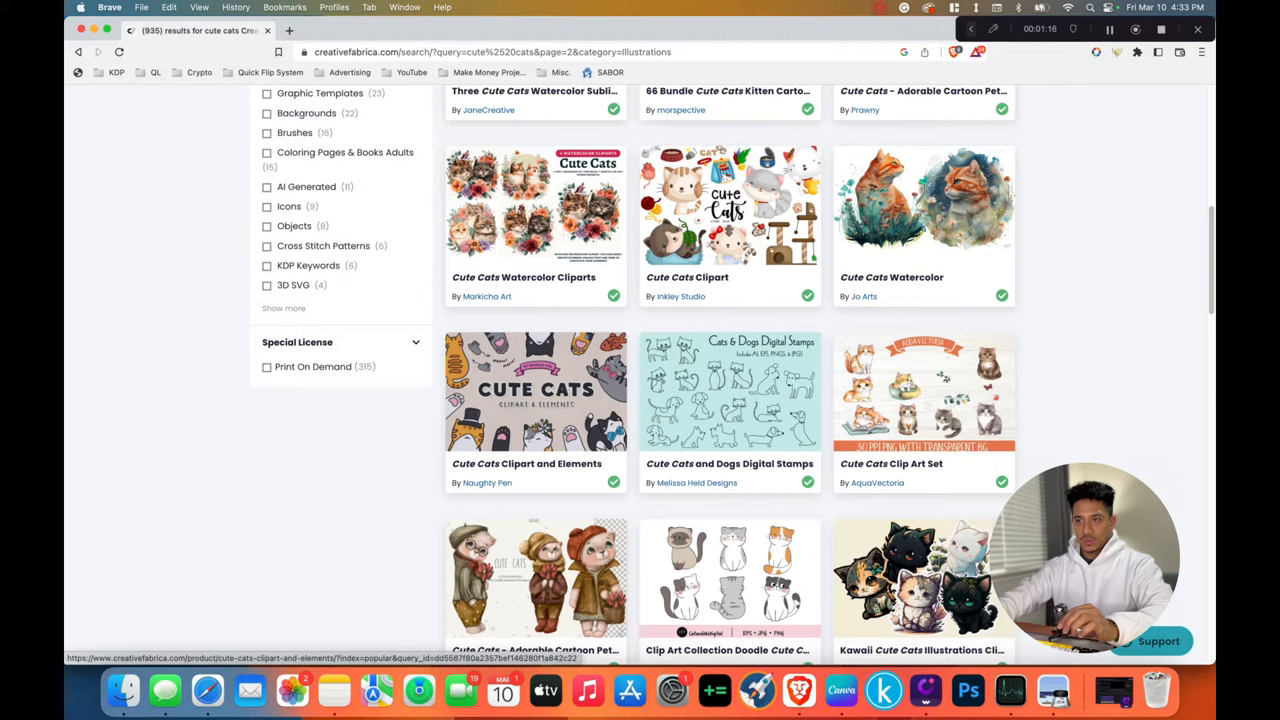
pyautogui.scroll(3)
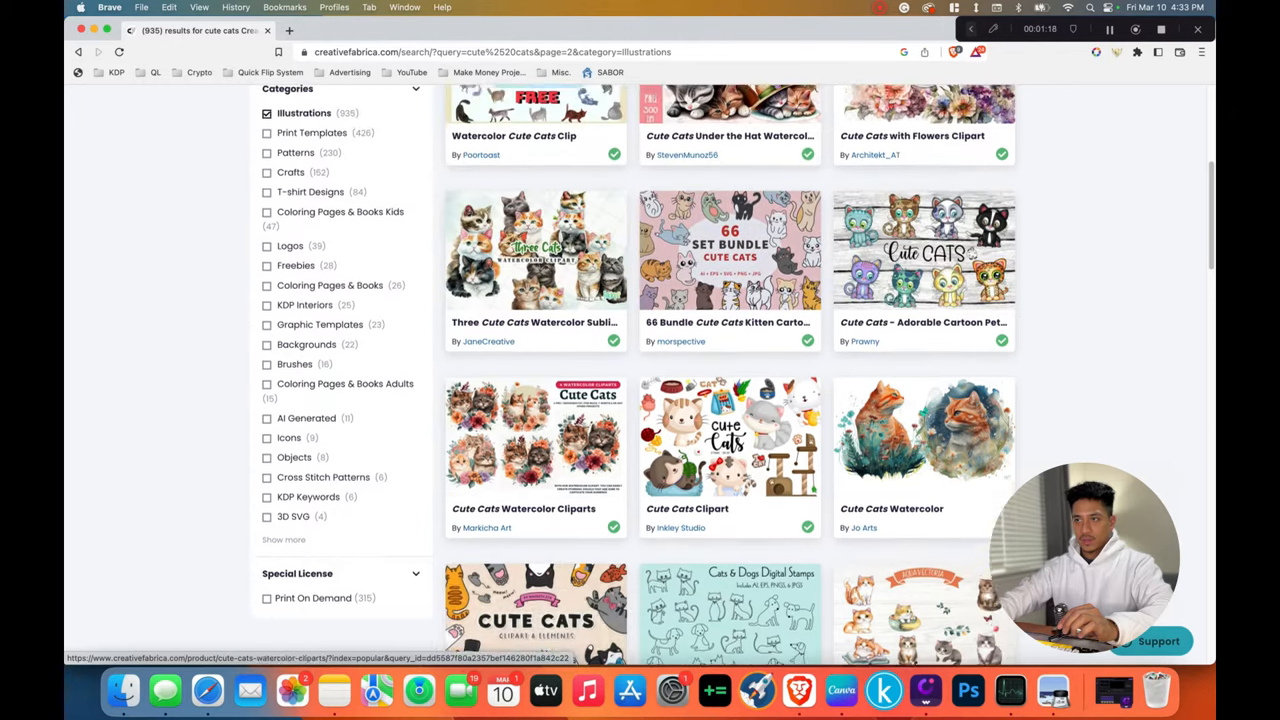
pyautogui.scroll(3)
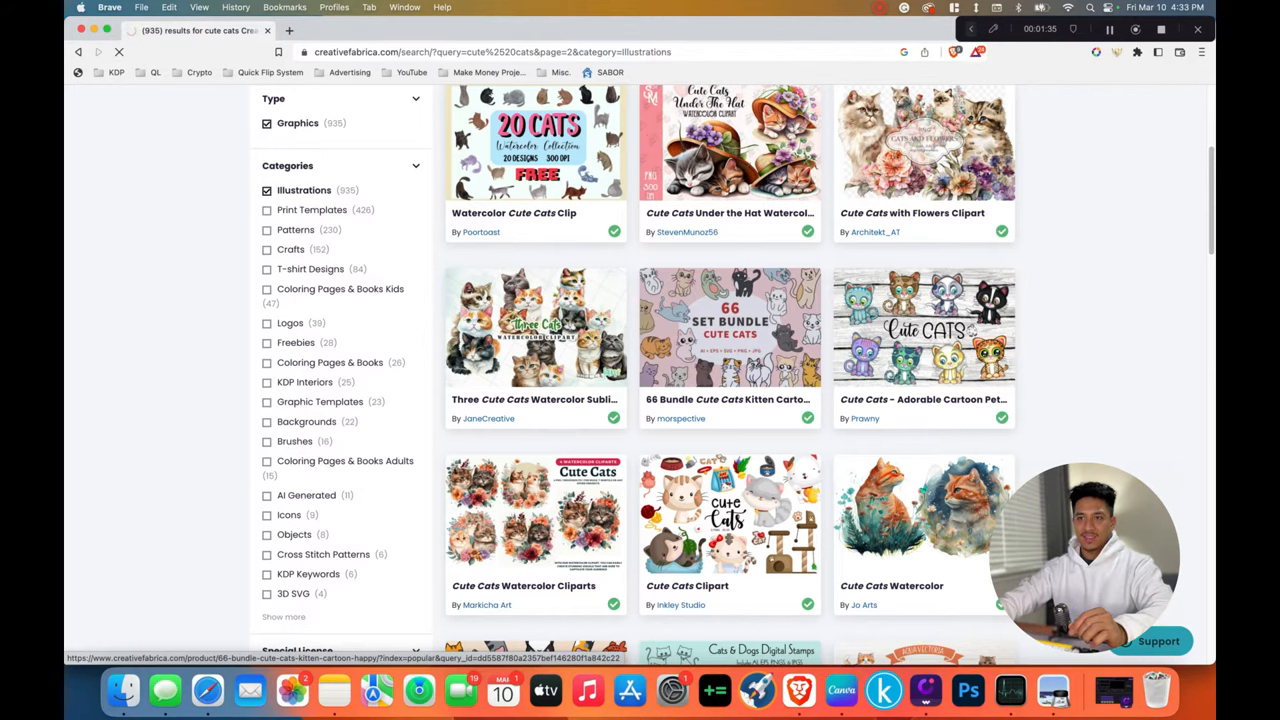
# Step: Open the 66 Set Bundle Cute Cats product listing
pyautogui.click(728, 328)
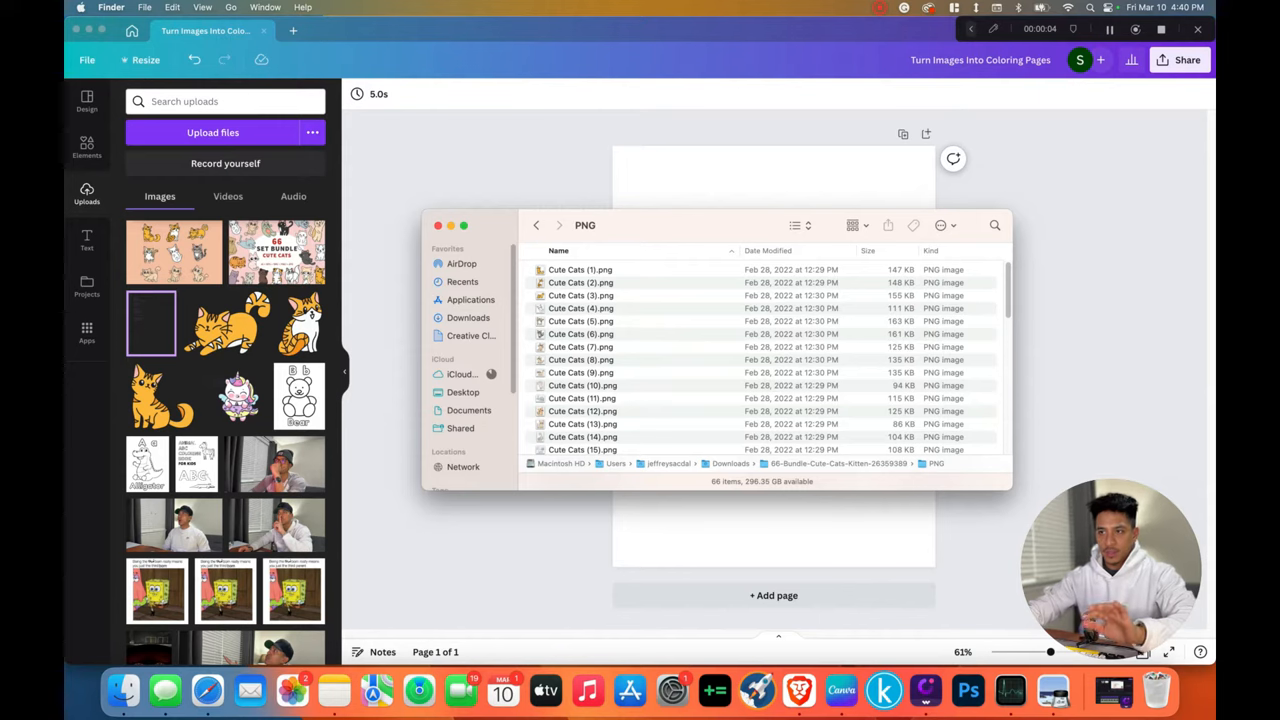
# Step: Look through the downloaded Cute Cats PNG folder in Finder and close it
pyautogui.scroll(-3)
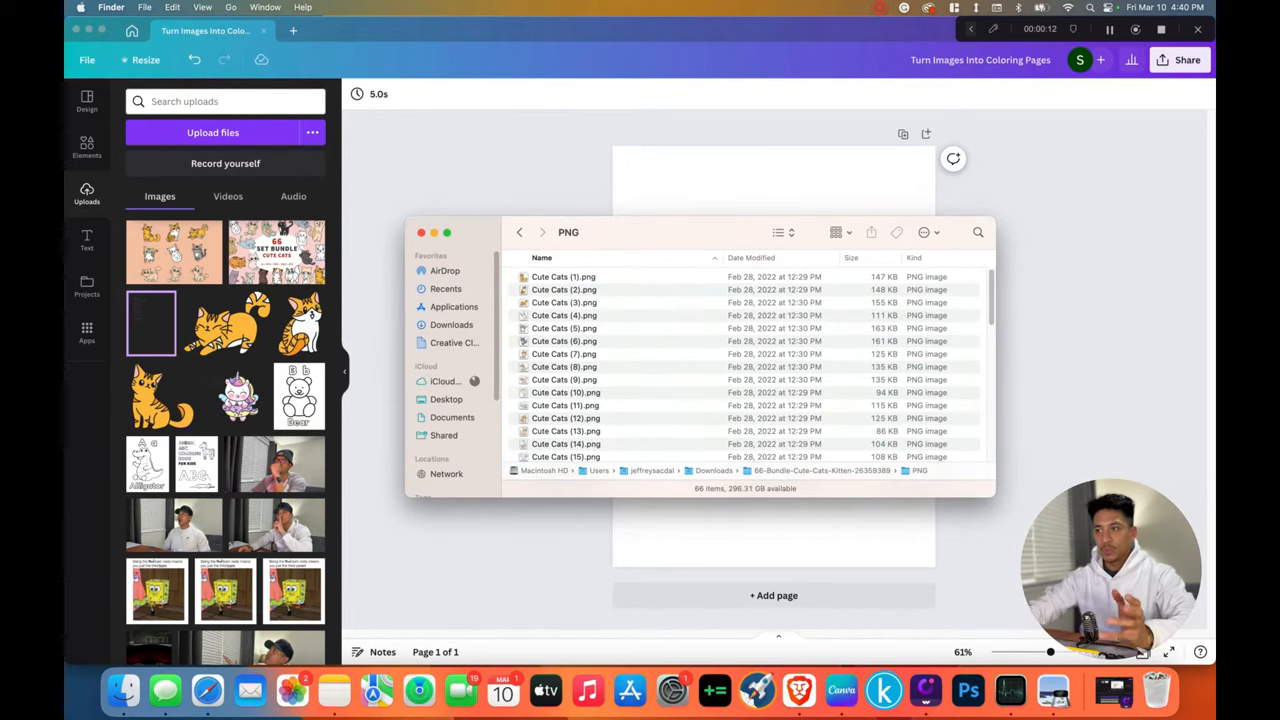
pyautogui.click(564, 276)
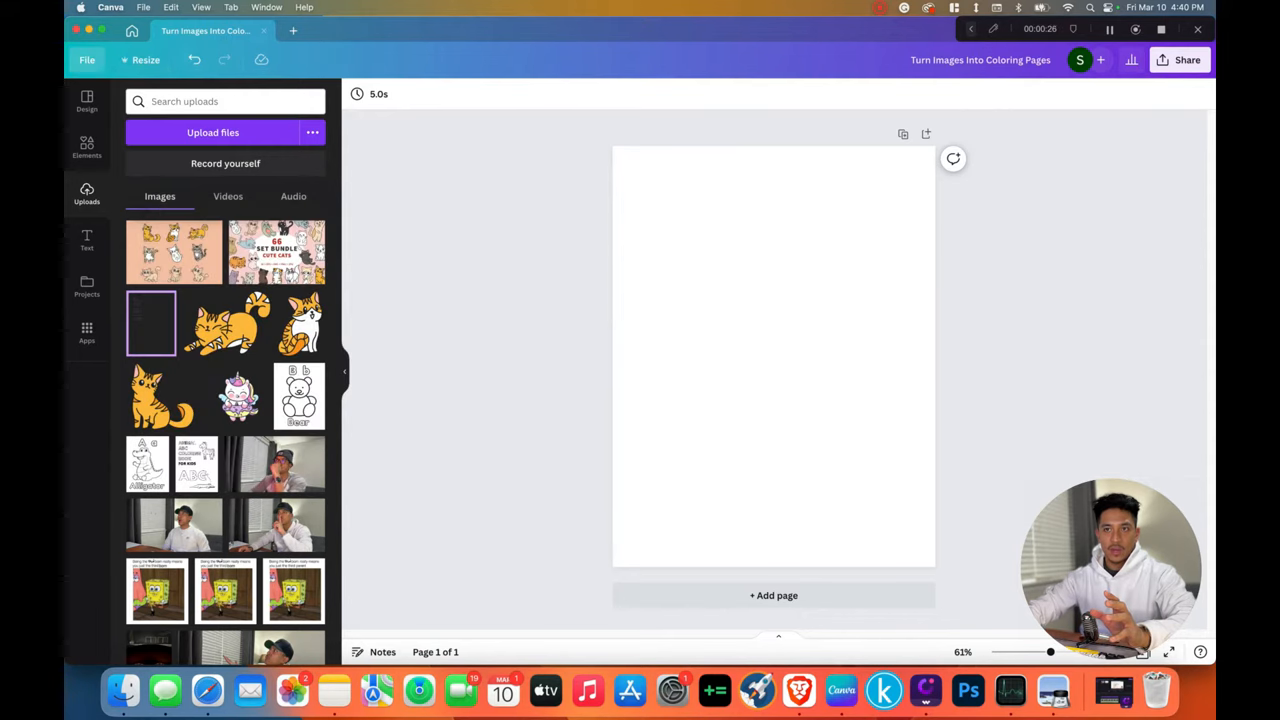
# Step: Import a cat PNG from the bundle folder via File > Import files onto the blank page
pyautogui.click(86, 60)
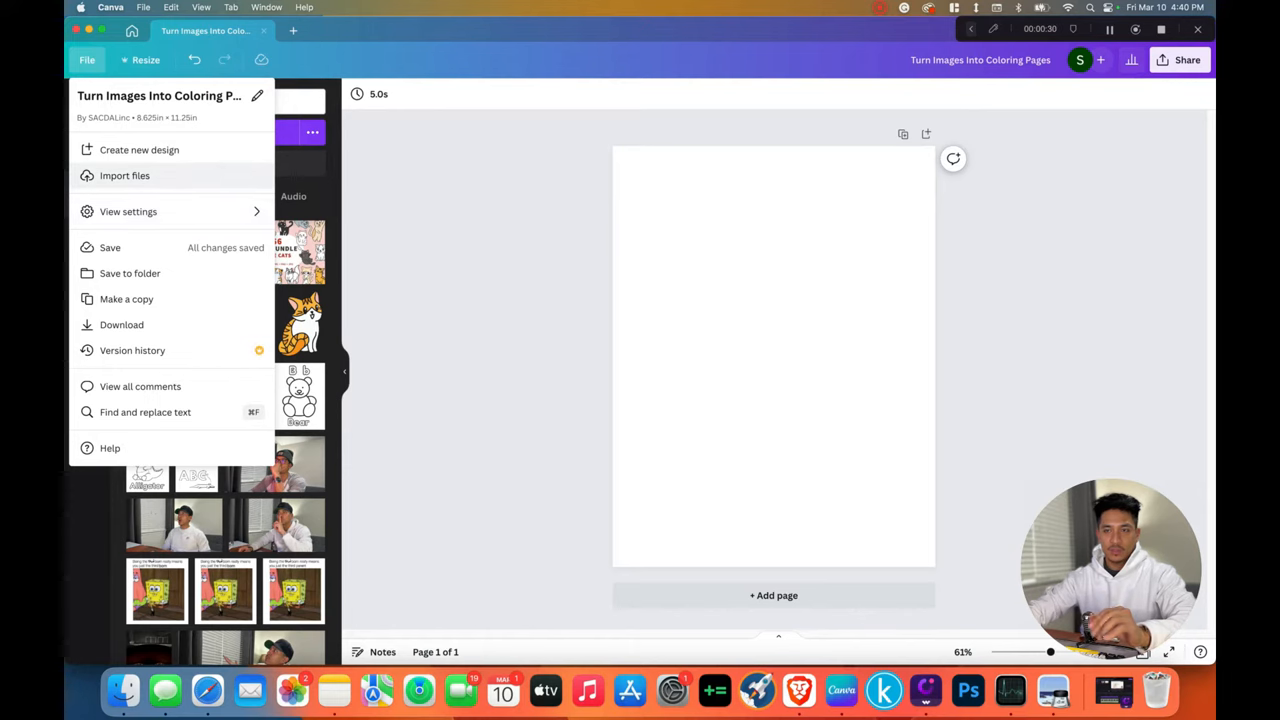
pyautogui.click(124, 176)
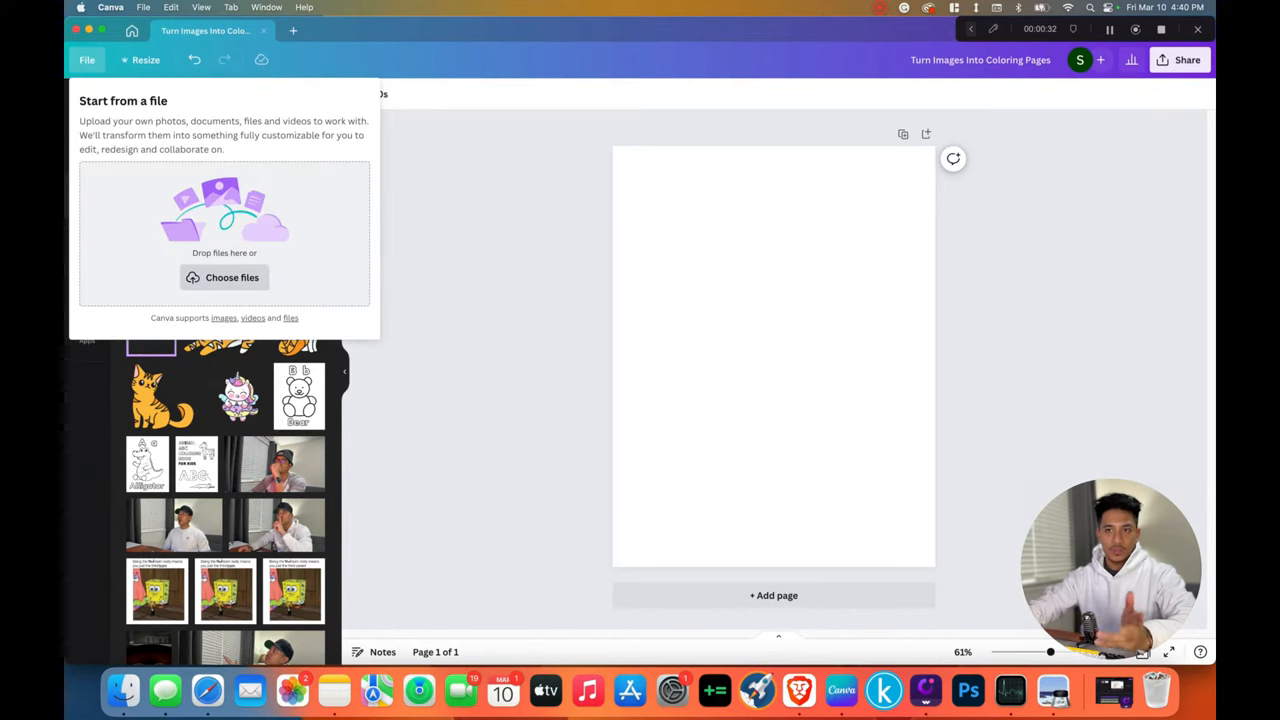
pyautogui.click(232, 276)
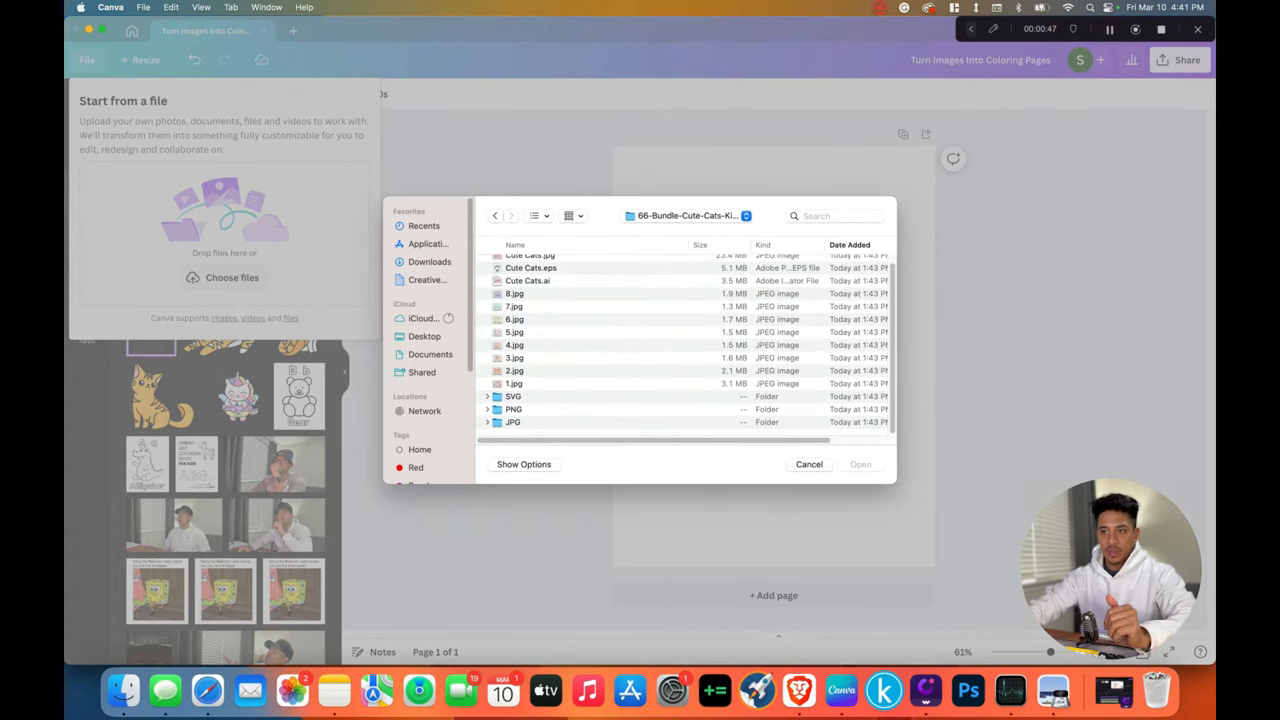
pyautogui.doubleClick(512, 408)
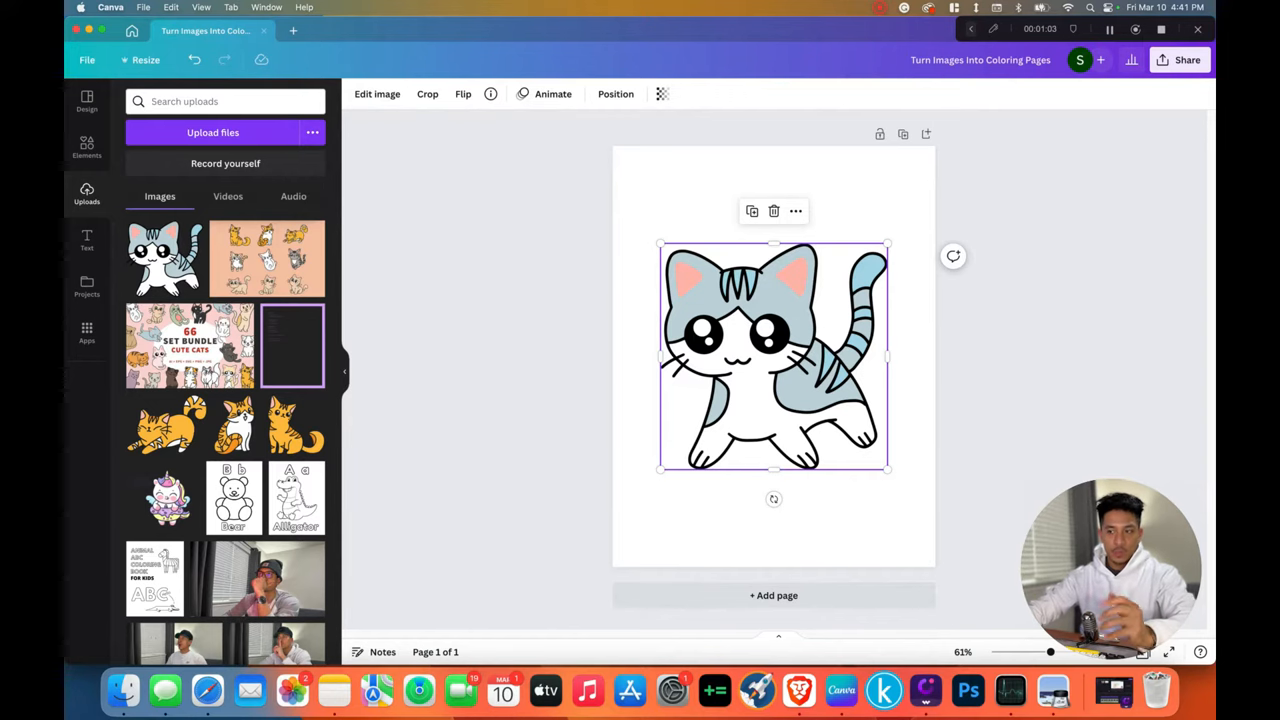
pyautogui.click(212, 132)
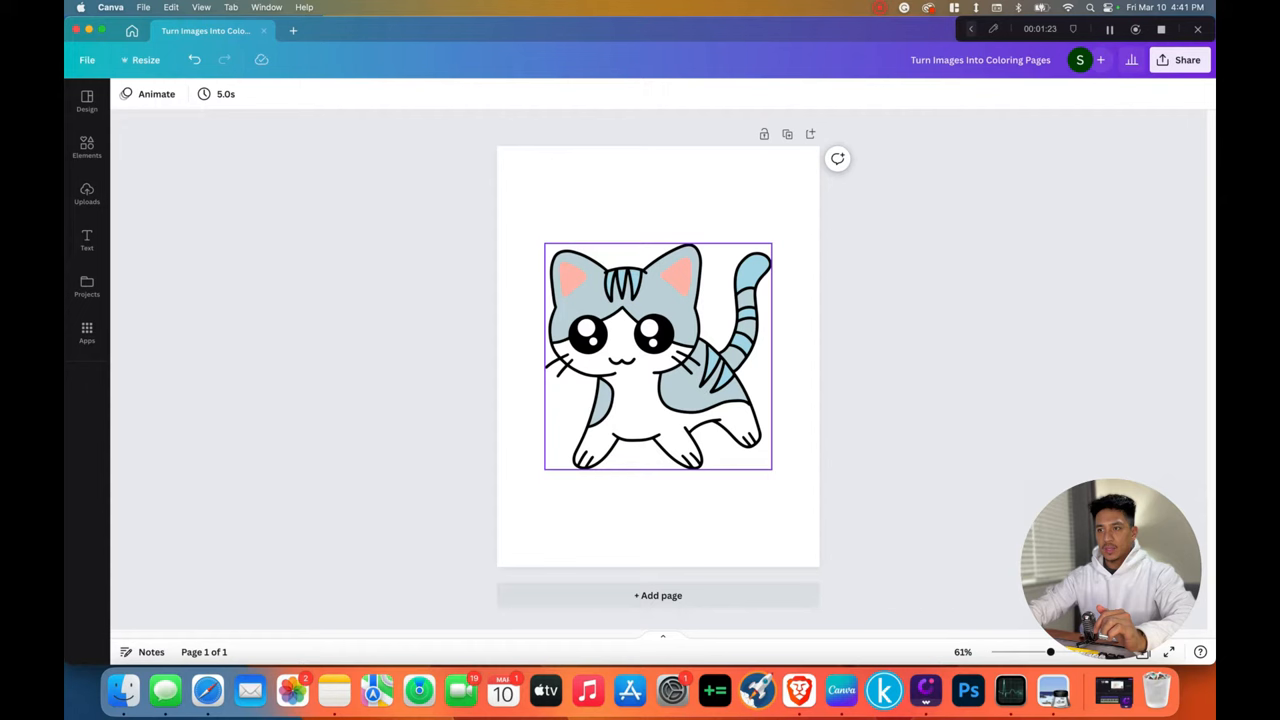
# Step: Enlarge the grey-and-white cat to span the page width and select it for editing
pyautogui.click(656, 356)
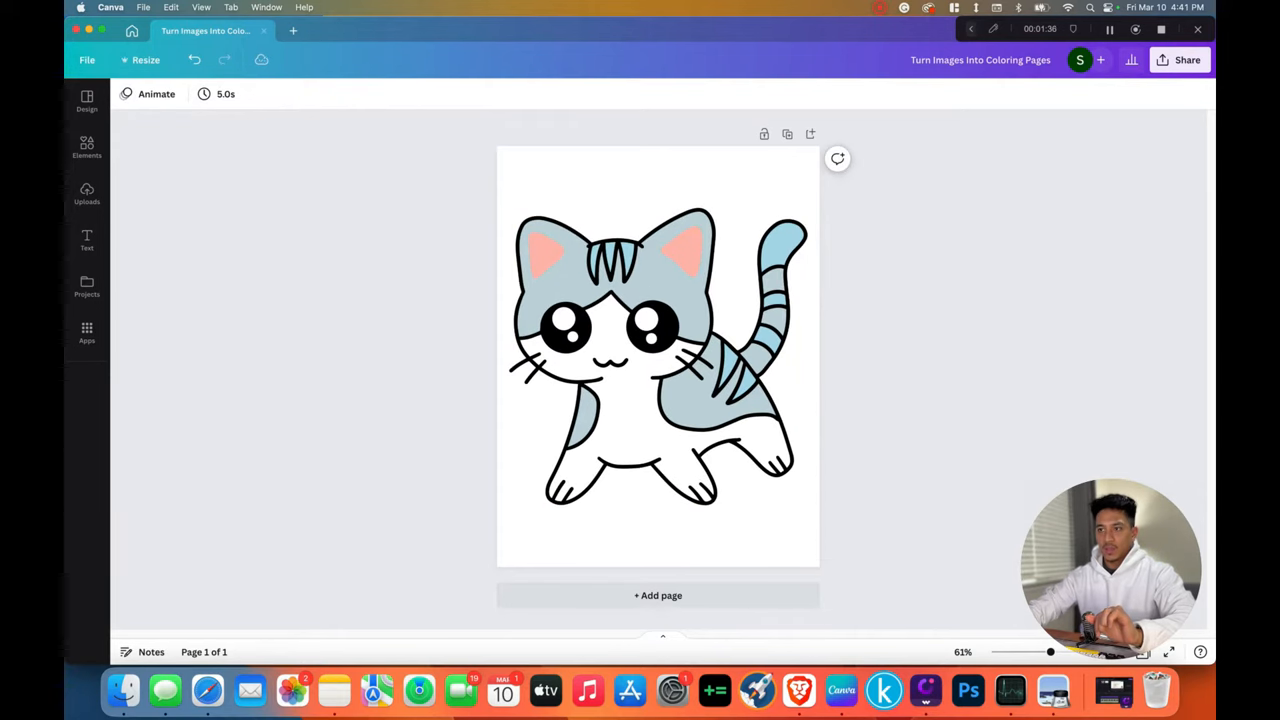
pyautogui.click(656, 356)
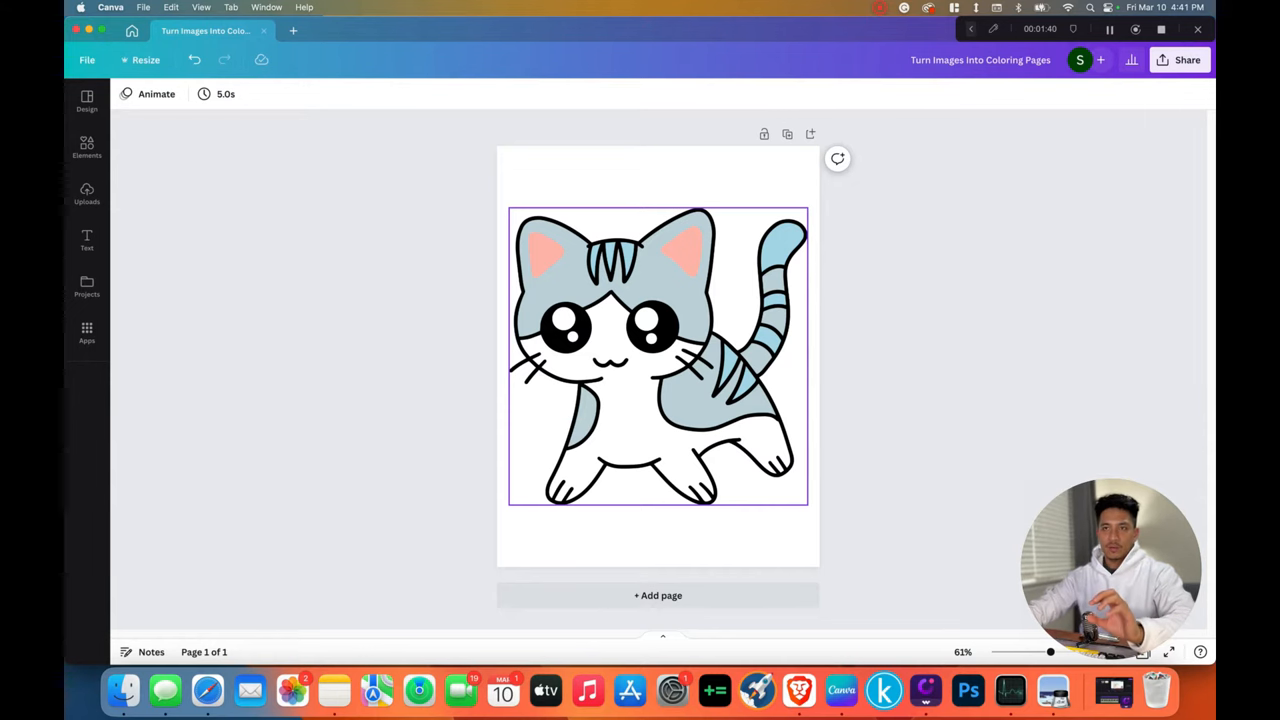
pyautogui.click(658, 356)
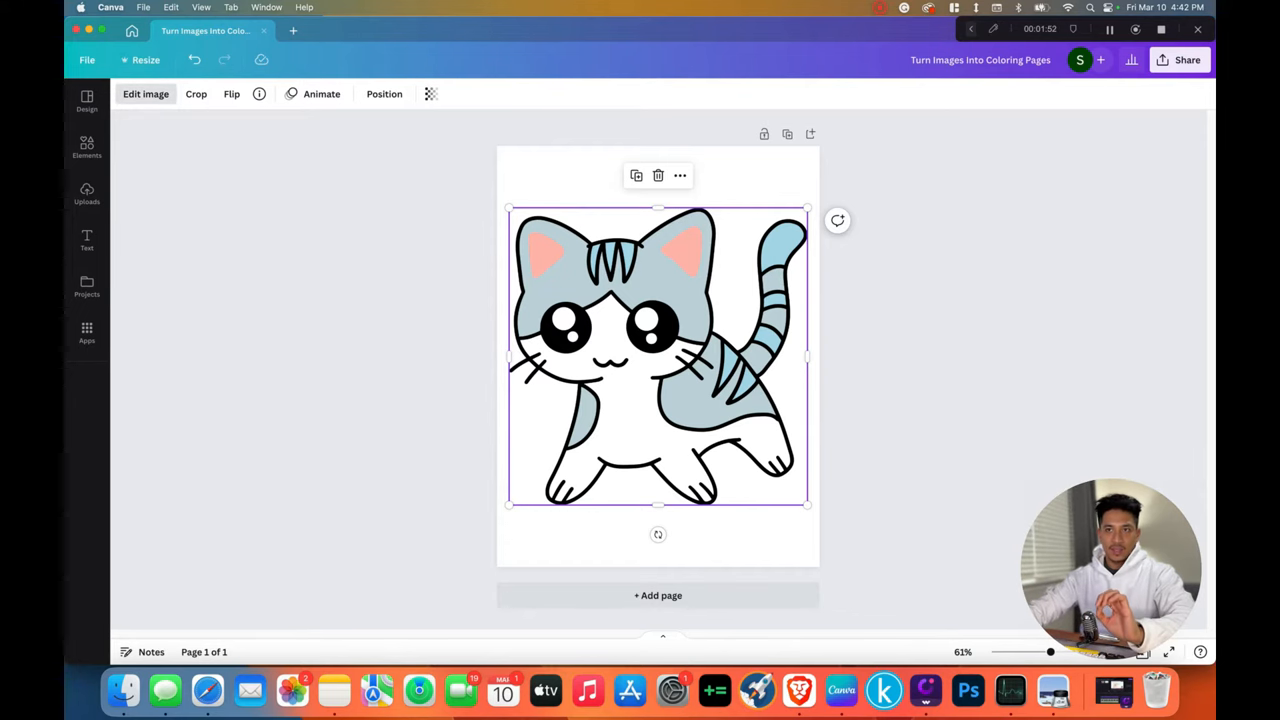
# Step: Adjust the grey cat image to Contrast 100 and Saturation -100 for black-and-white line art
pyautogui.click(146, 94)
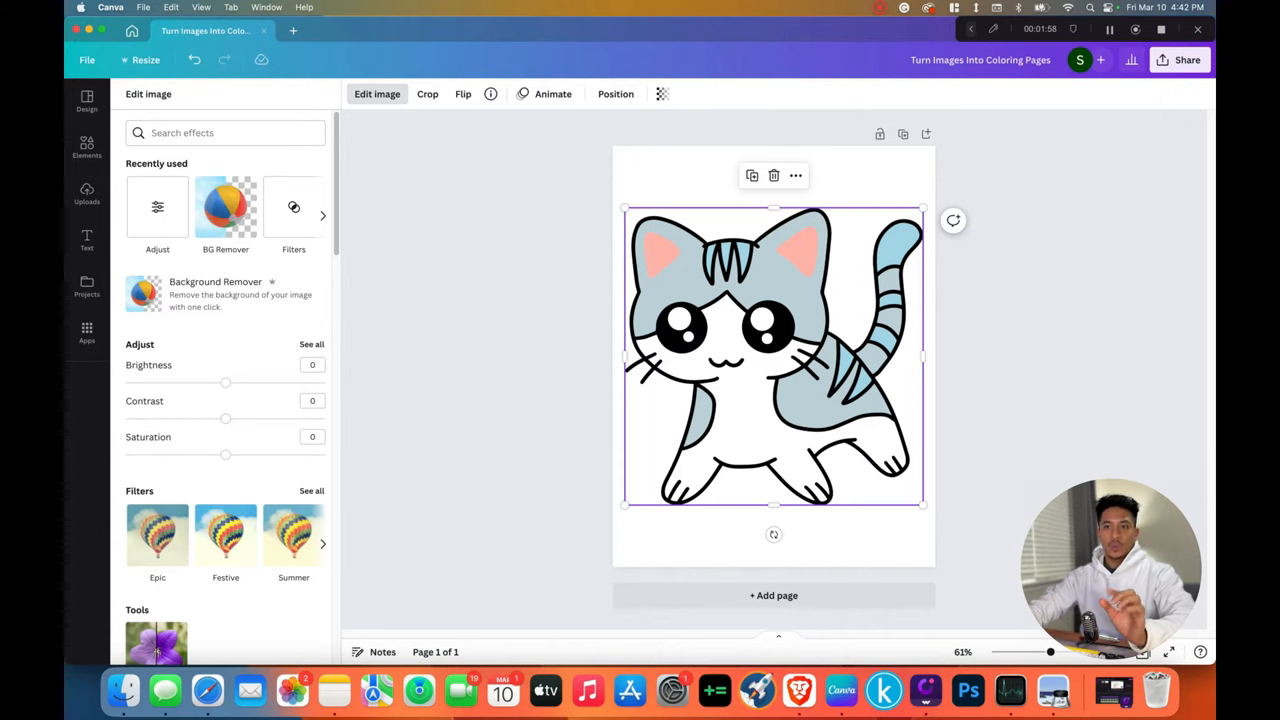
pyautogui.moveTo(224, 418); pyautogui.dragTo(270, 418)
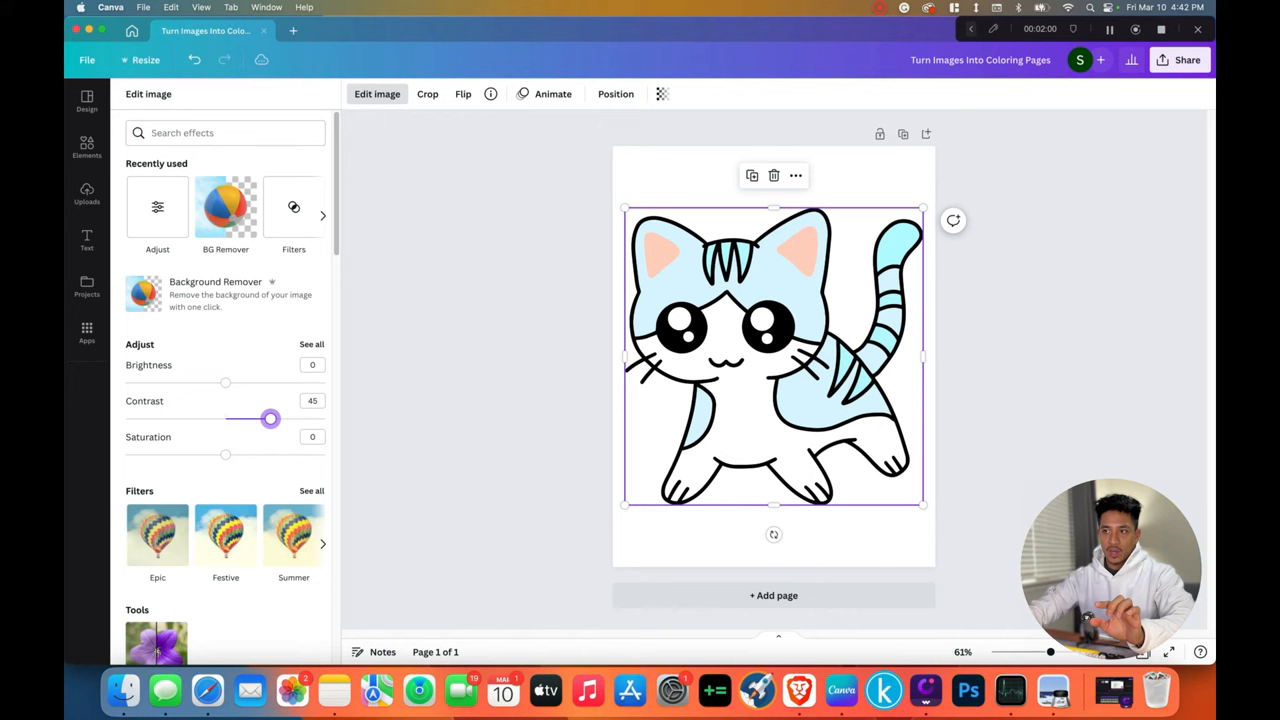
pyautogui.moveTo(270, 418); pyautogui.dragTo(324, 418)
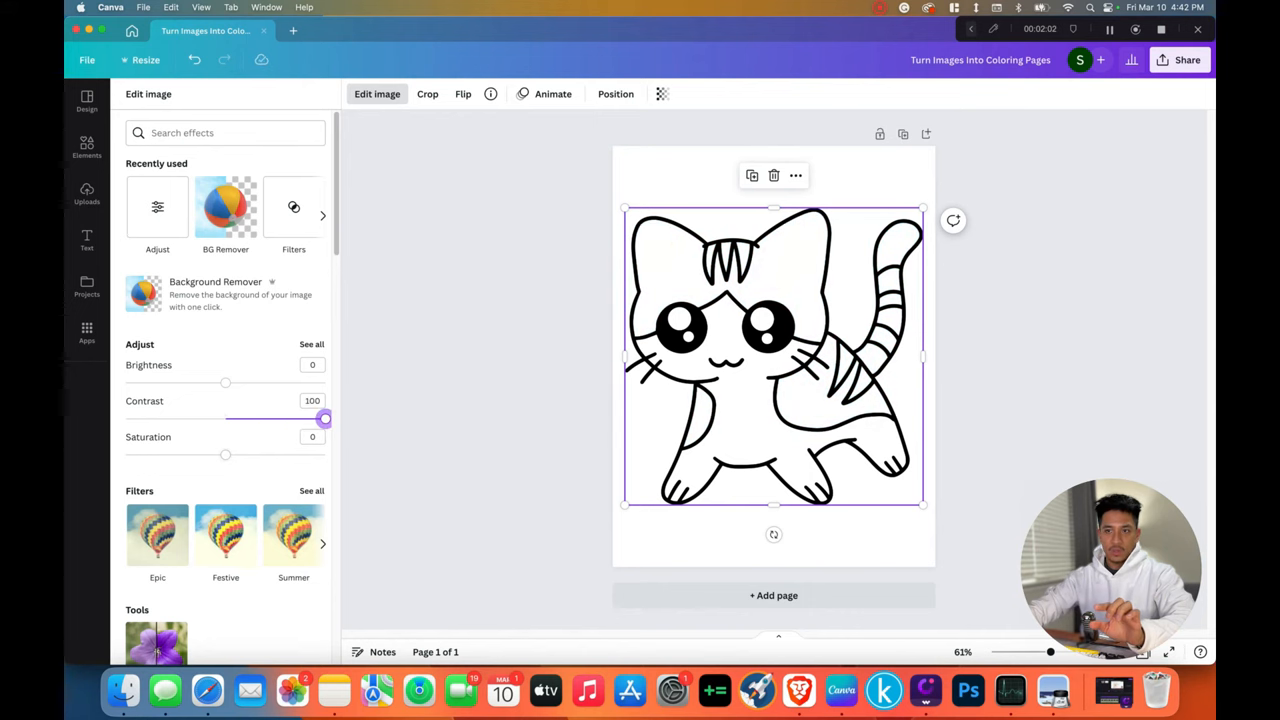
pyautogui.moveTo(224, 454); pyautogui.dragTo(124, 454)
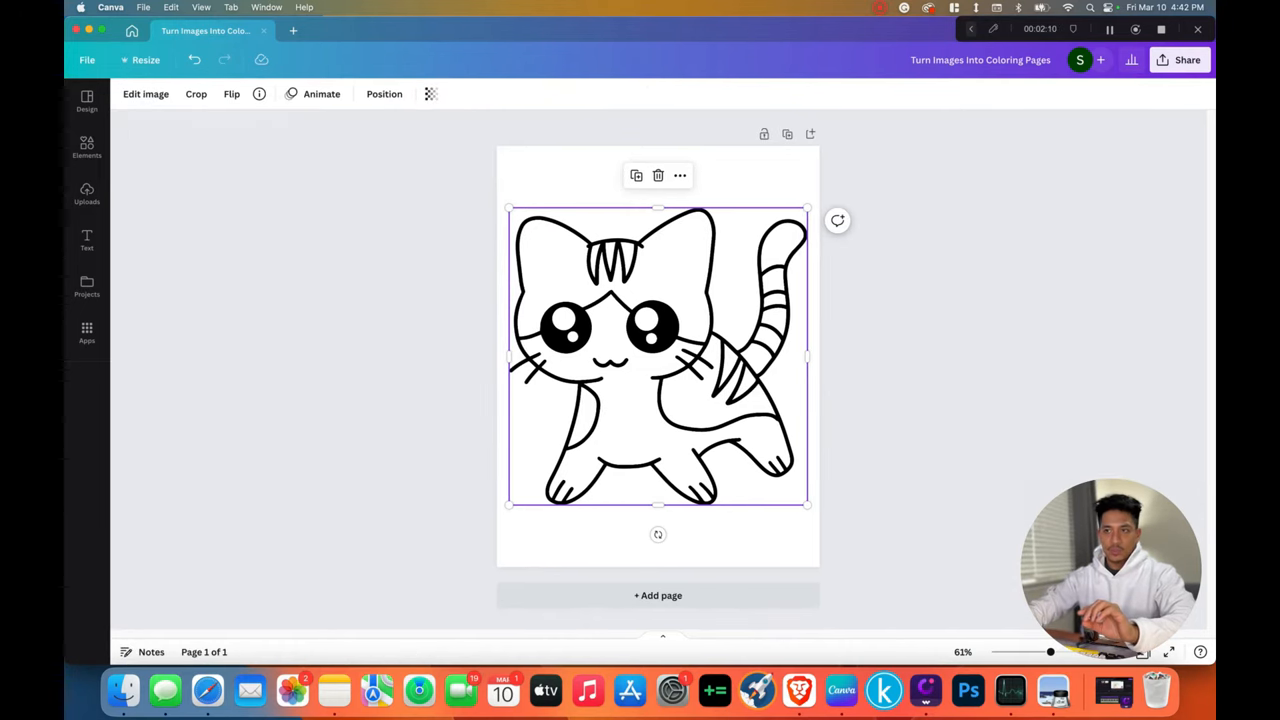
pyautogui.click(144, 94)
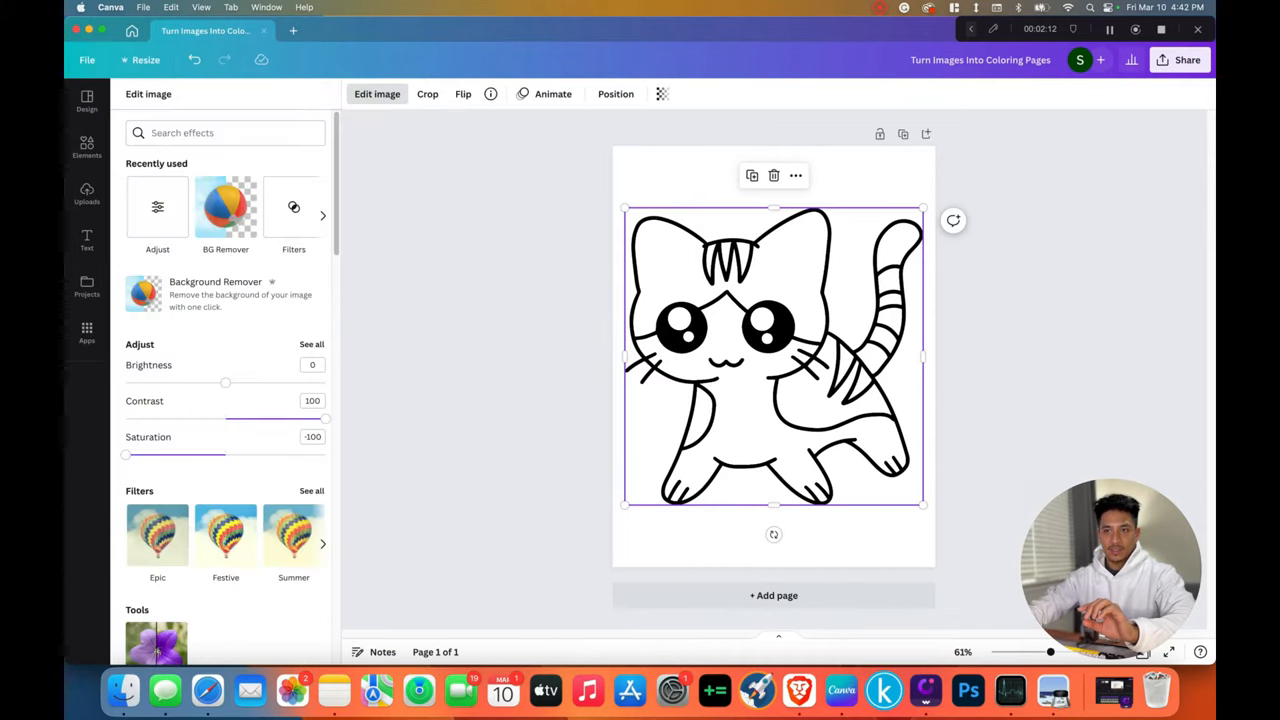
pyautogui.moveTo(224, 382); pyautogui.dragTo(236, 382)
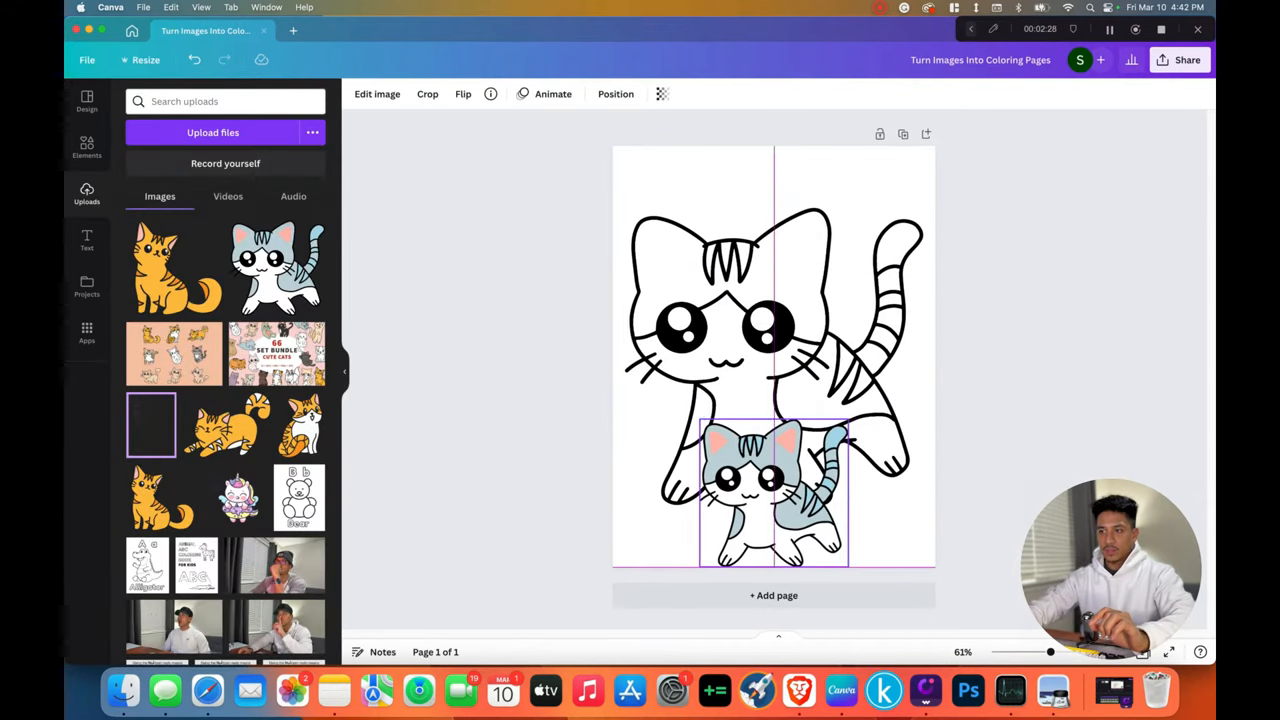
# Step: Add a second page and place the orange sitting cat clipart on it, enlarged to fill the width
pyautogui.moveTo(772, 490); pyautogui.dragTo(912, 544)
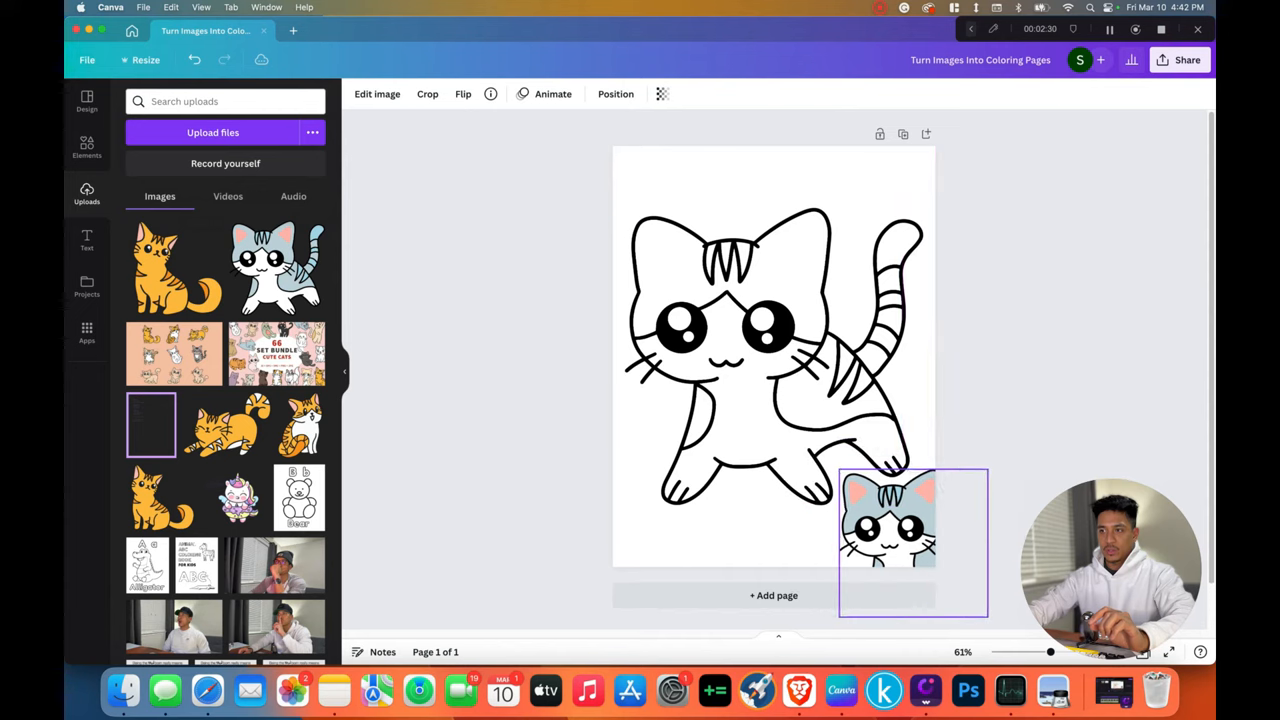
pyautogui.click(770, 350)
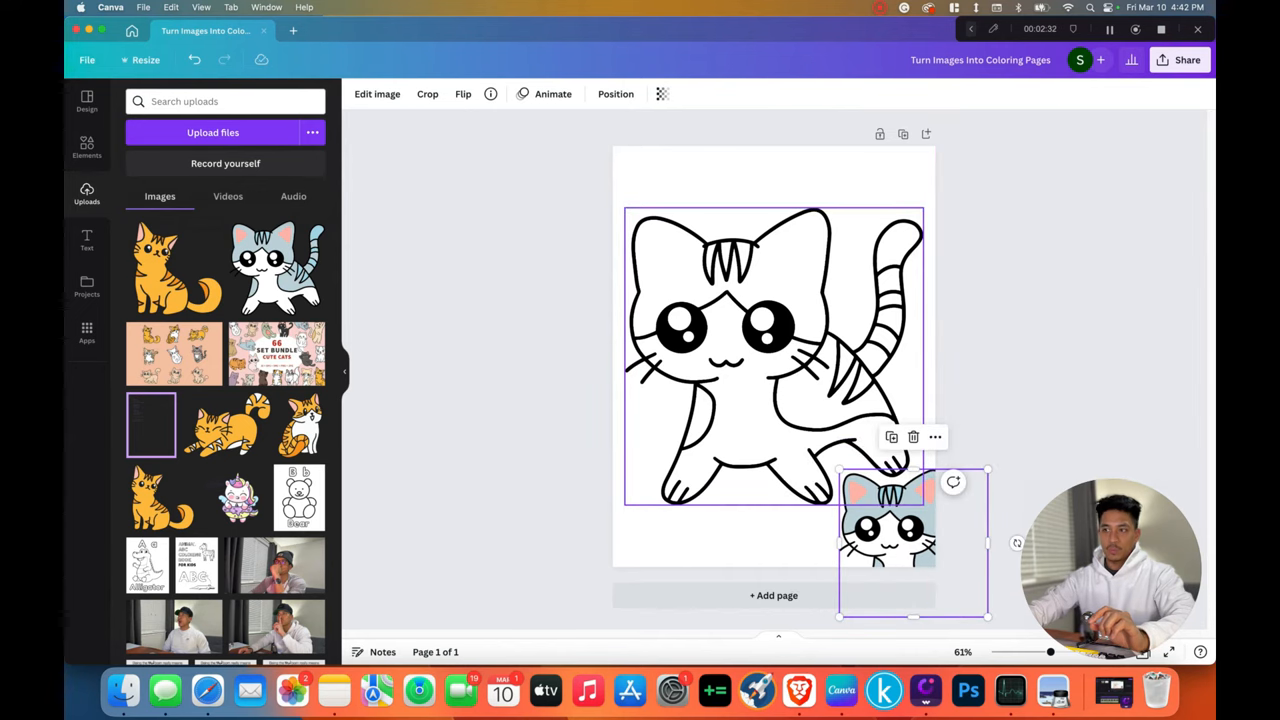
pyautogui.click(912, 436)
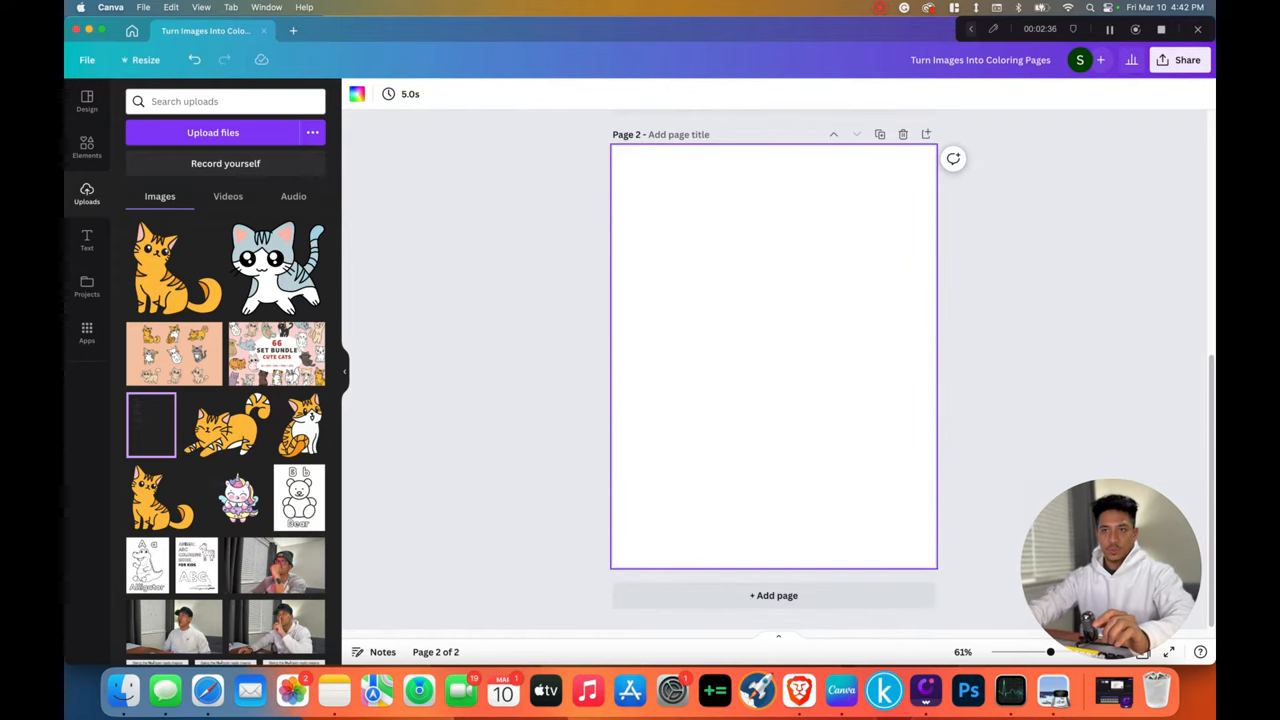
pyautogui.click(172, 268)
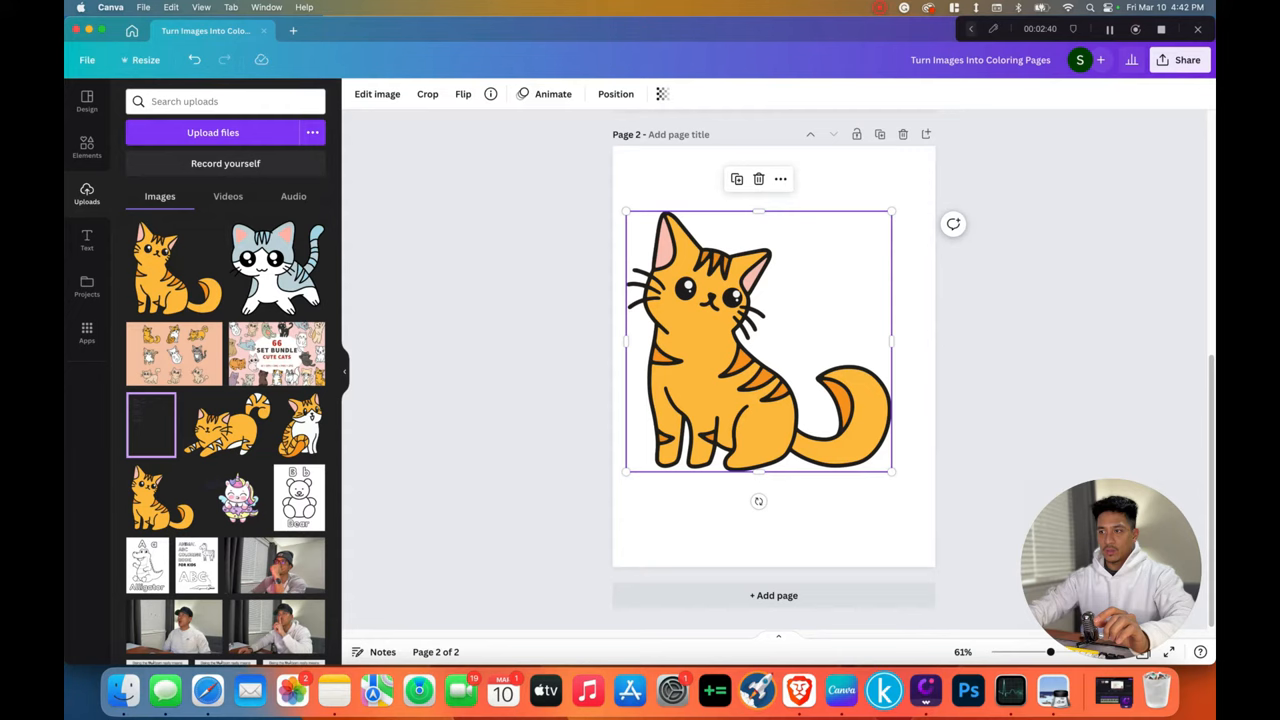
pyautogui.moveTo(892, 470); pyautogui.dragTo(924, 504)
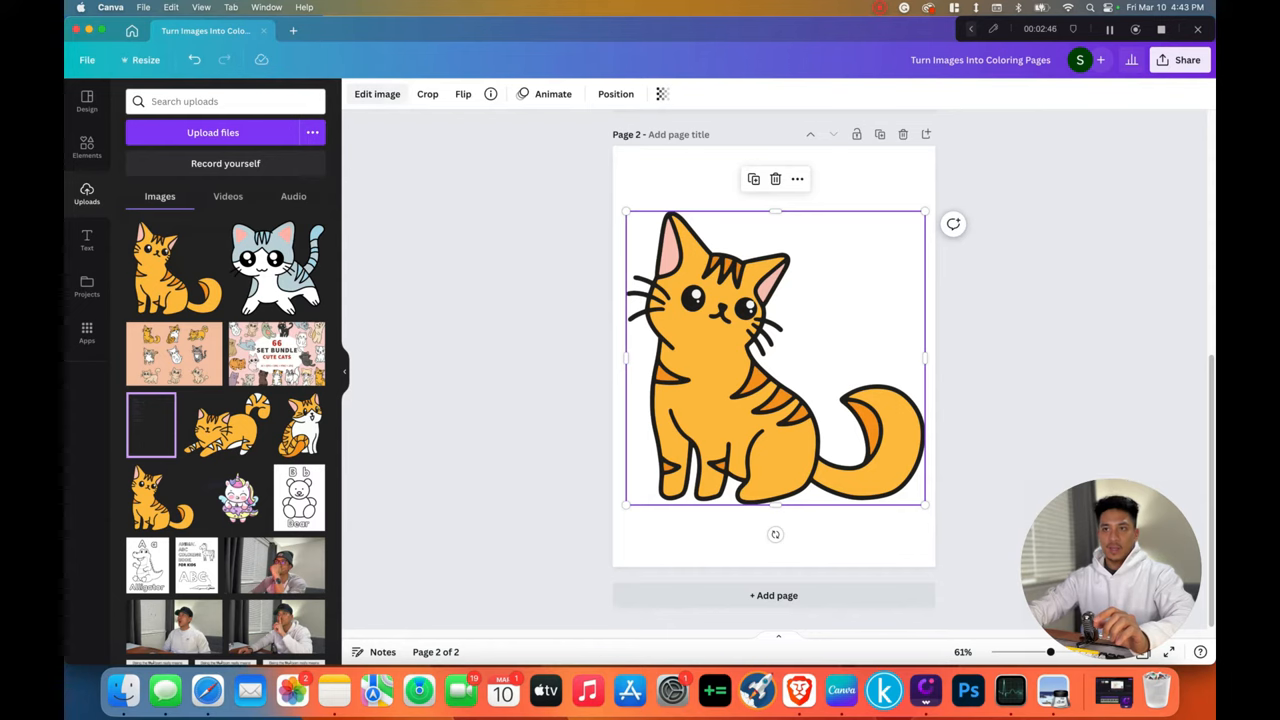
# Step: Set the orange cat's Saturation to -100 and Contrast to 100
pyautogui.click(376, 94)
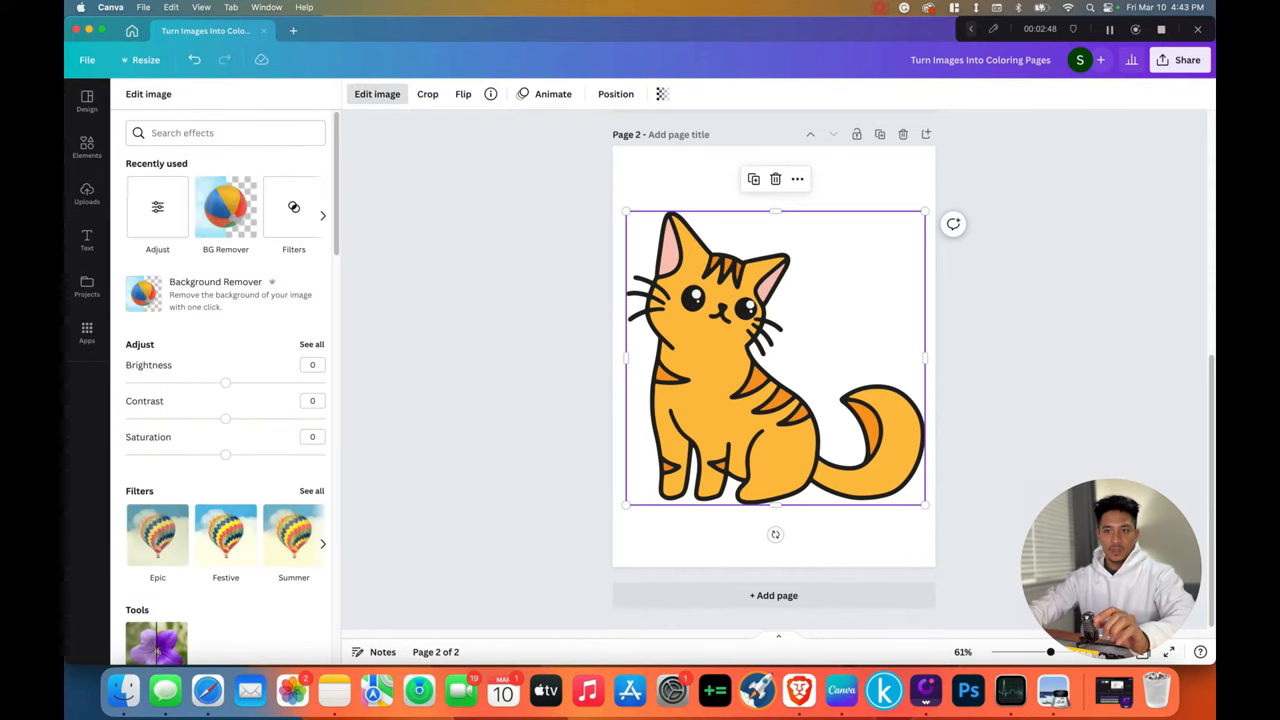
pyautogui.moveTo(224, 456); pyautogui.dragTo(128, 456)
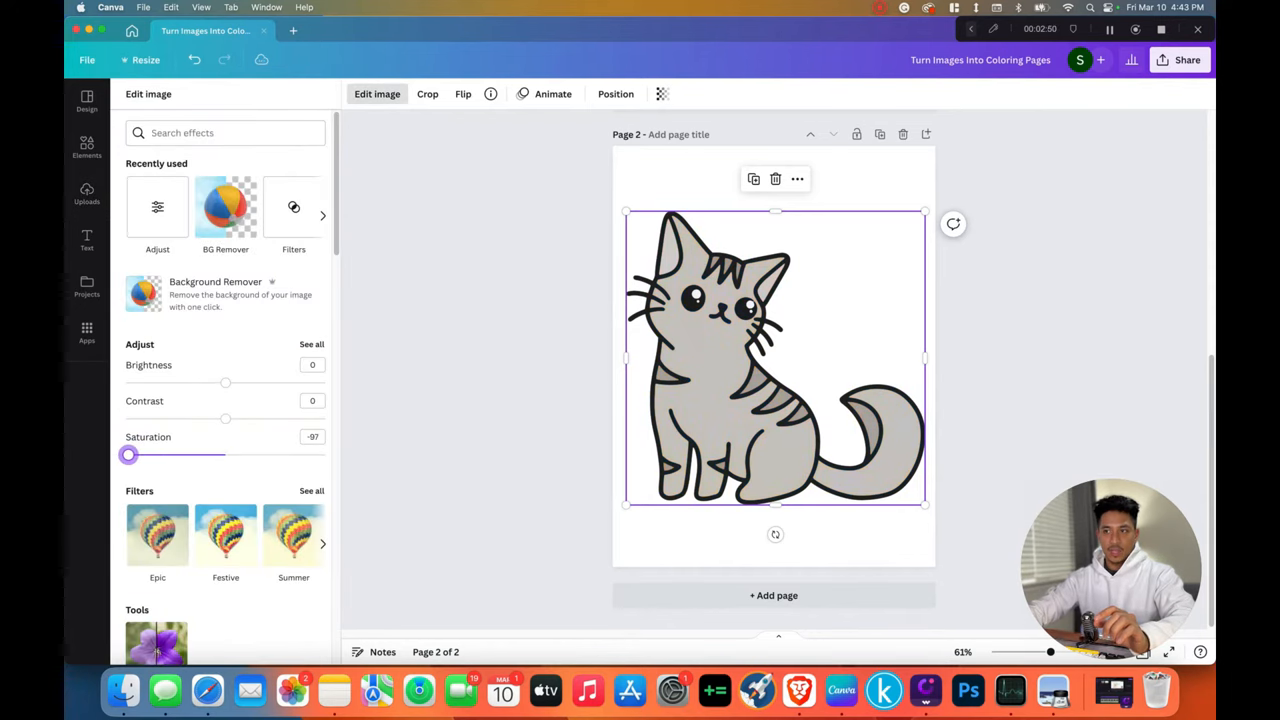
pyautogui.moveTo(128, 456); pyautogui.dragTo(124, 456)
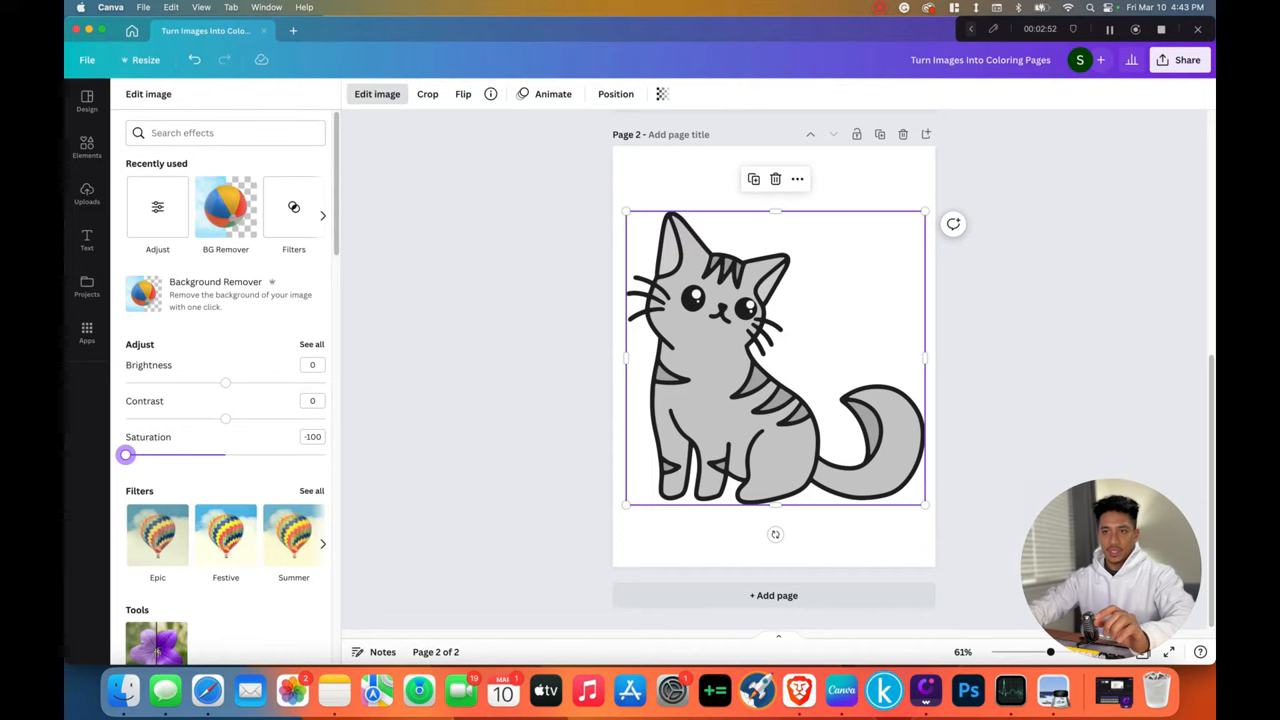
pyautogui.moveTo(224, 418); pyautogui.dragTo(278, 418)
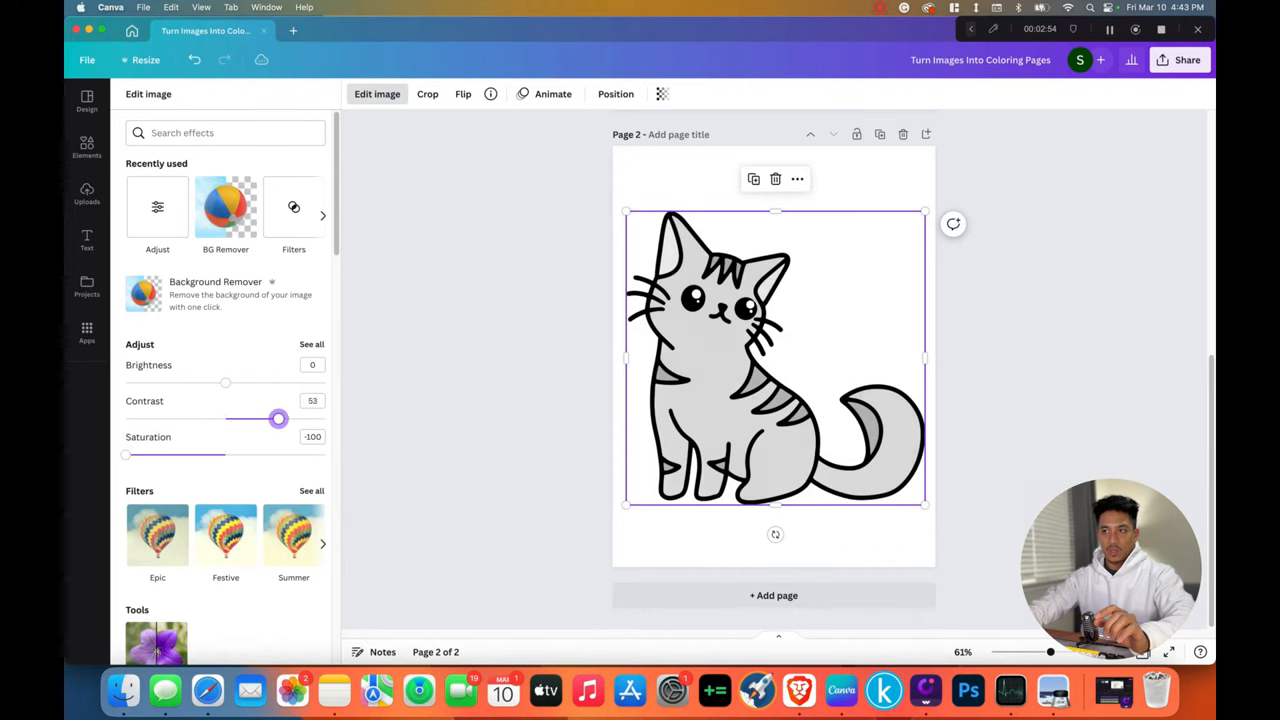
pyautogui.moveTo(278, 420); pyautogui.dragTo(324, 420)
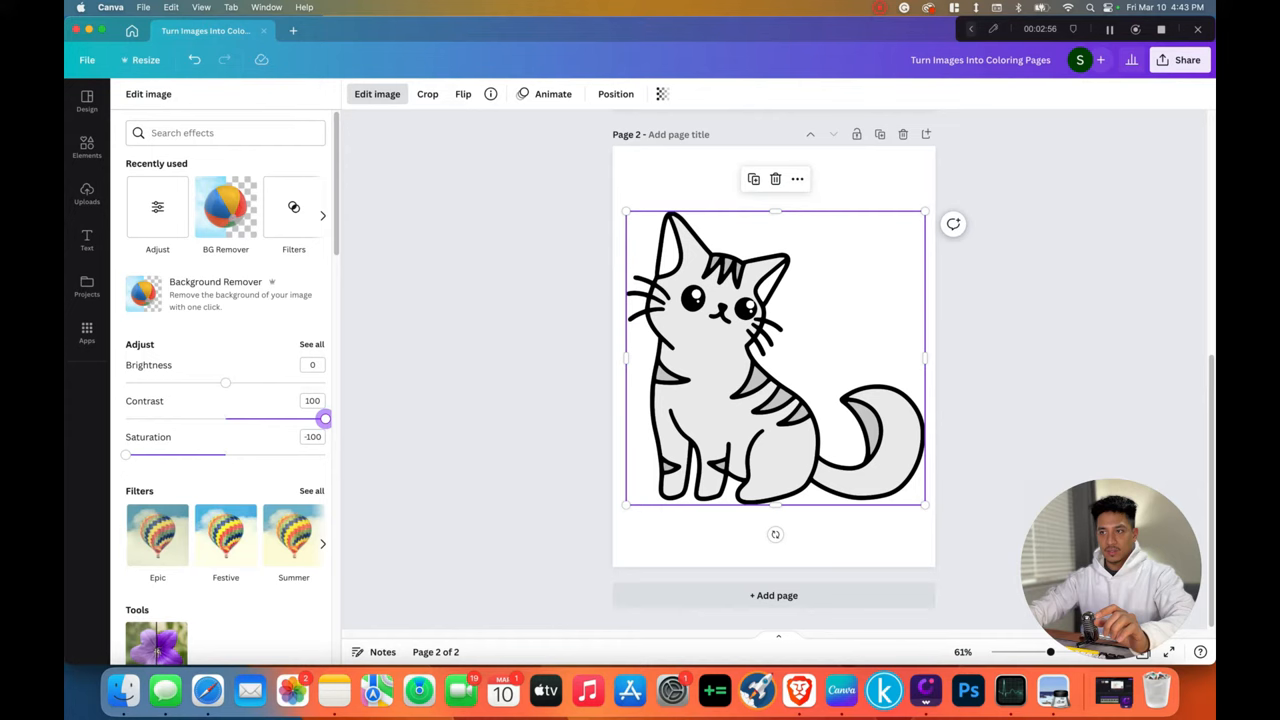
pyautogui.click(86, 192)
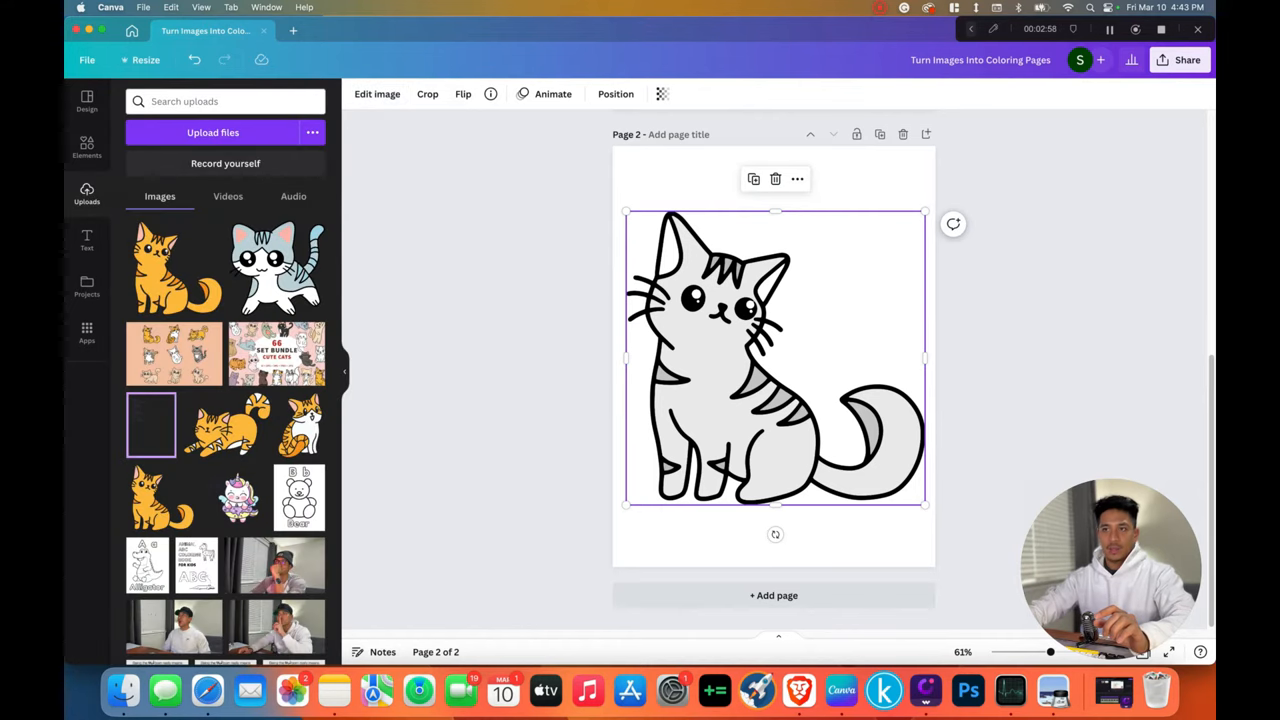
# Step: Raise the orange cat's Brightness to about 40 to whiten the grey fill
pyautogui.click(376, 94)
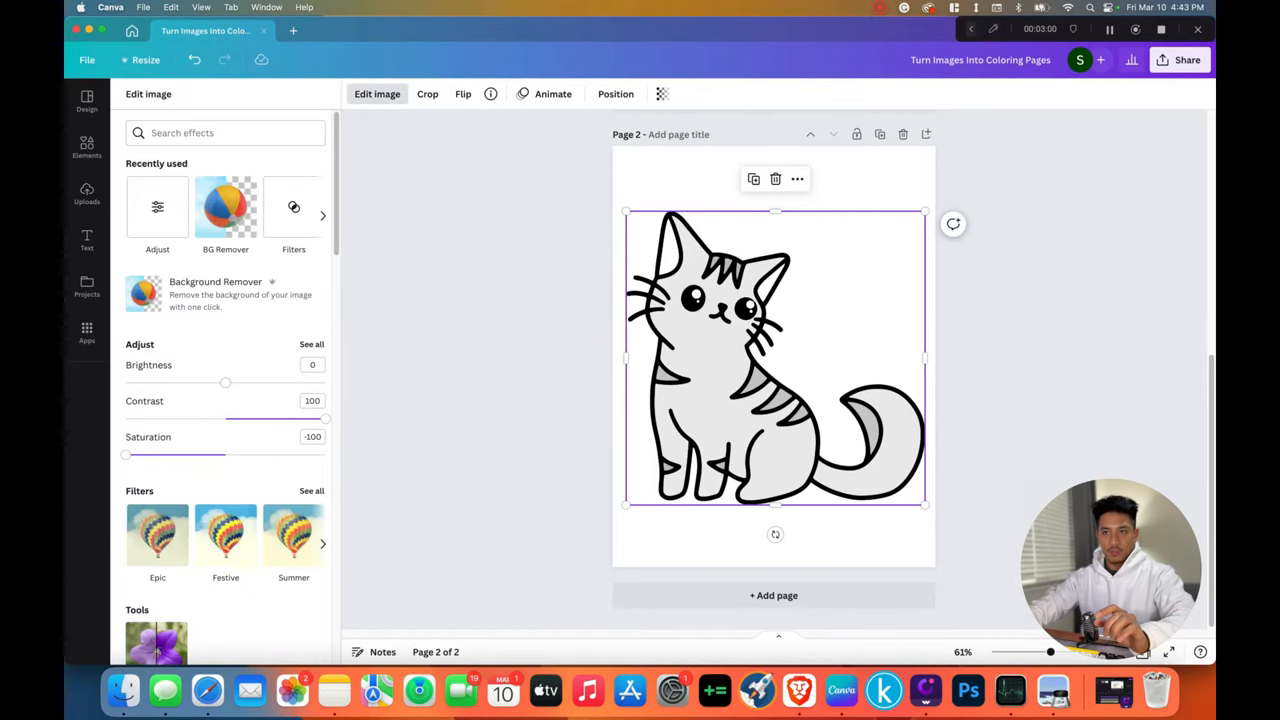
pyautogui.moveTo(224, 382); pyautogui.dragTo(252, 382)
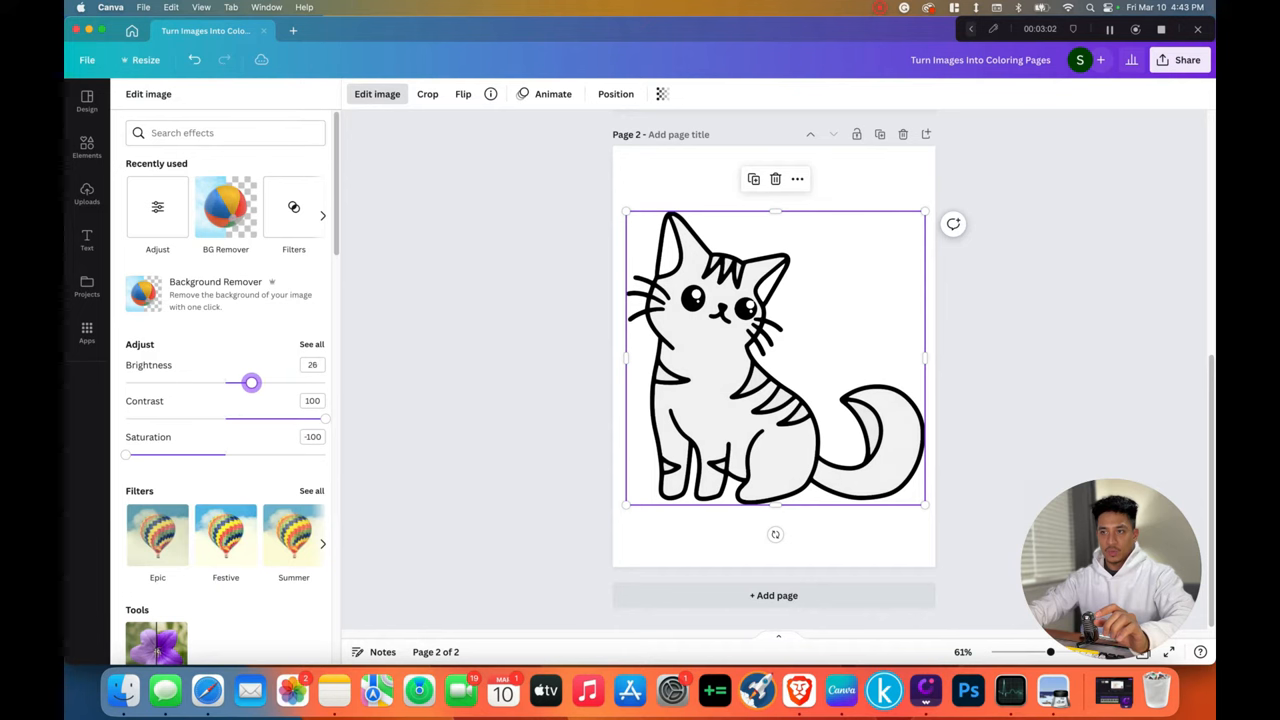
pyautogui.moveTo(252, 382); pyautogui.dragTo(266, 382)
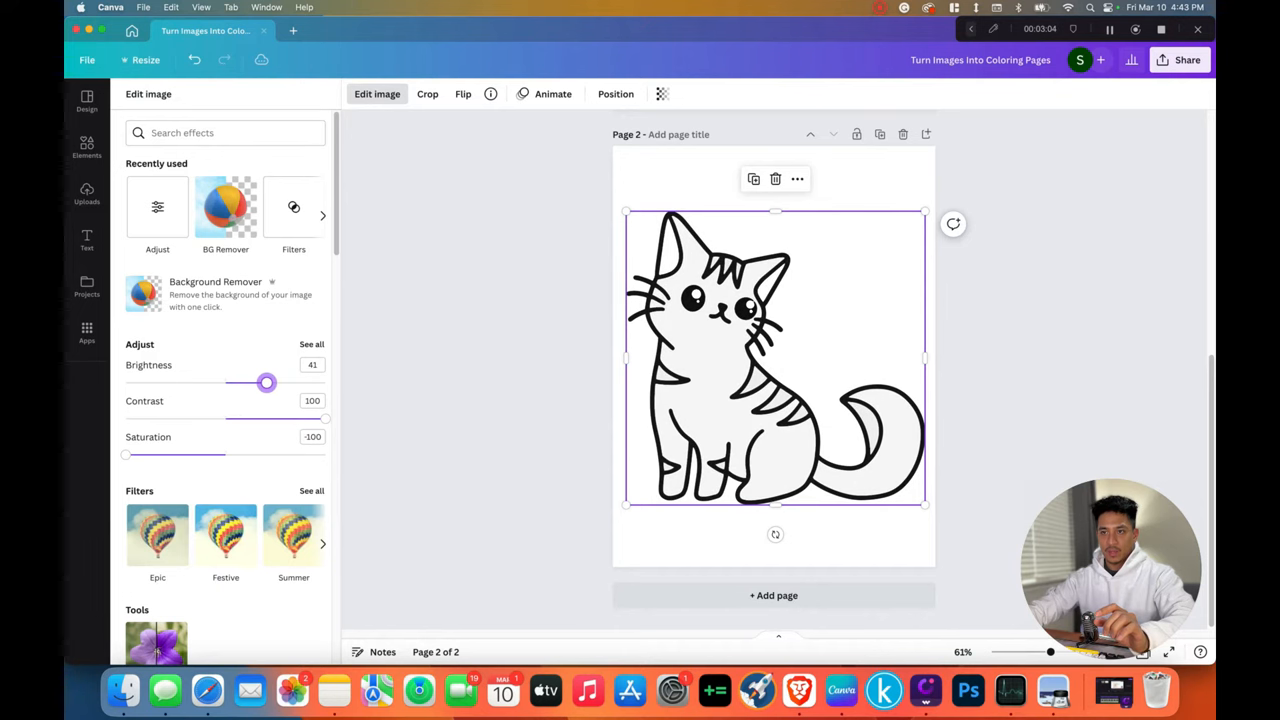
pyautogui.moveTo(266, 382); pyautogui.dragTo(264, 382)
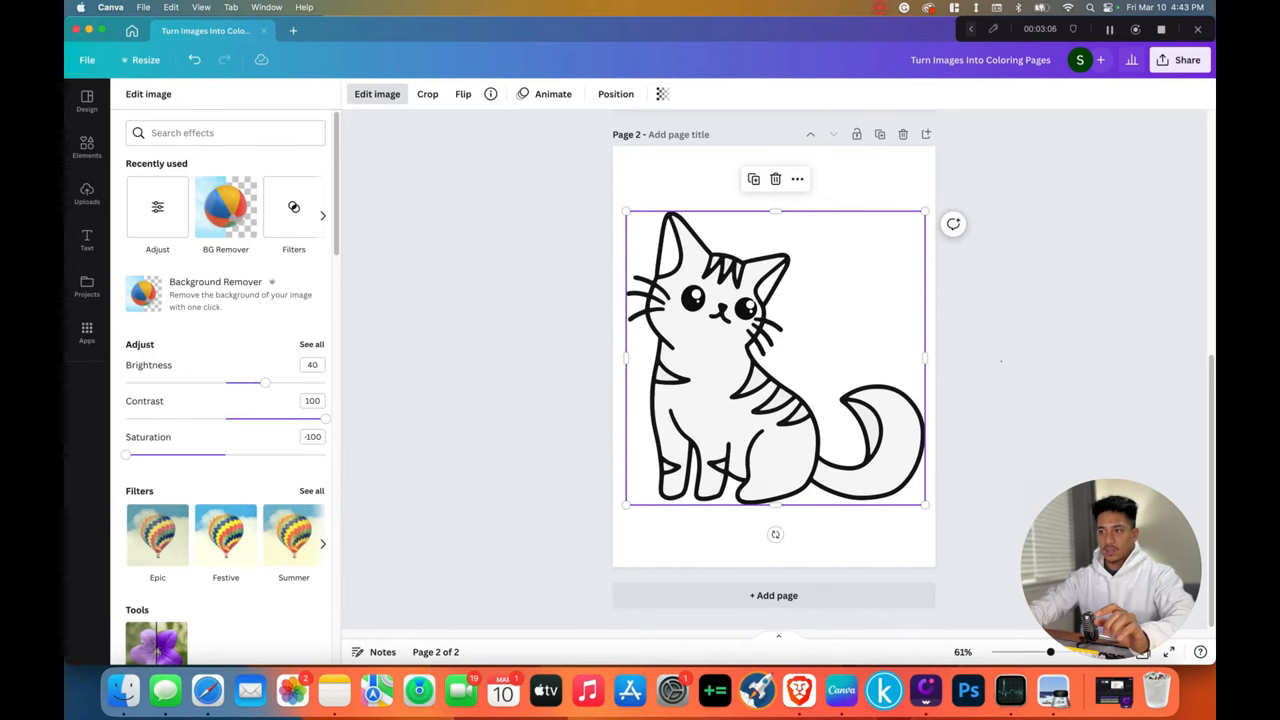
pyautogui.click(86, 192)
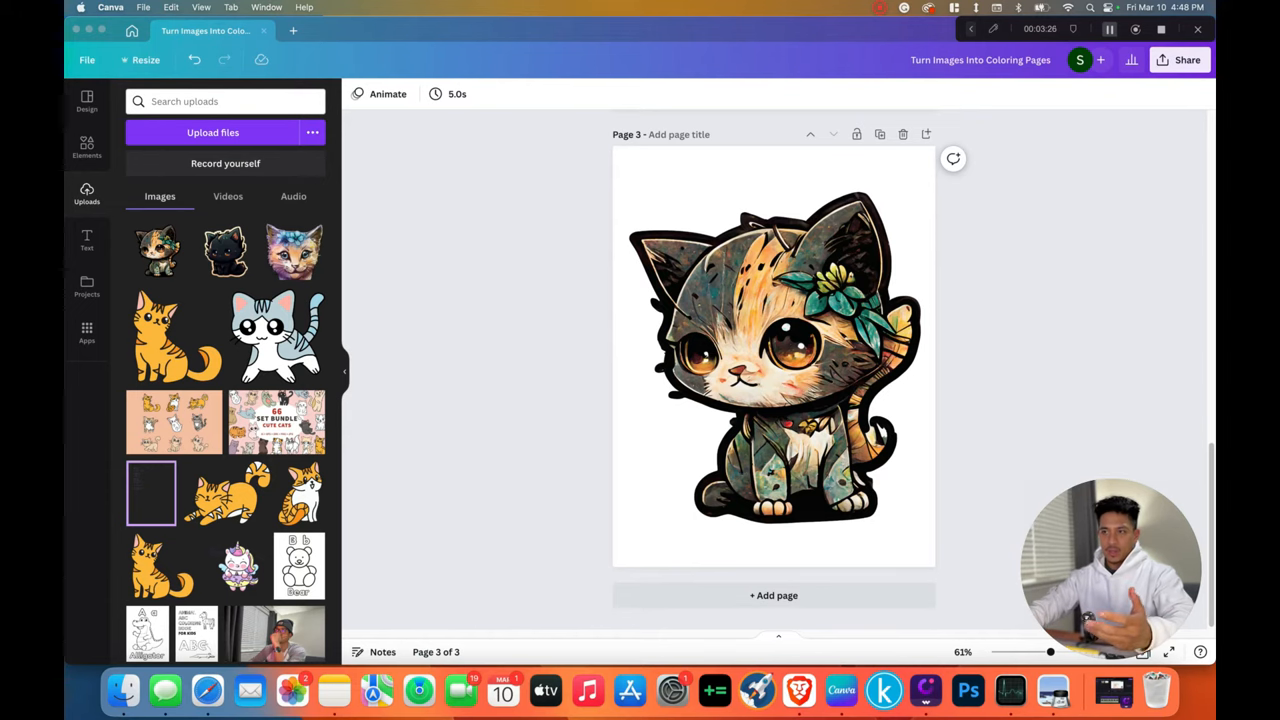
# Step: Adjust the page 3 chibi cat to Contrast 100, Saturation -100 and Brightness about 60
pyautogui.click(772, 356)
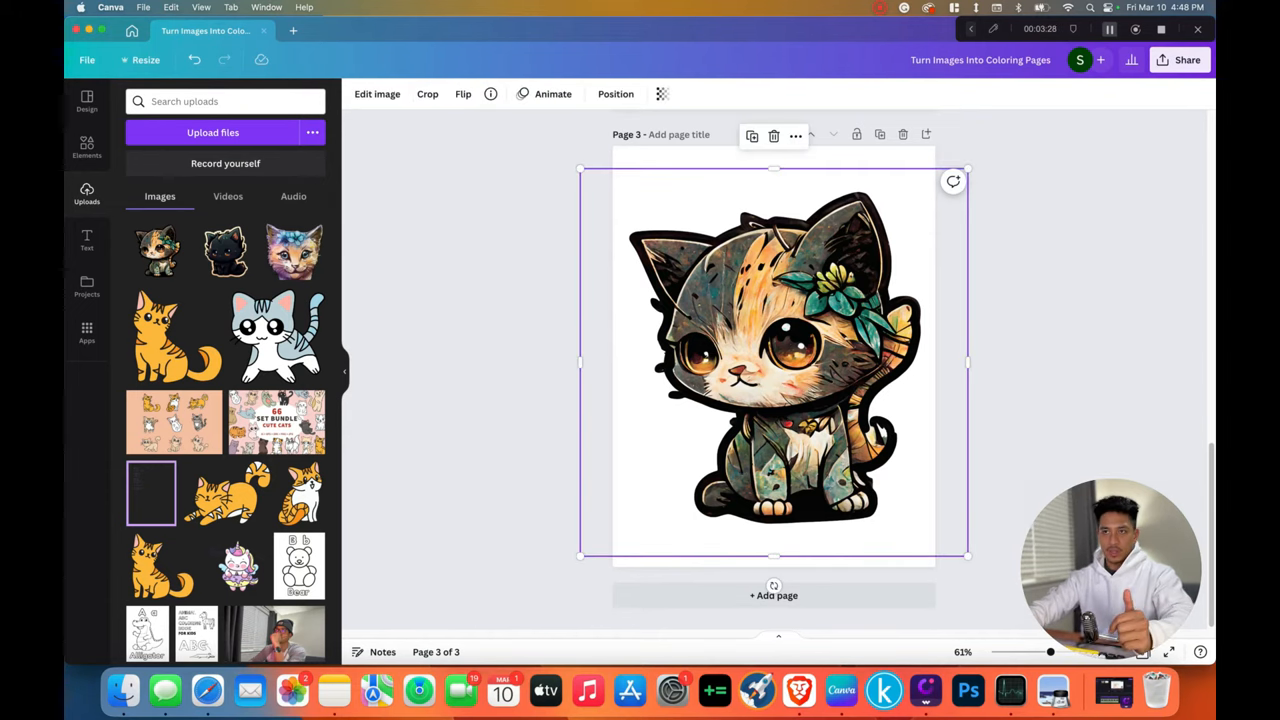
pyautogui.click(376, 94)
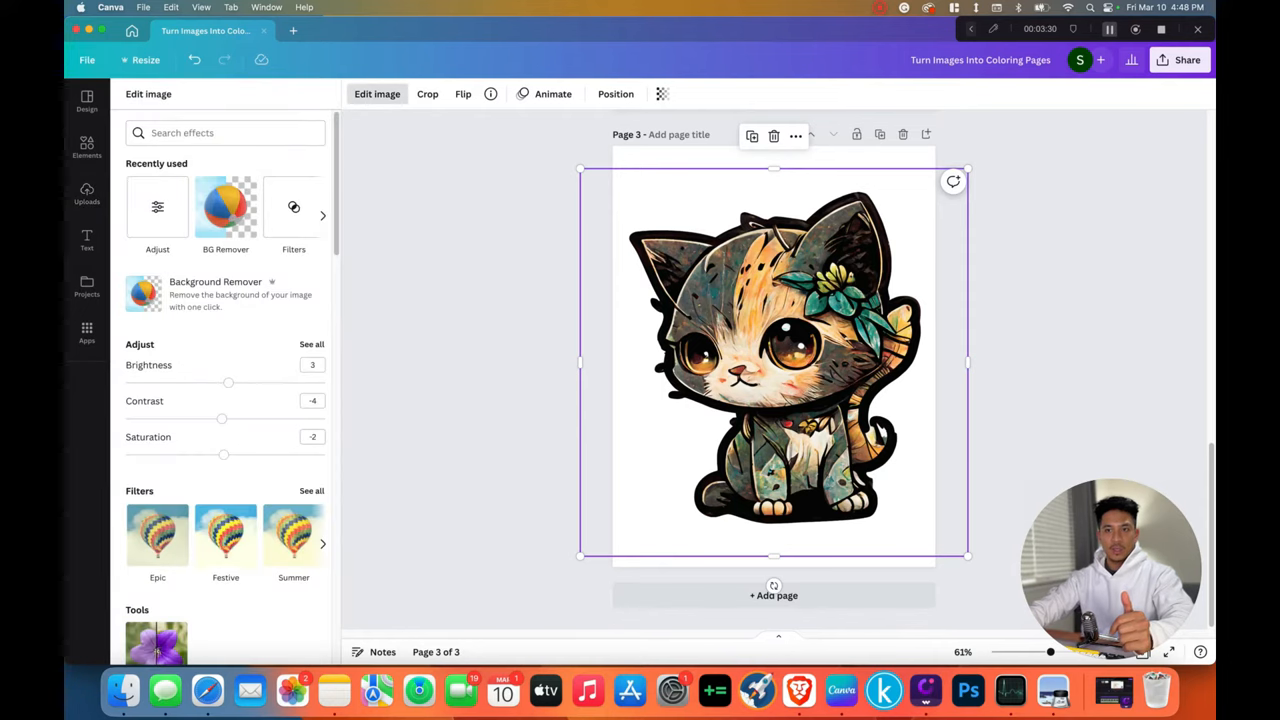
pyautogui.moveTo(220, 418); pyautogui.dragTo(264, 418)
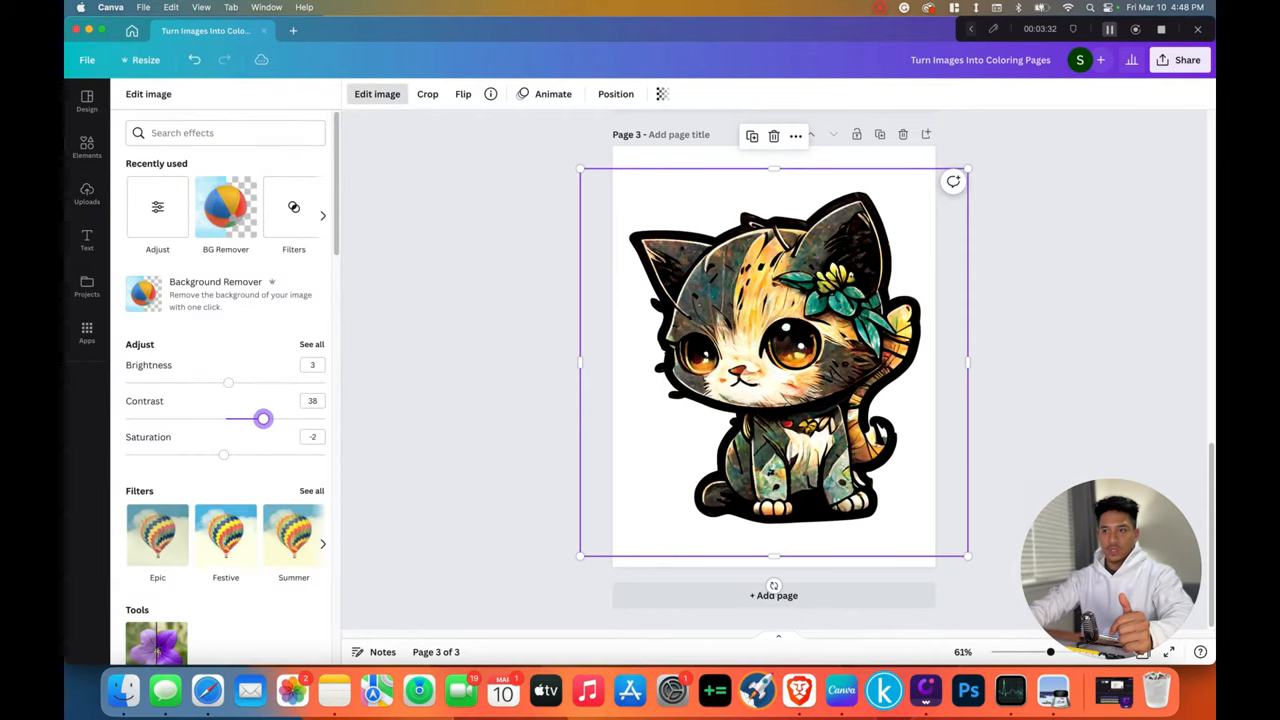
pyautogui.moveTo(264, 418); pyautogui.dragTo(324, 418)
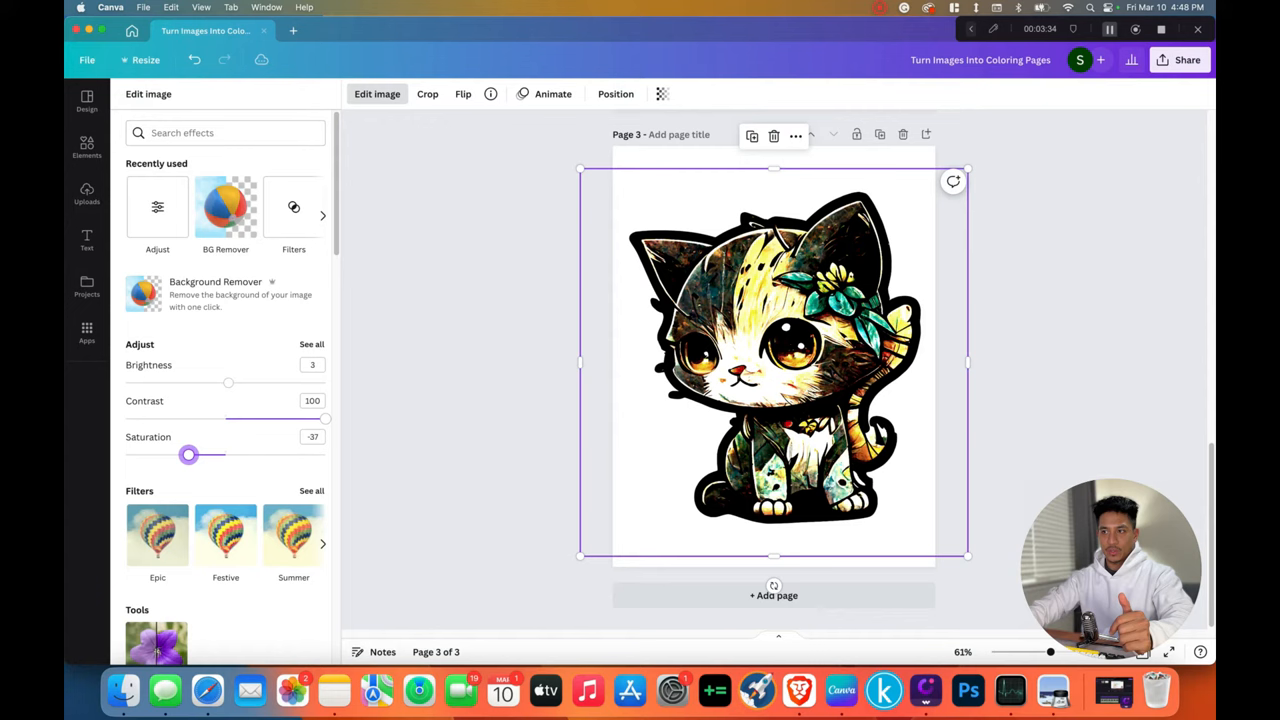
pyautogui.moveTo(188, 456); pyautogui.dragTo(124, 456)
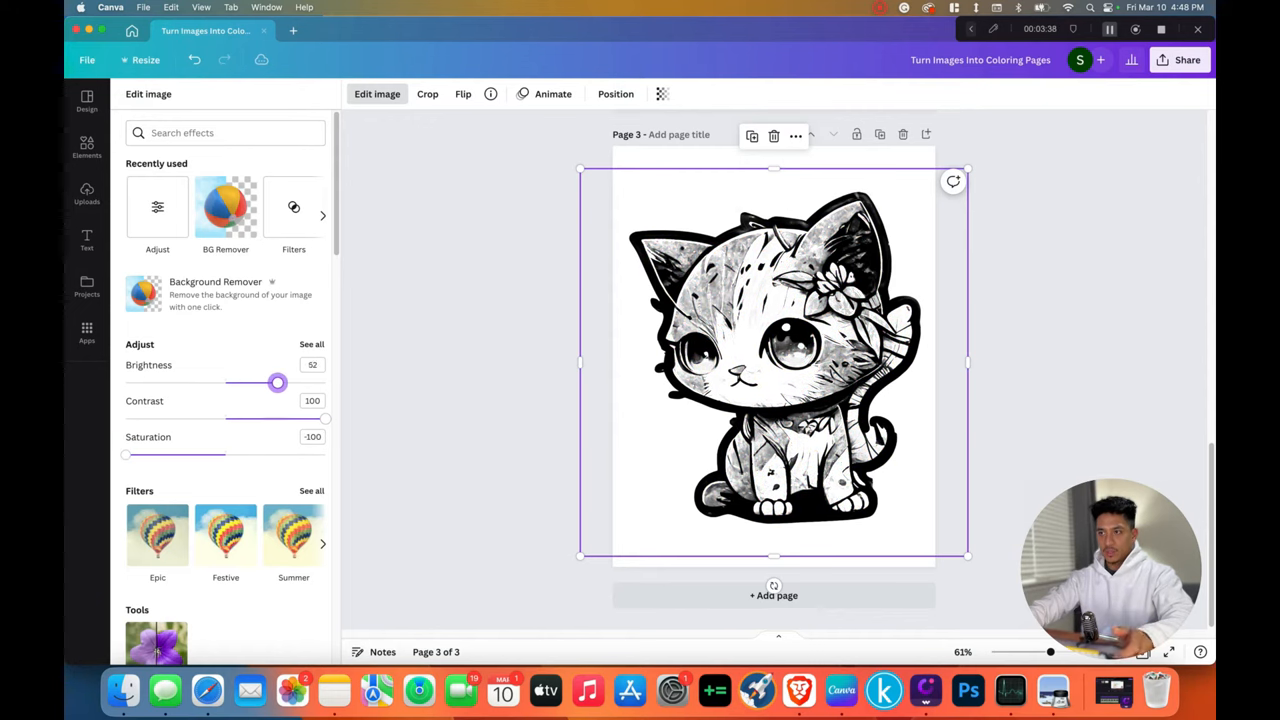
pyautogui.moveTo(276, 384); pyautogui.dragTo(292, 384)
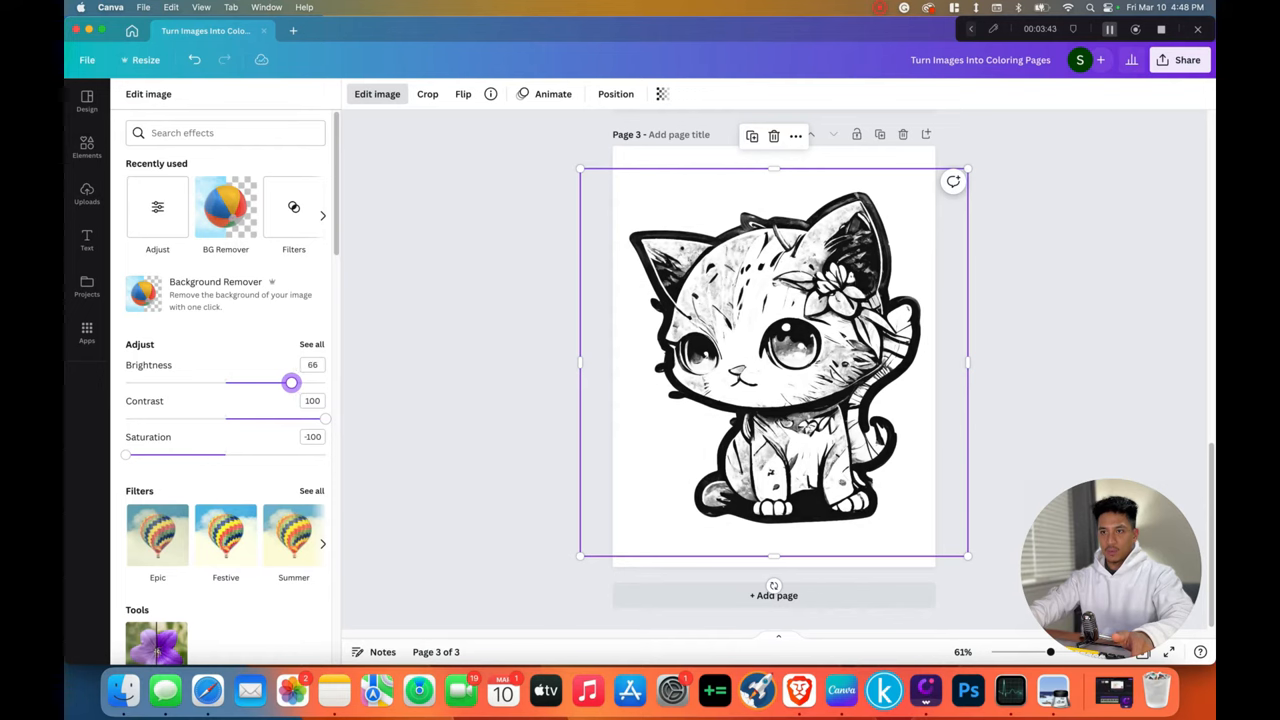
pyautogui.moveTo(292, 384); pyautogui.dragTo(284, 384)
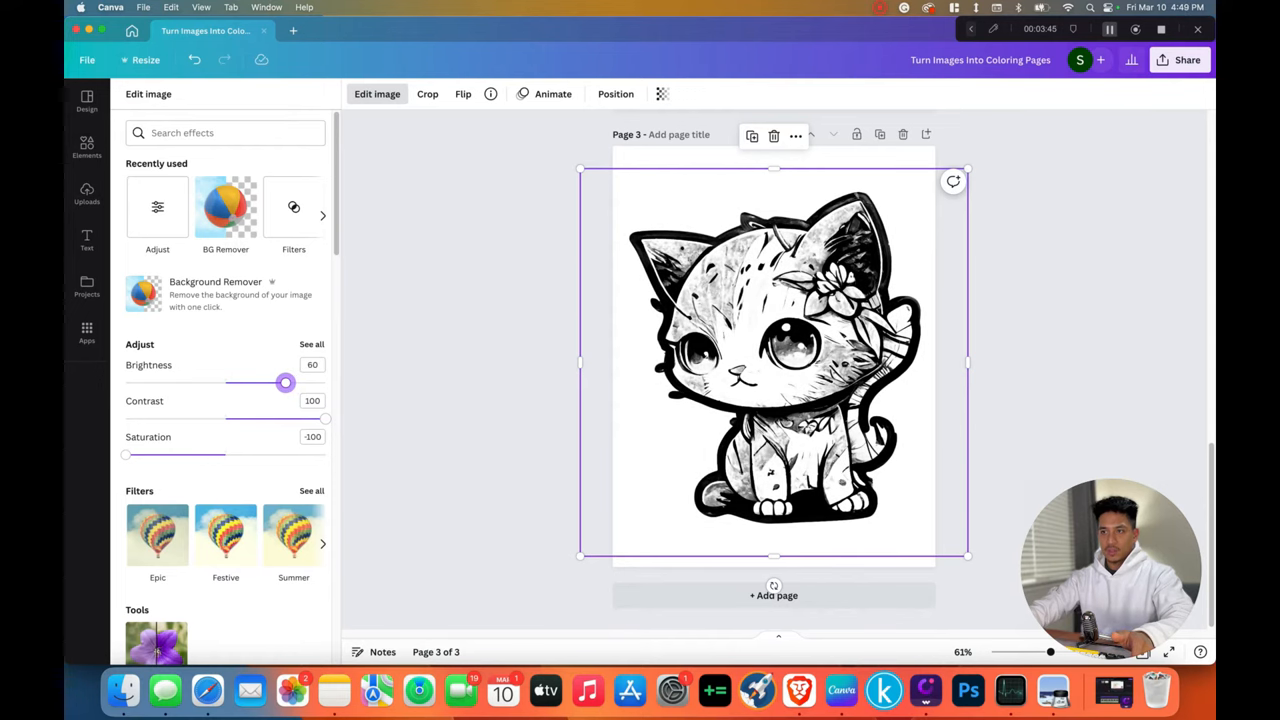
pyautogui.click(88, 192)
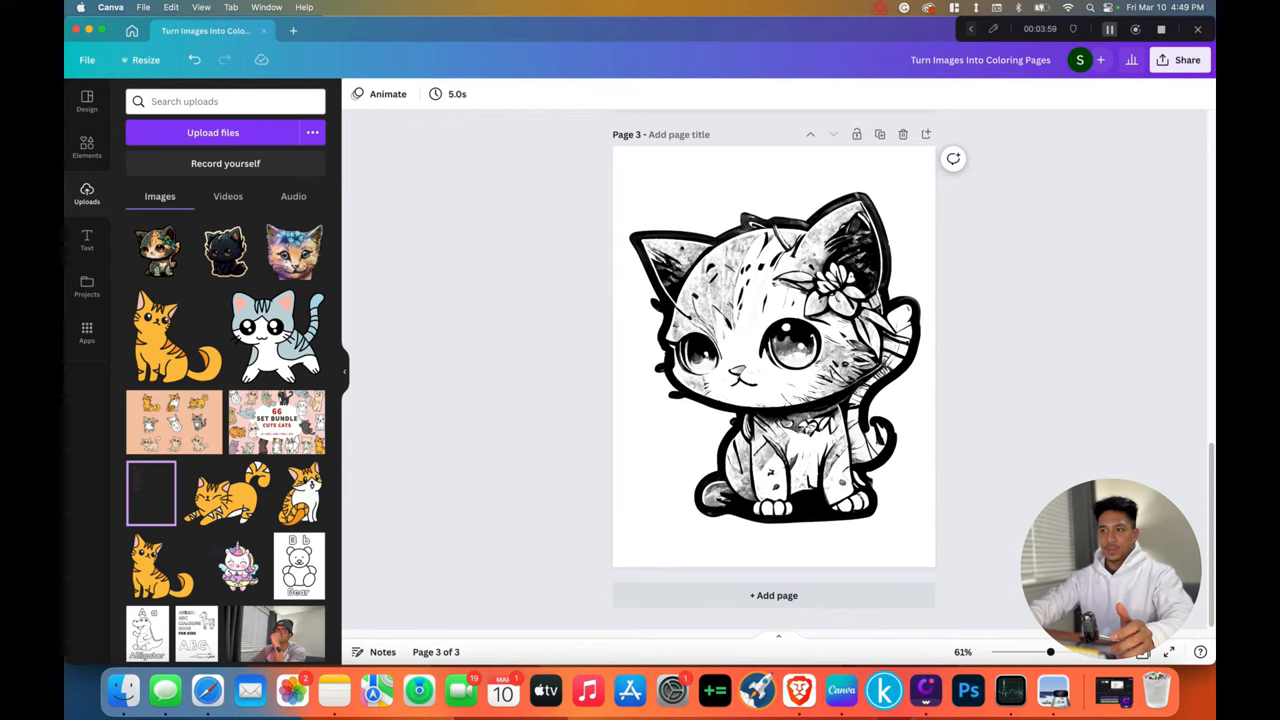
pyautogui.click(772, 356)
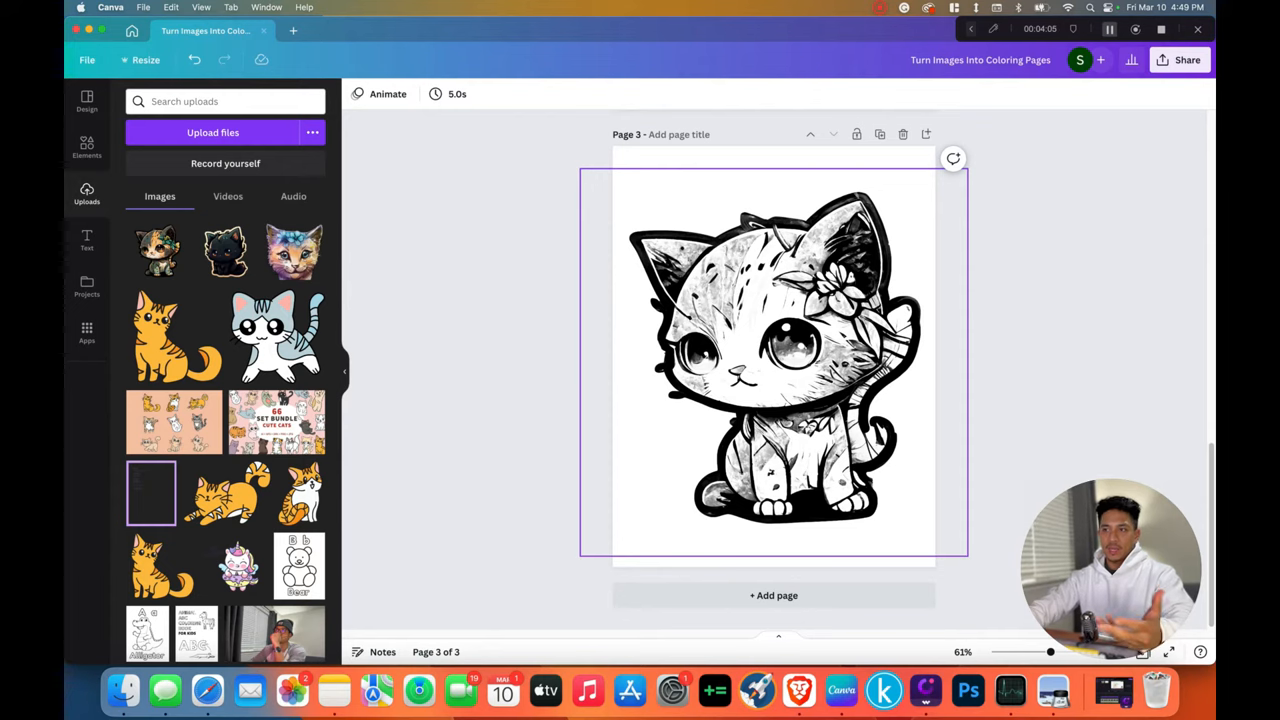
pyautogui.scroll(3)
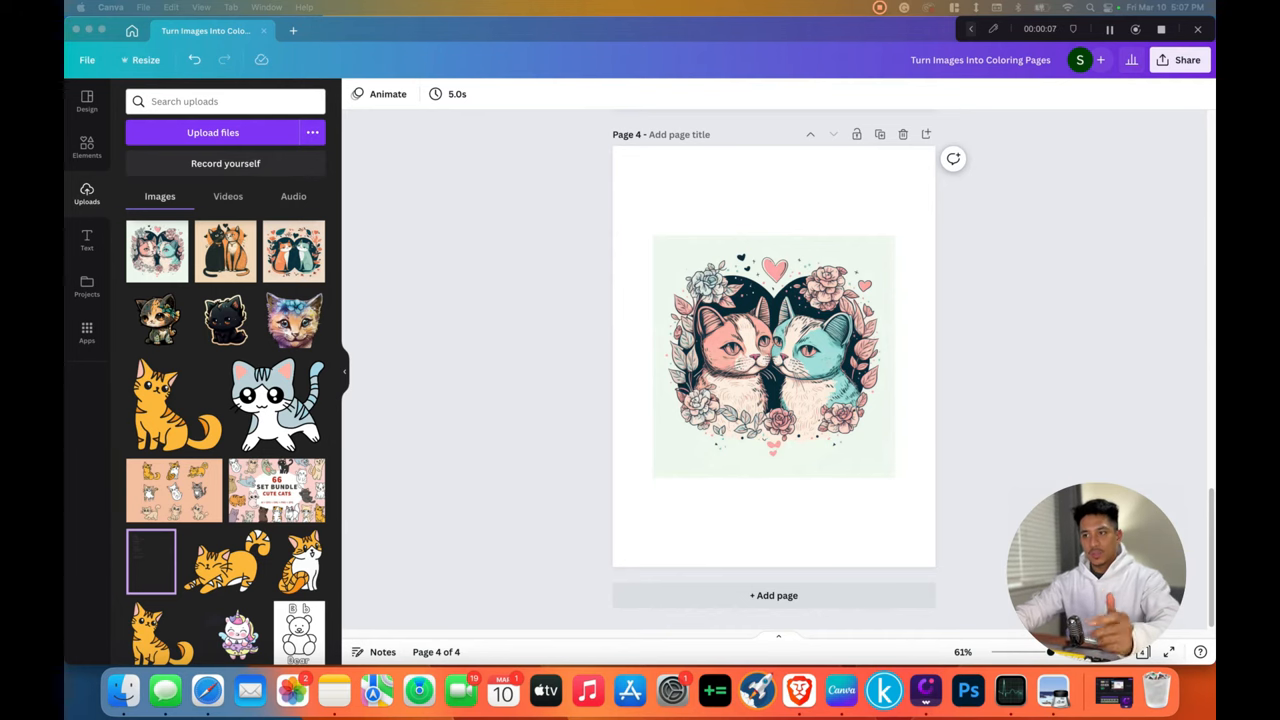
# Step: Try Background Remover on the page 4 two-cats image, cancel it, and return to its editing effects
pyautogui.click(772, 356)
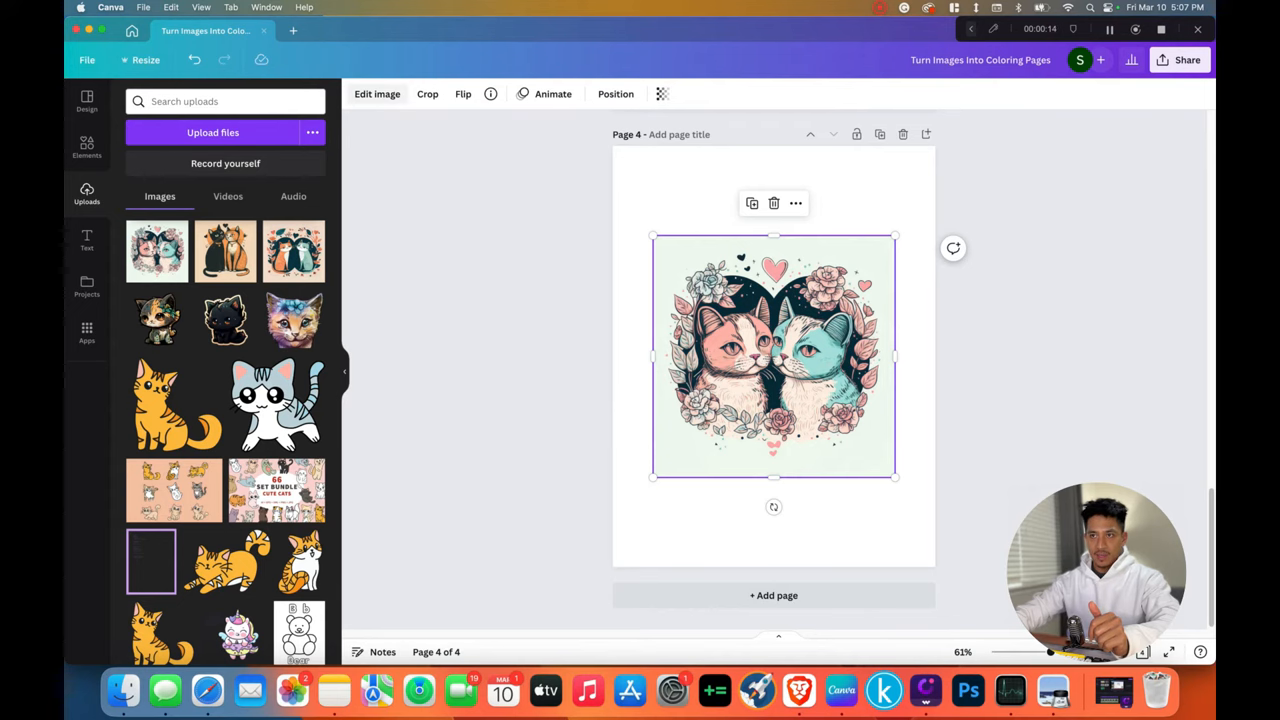
pyautogui.click(376, 94)
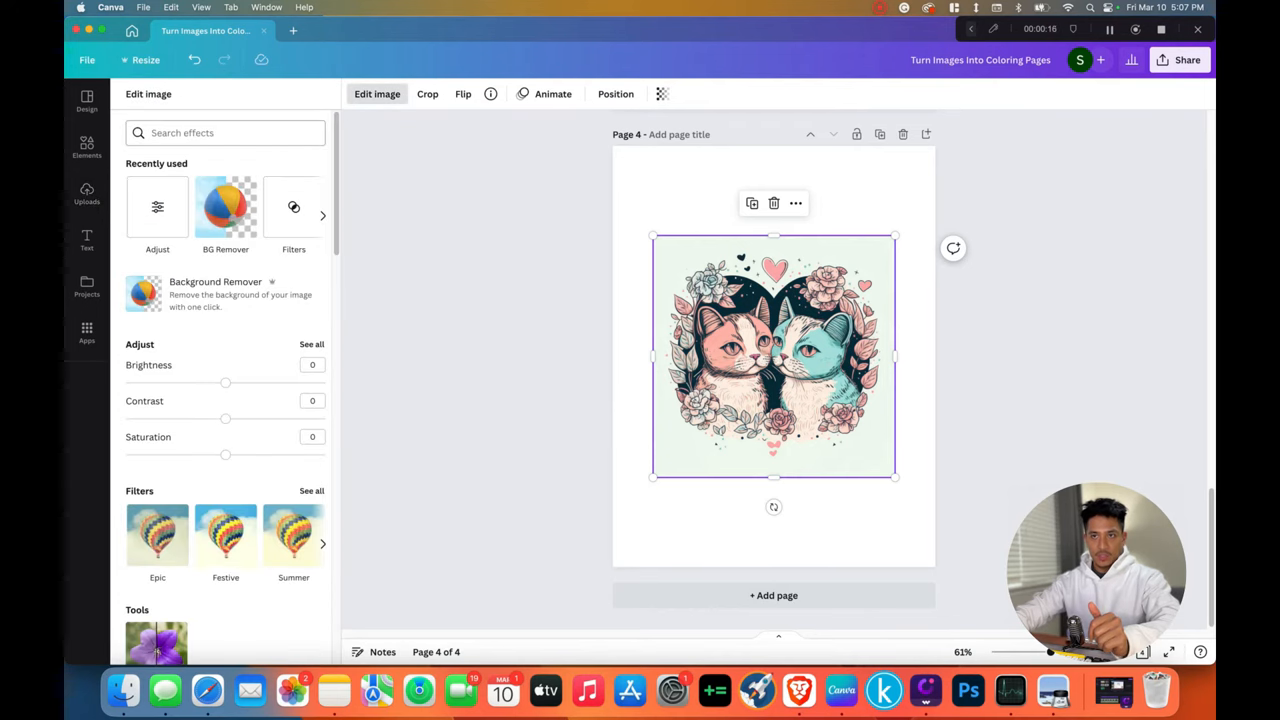
pyautogui.write('bad')
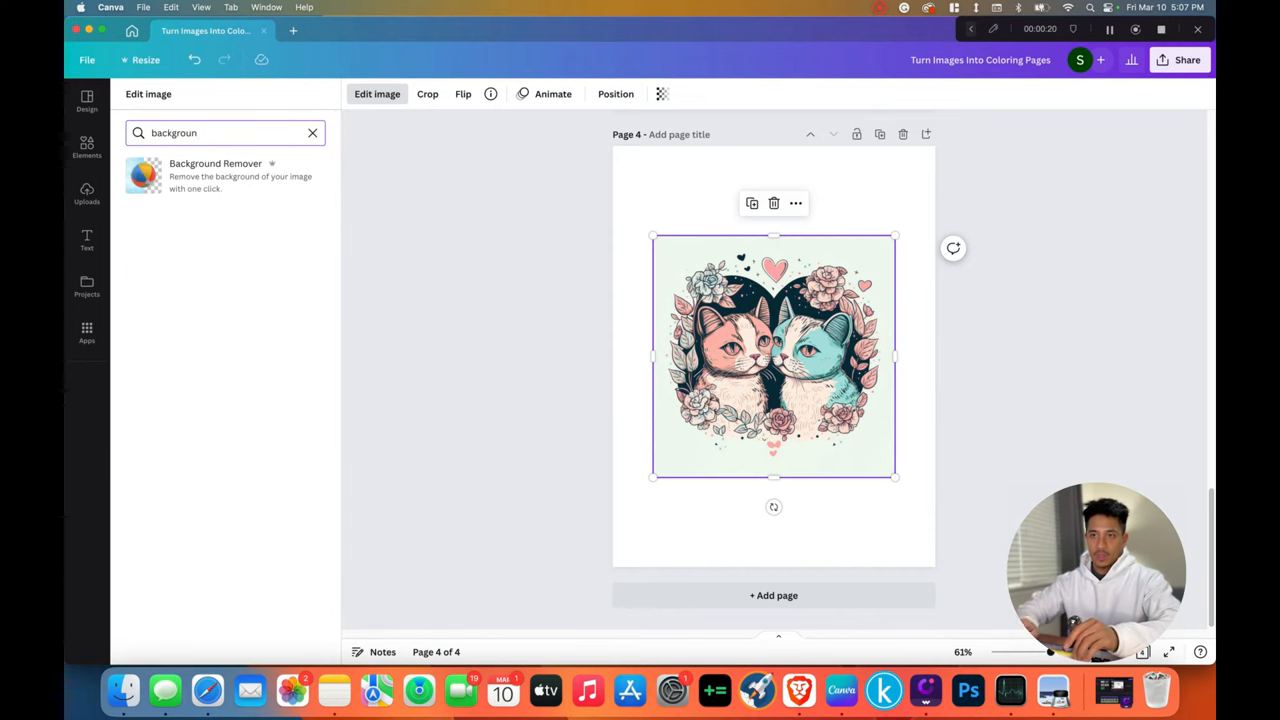
pyautogui.click(216, 176)
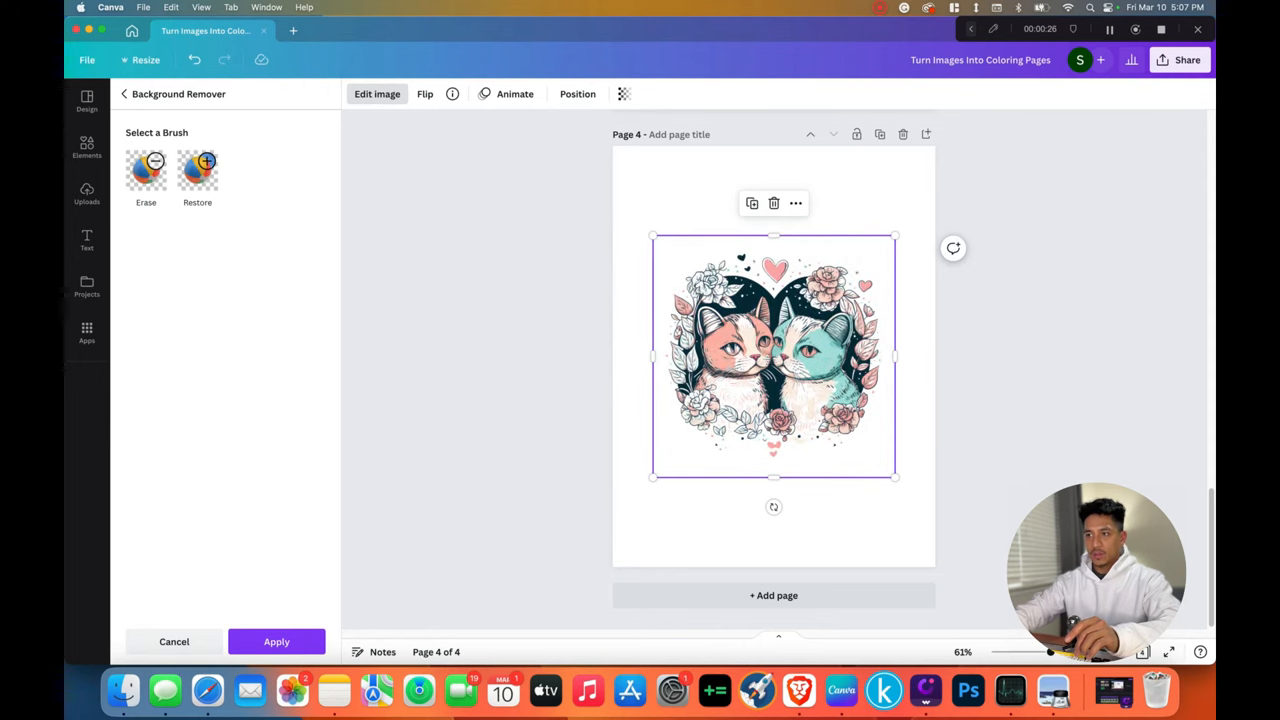
pyautogui.click(86, 196)
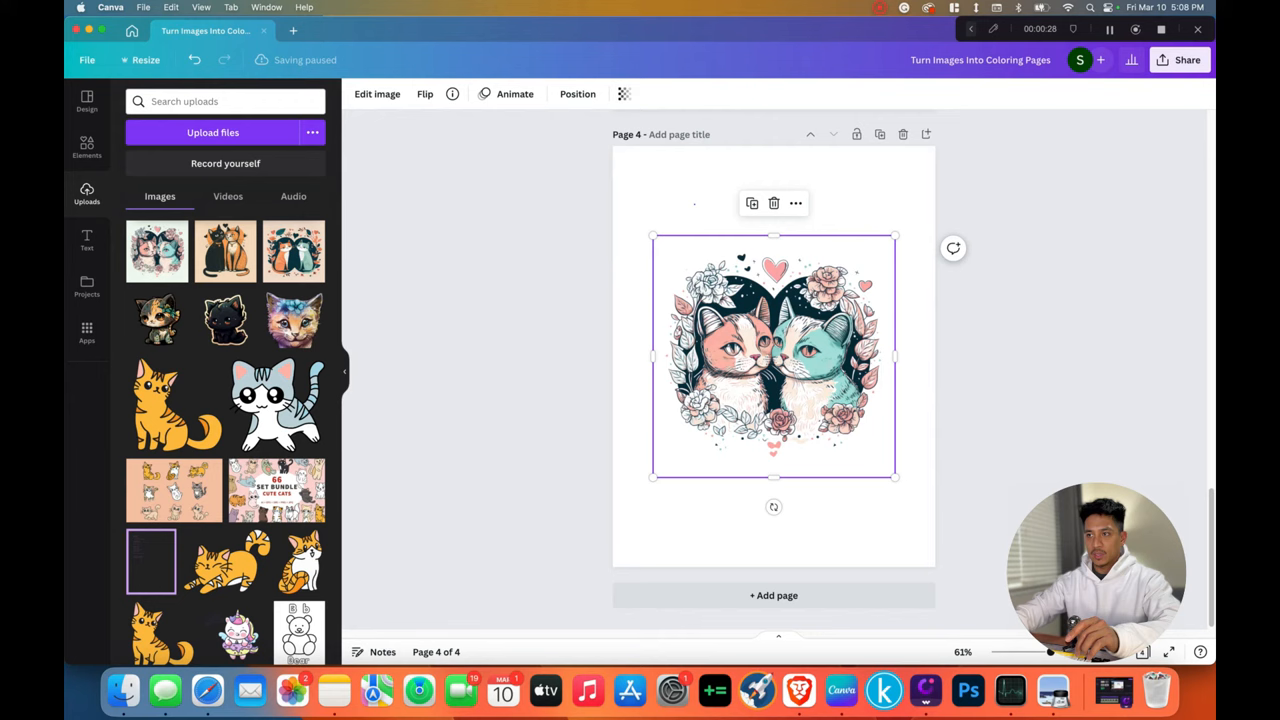
pyautogui.click(772, 520)
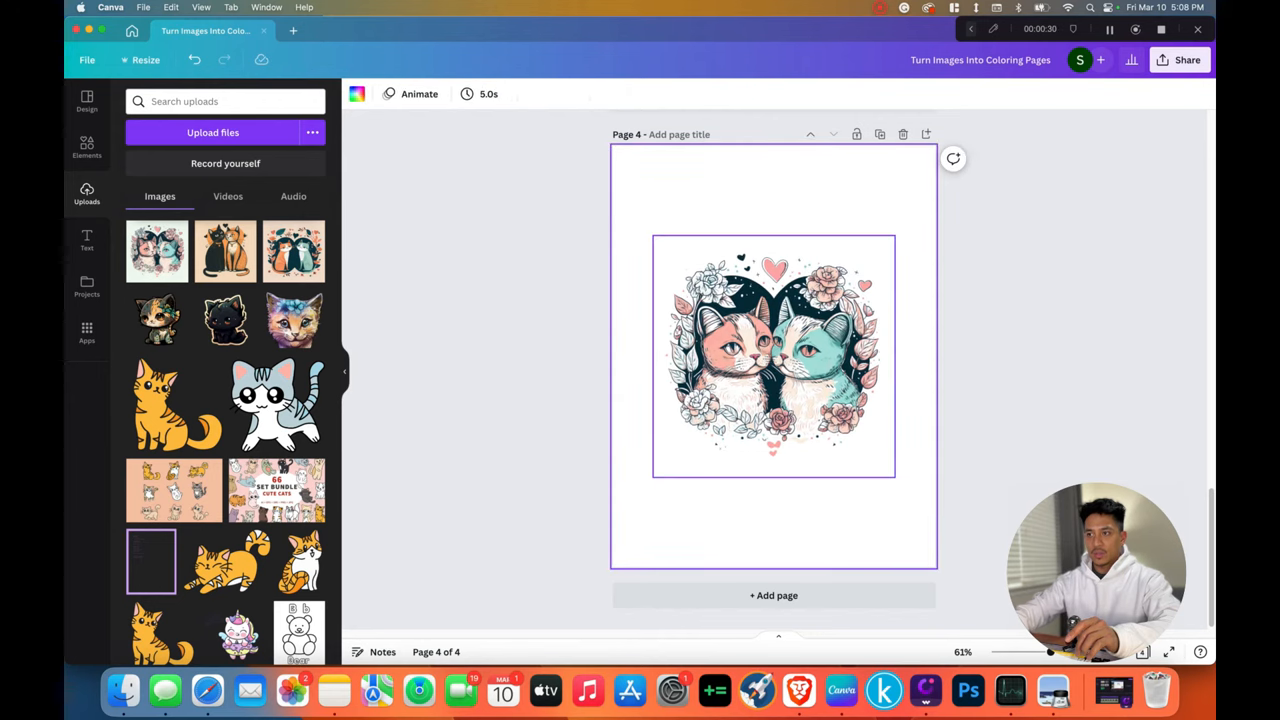
pyautogui.click(772, 356)
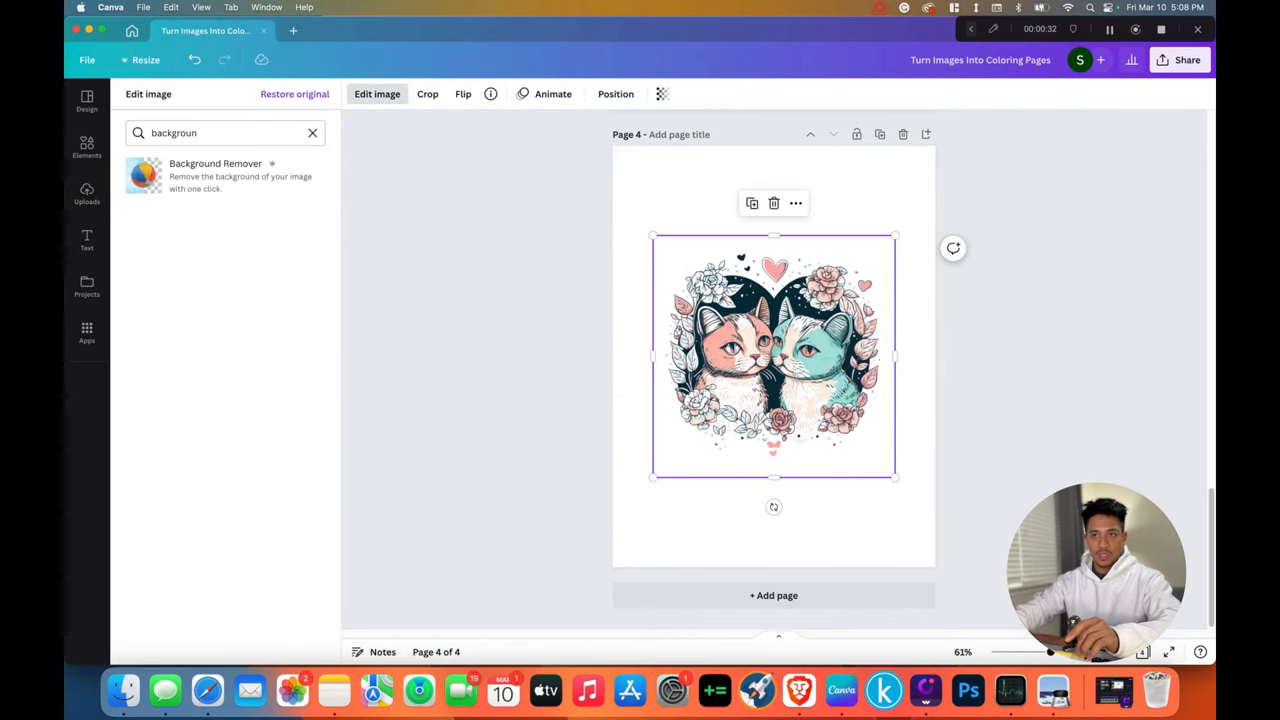
# Step: Adjust the two-cats image to Contrast 100, Saturation -100 and Brightness about 17
pyautogui.click(312, 132)
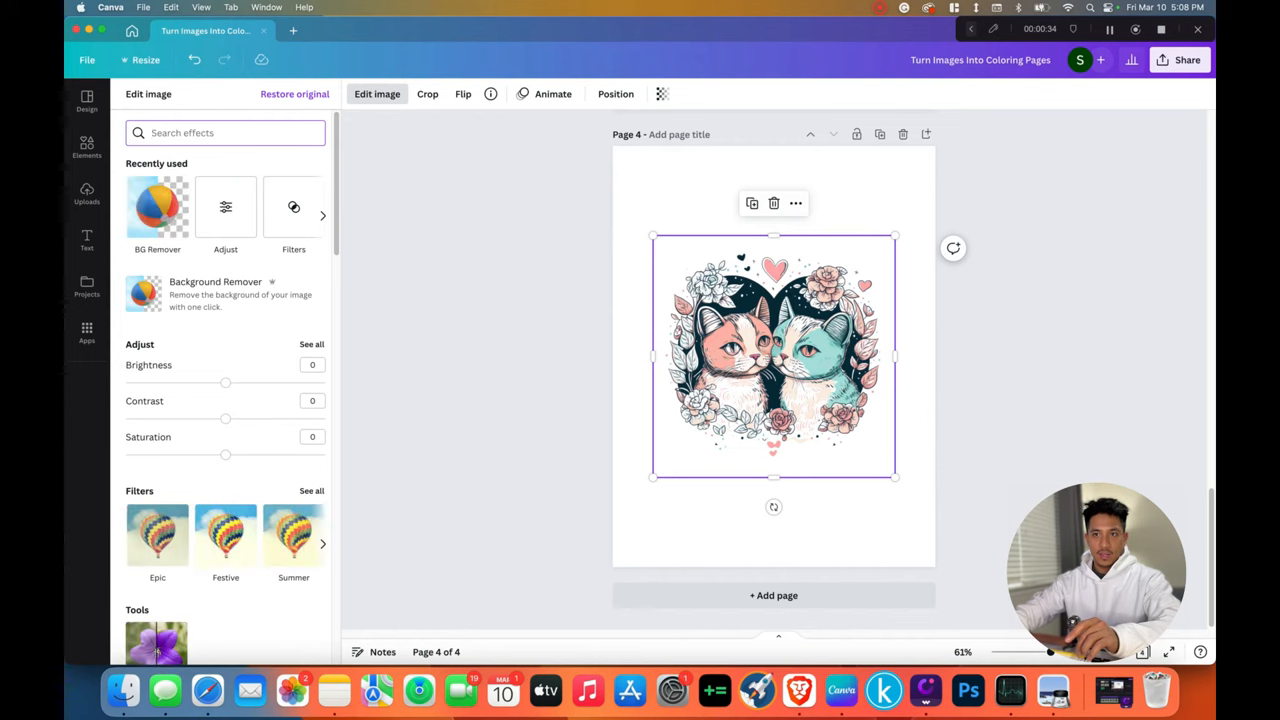
pyautogui.moveTo(224, 418); pyautogui.dragTo(324, 418)
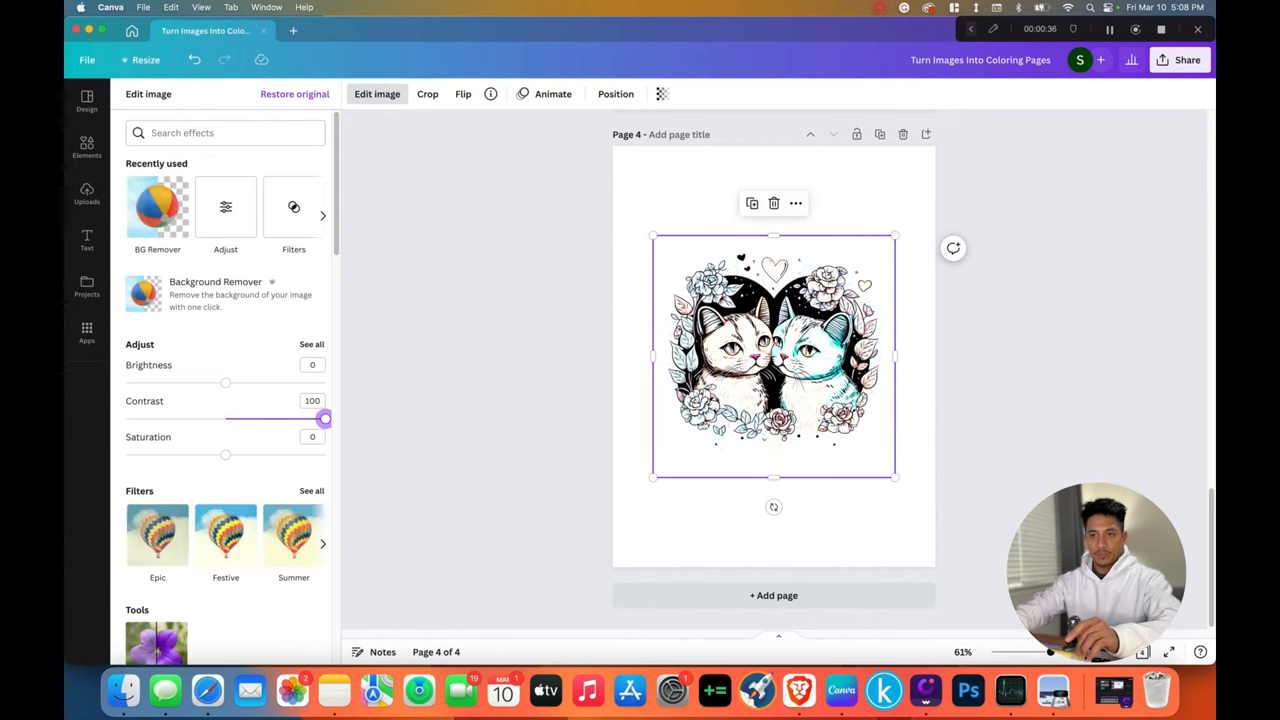
pyautogui.moveTo(224, 454); pyautogui.dragTo(124, 454)
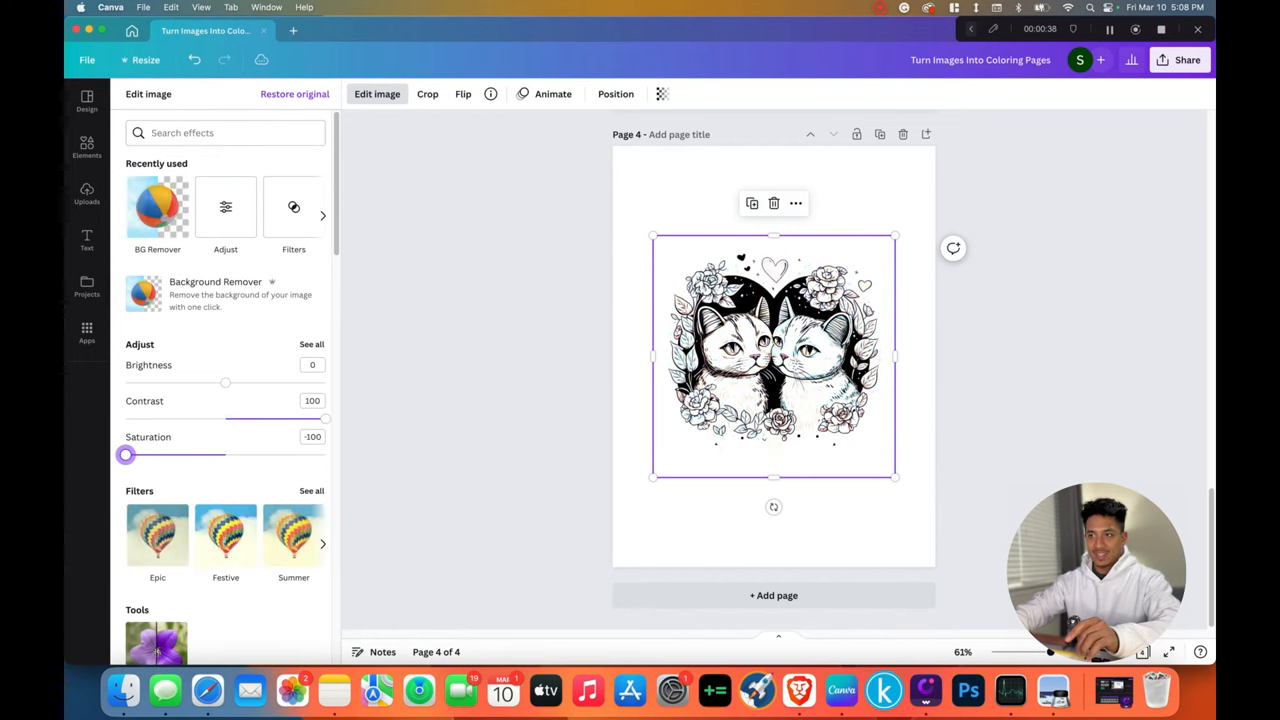
pyautogui.moveTo(224, 382); pyautogui.dragTo(208, 382)
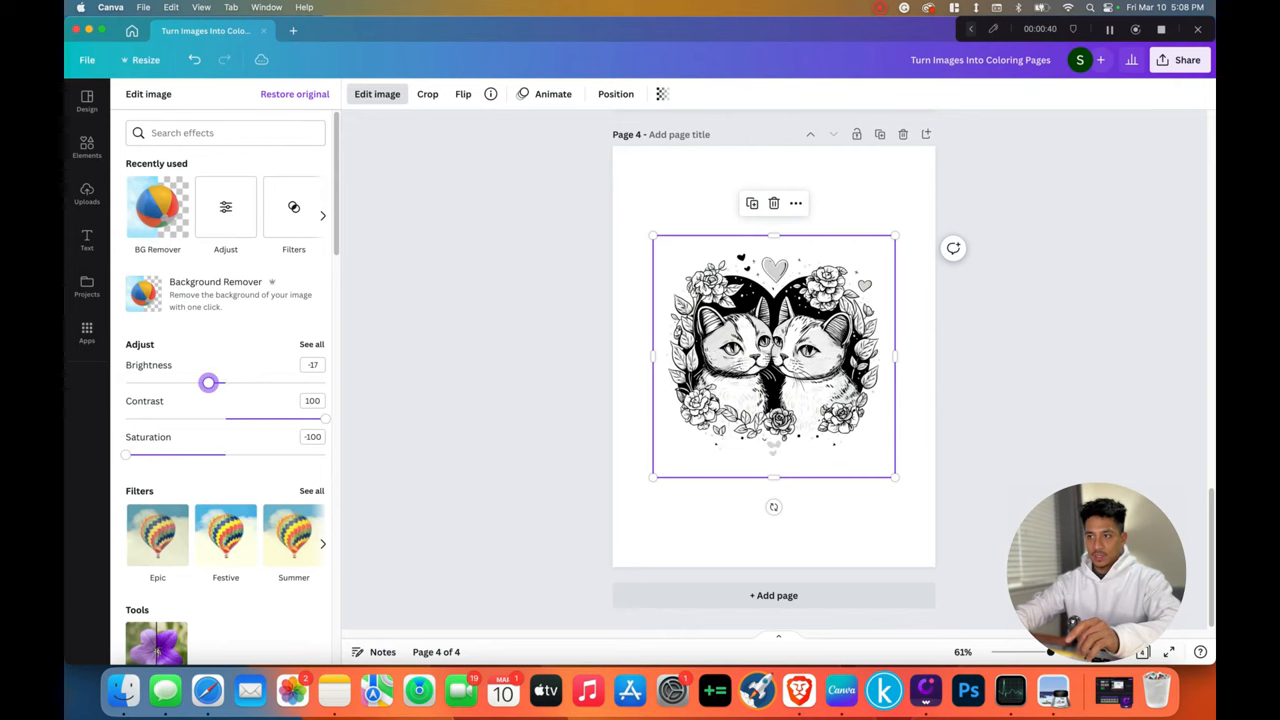
# Step: Add a second coloured copy of the two-cats clipart below for comparison
pyautogui.click(88, 192)
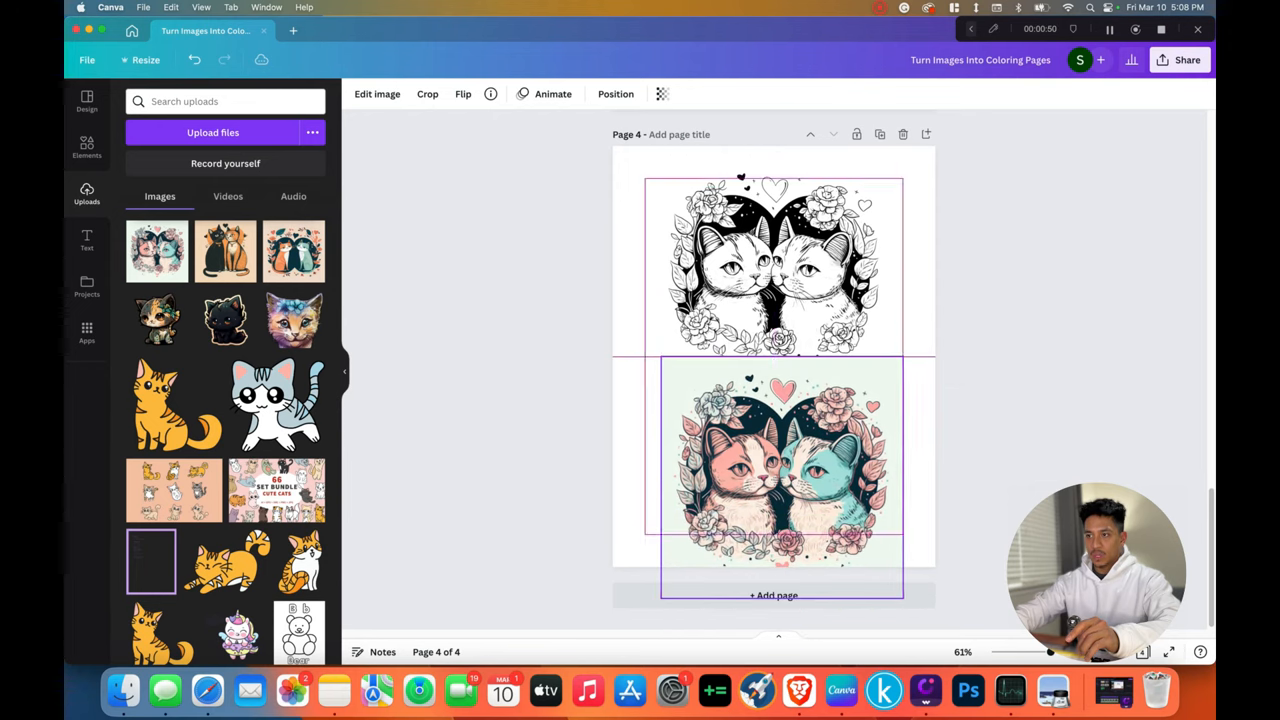
pyautogui.click(780, 464)
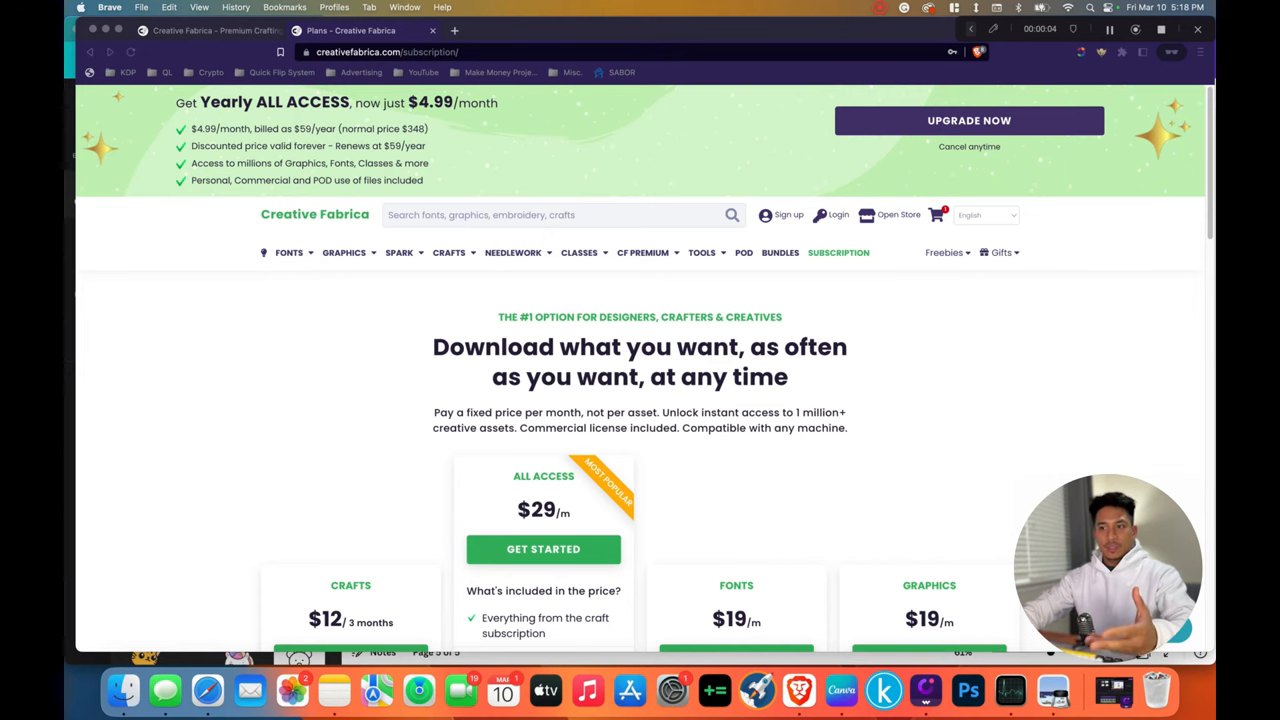
# Step: Review the Creative Fabrica subscription plans, then switch to the KDP Interiors listings
pyautogui.scroll(-3)
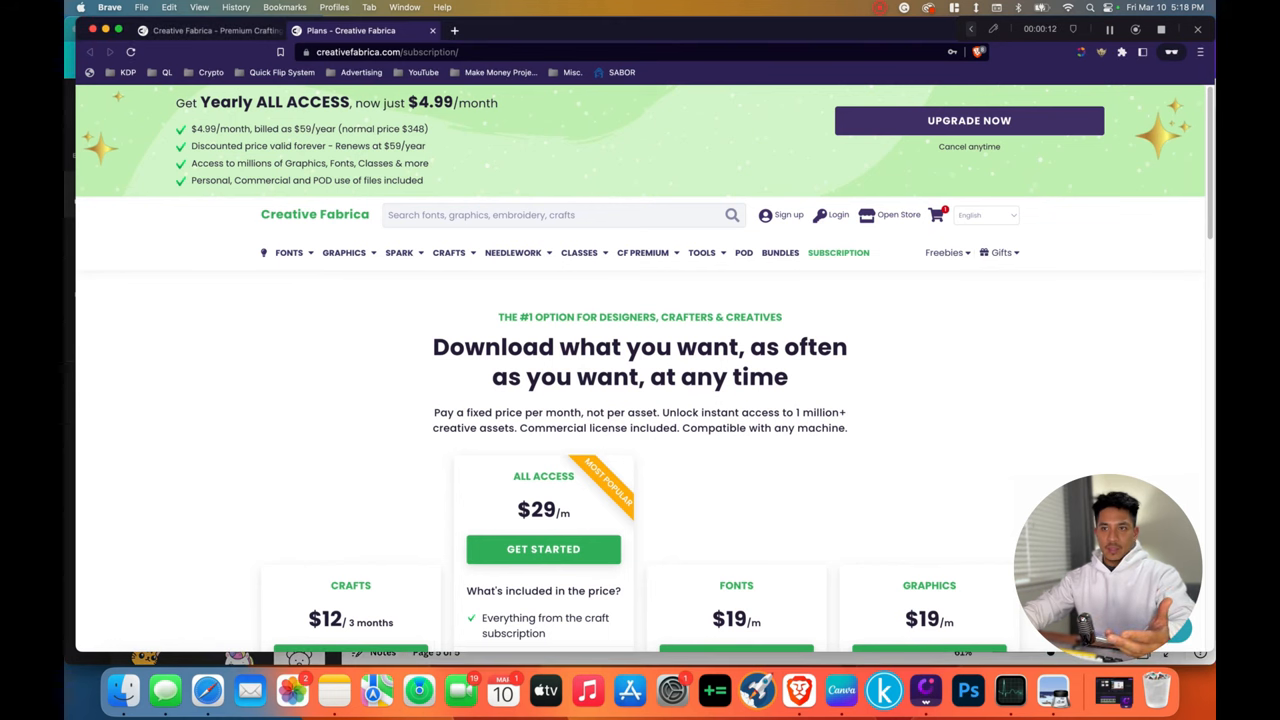
pyautogui.click(344, 252)
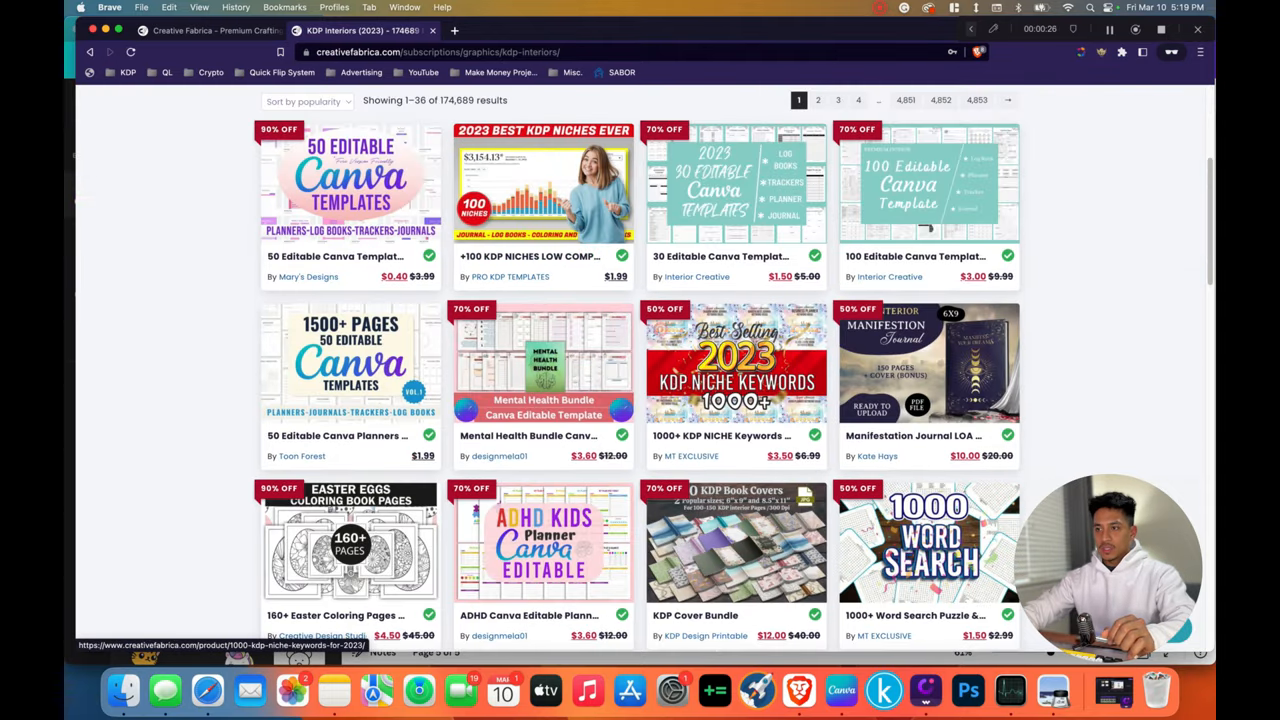
# Step: Scroll through the KDP interior listings and down the plans page to the FAQ section
pyautogui.scroll(-3)
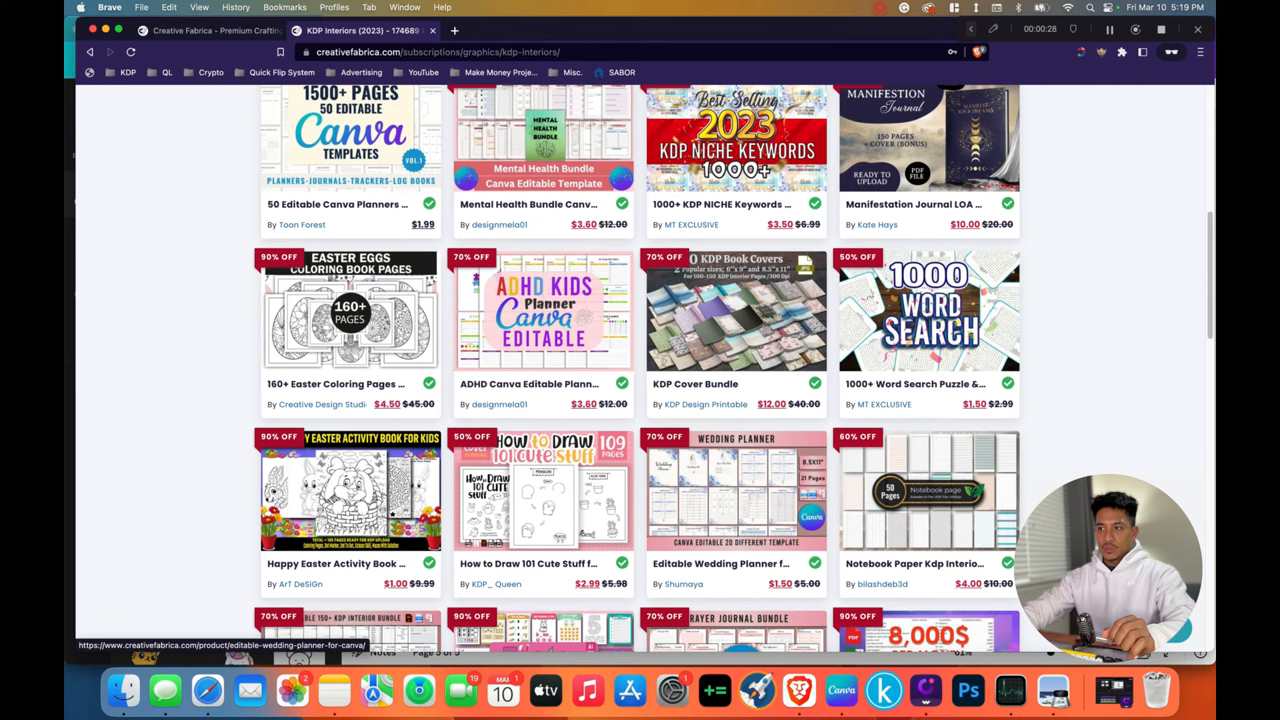
pyautogui.scroll(-3)
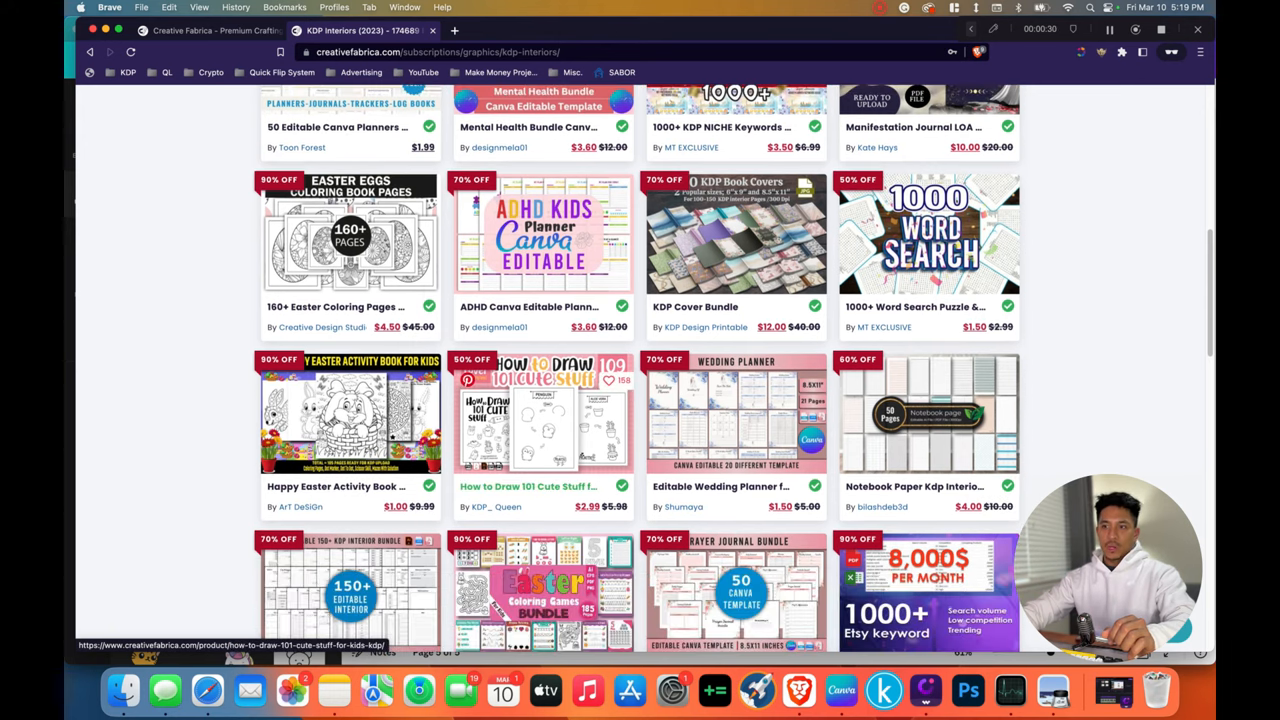
pyautogui.scroll(-3)
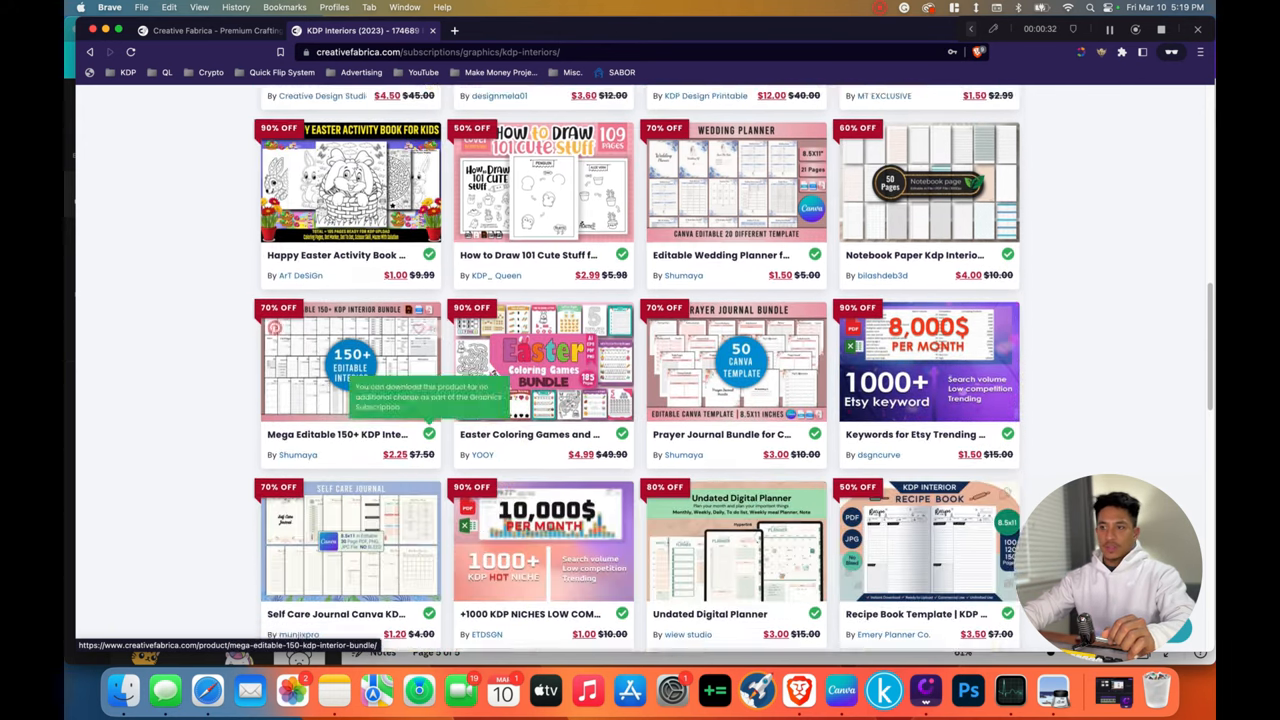
pyautogui.scroll(-3)
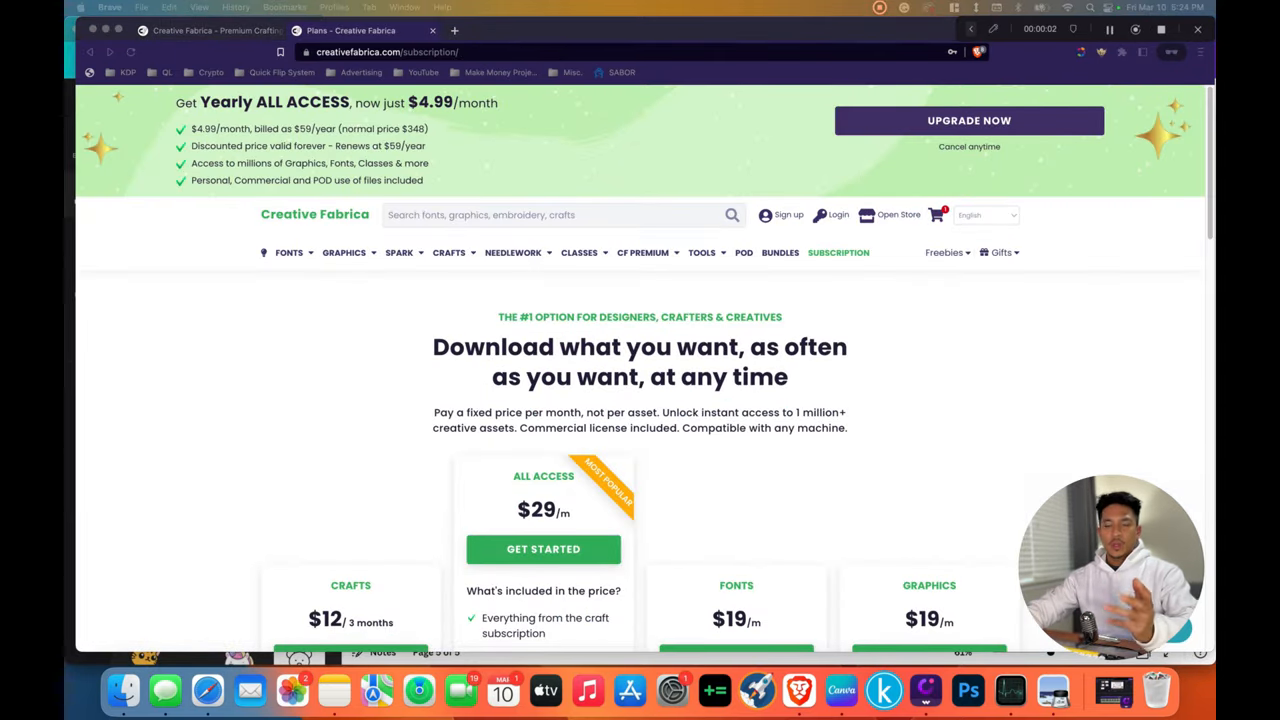
pyautogui.scroll(-3)
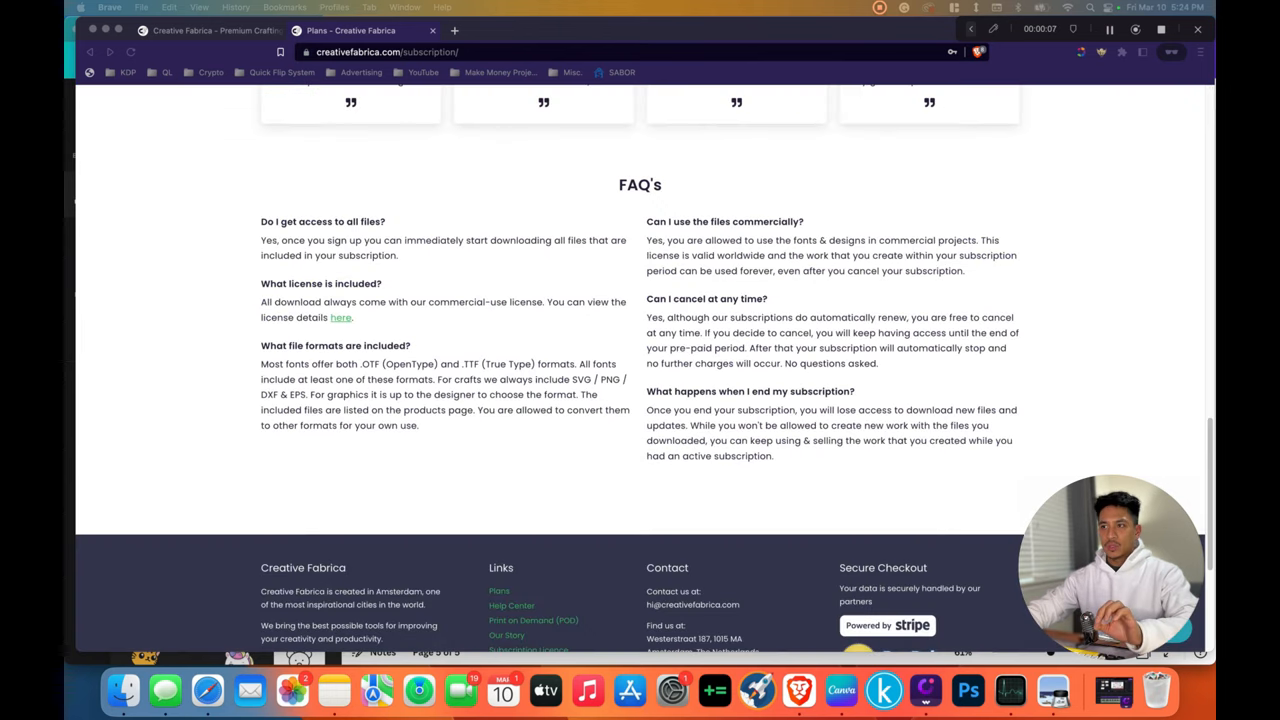